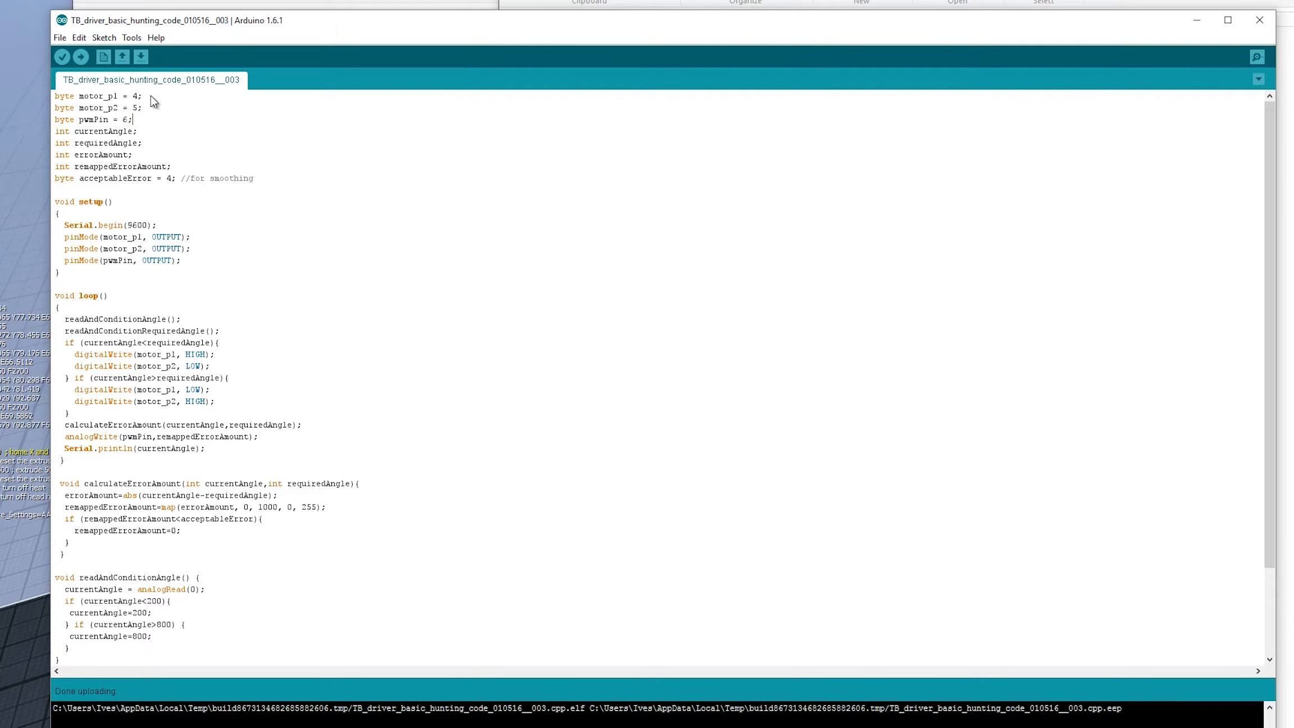
Highlight the pwmPin value 6 and the currentAngle, requiredAngle and errorAmount variables.
{"action": "double_click", "coordinate": [135, 95]}
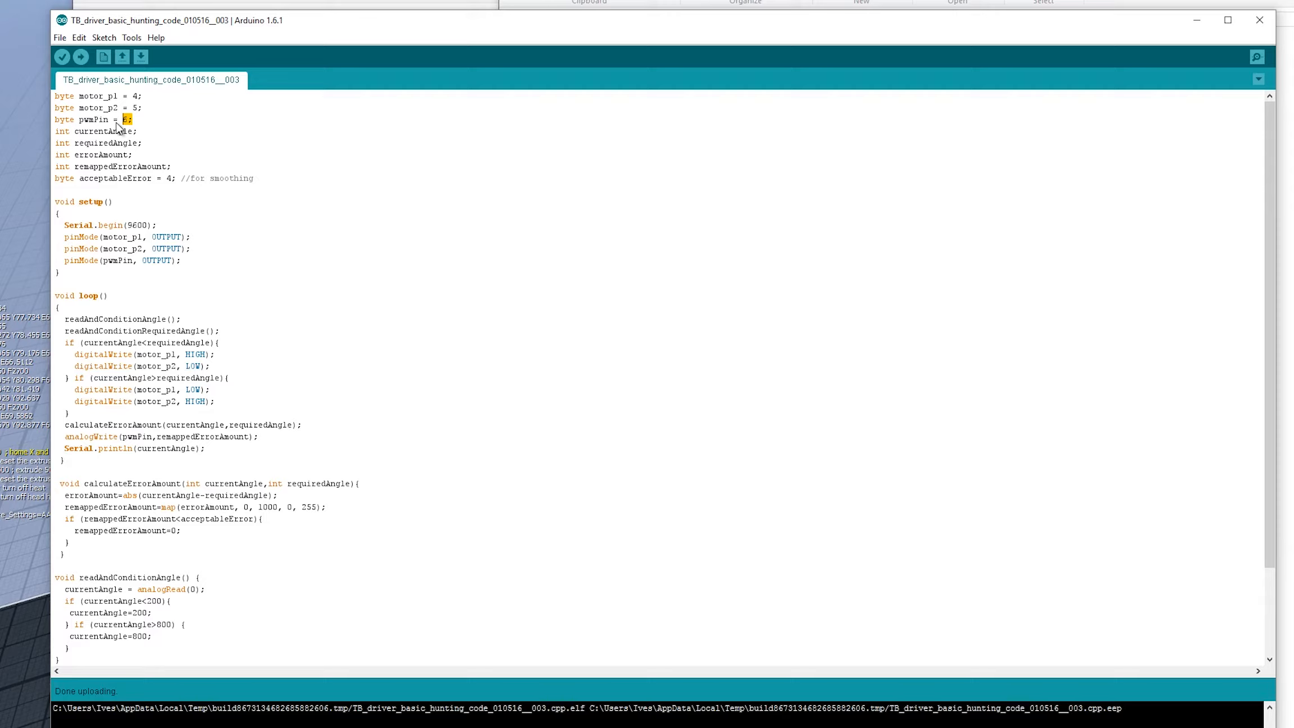
{"action": "mouse_move", "coordinate": [152, 111]}
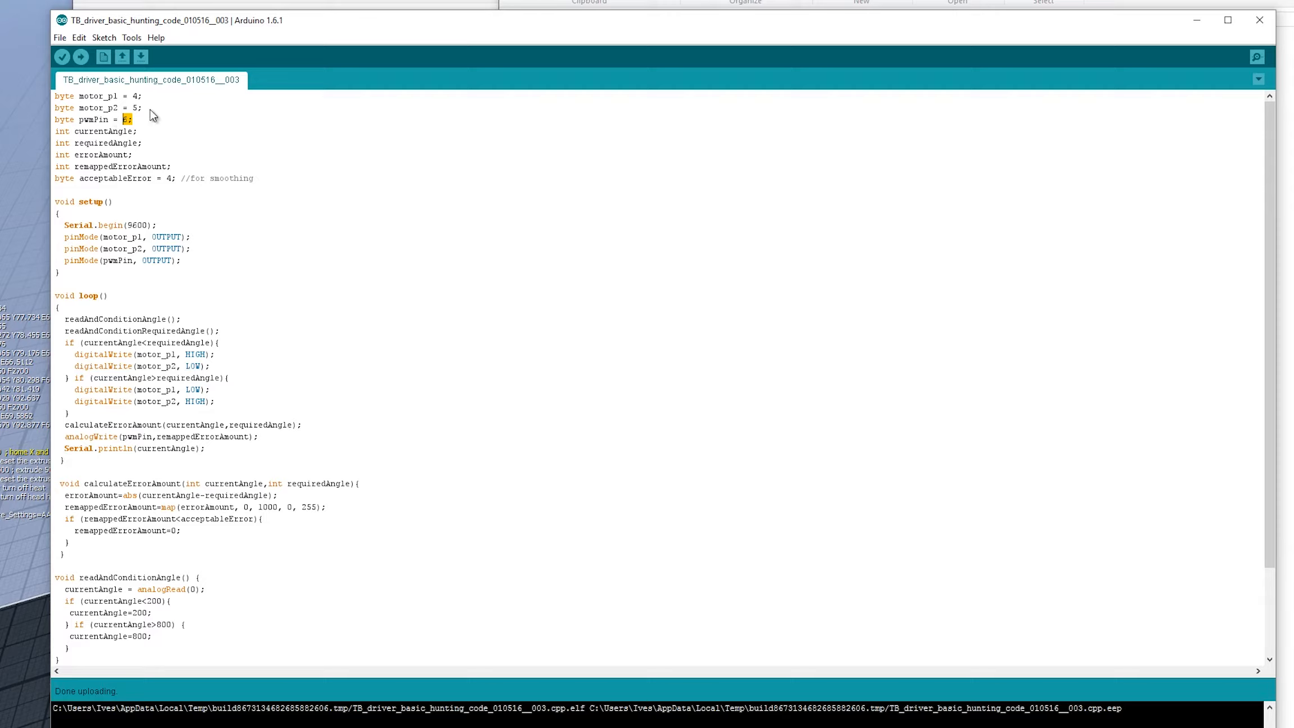
{"action": "mouse_move", "coordinate": [163, 132]}
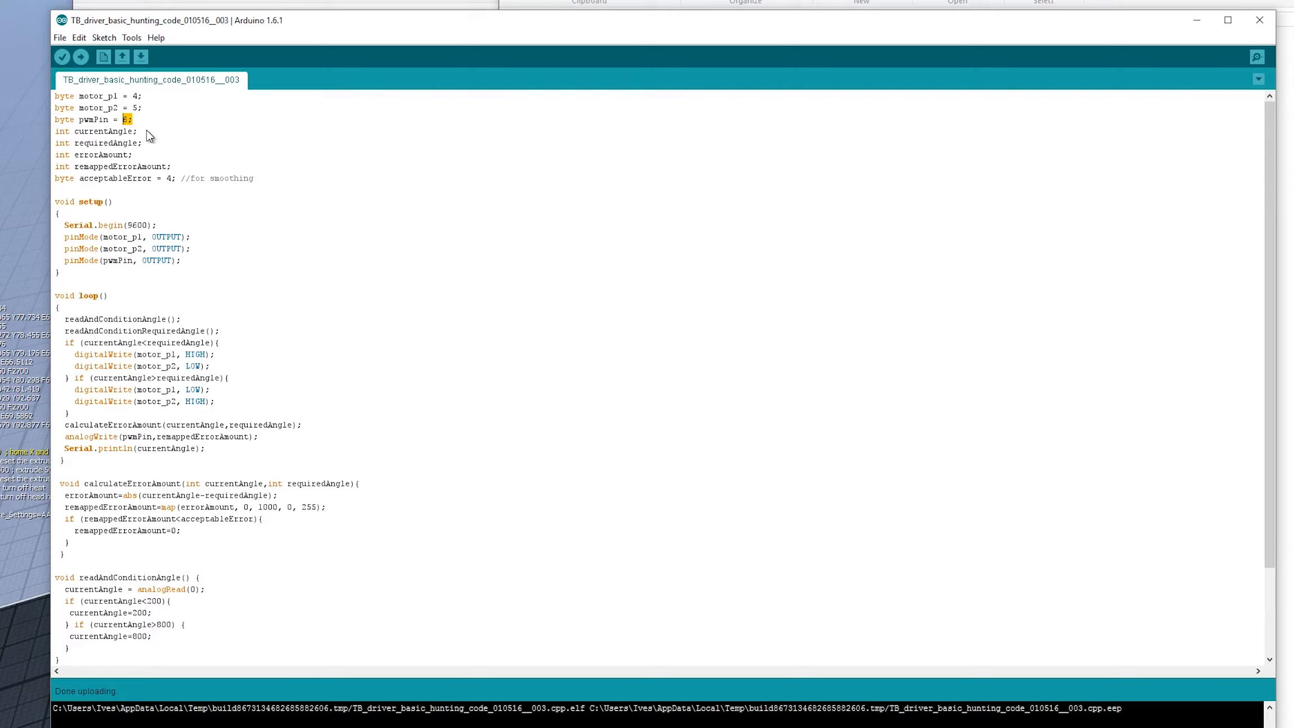
{"action": "double_click", "coordinate": [104, 131]}
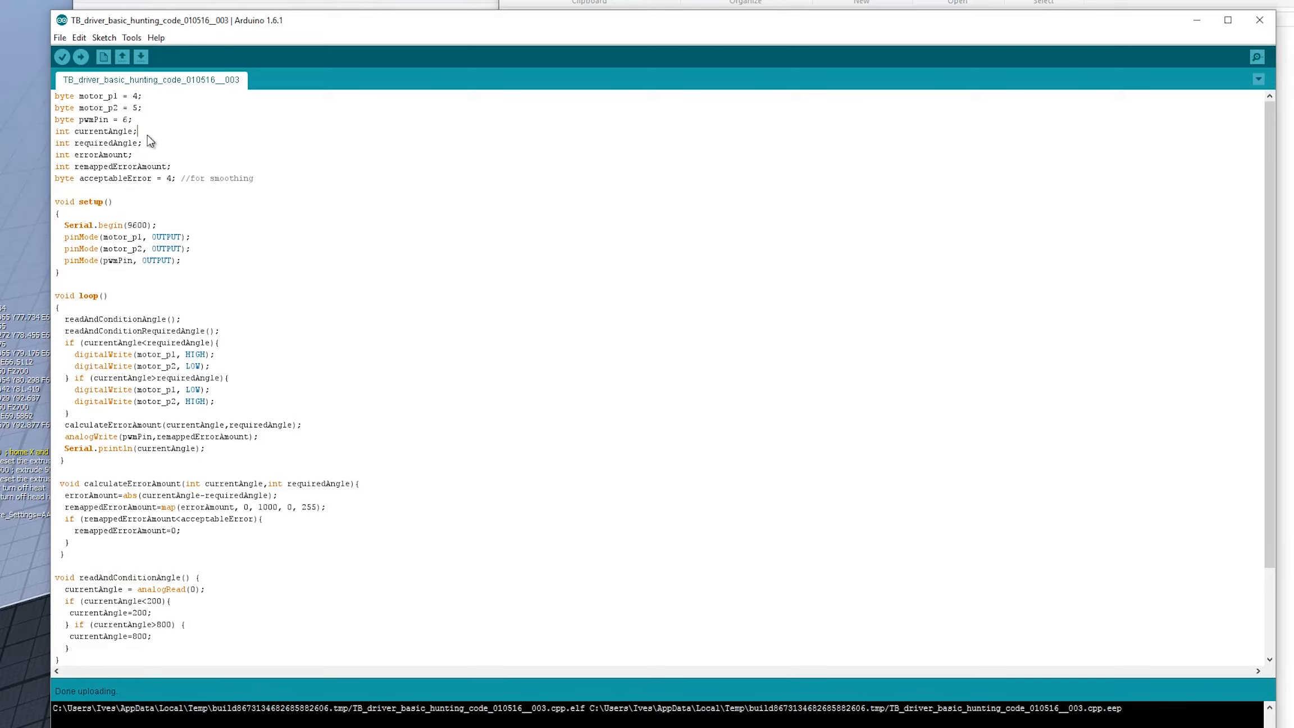
{"action": "double_click", "coordinate": [107, 142]}
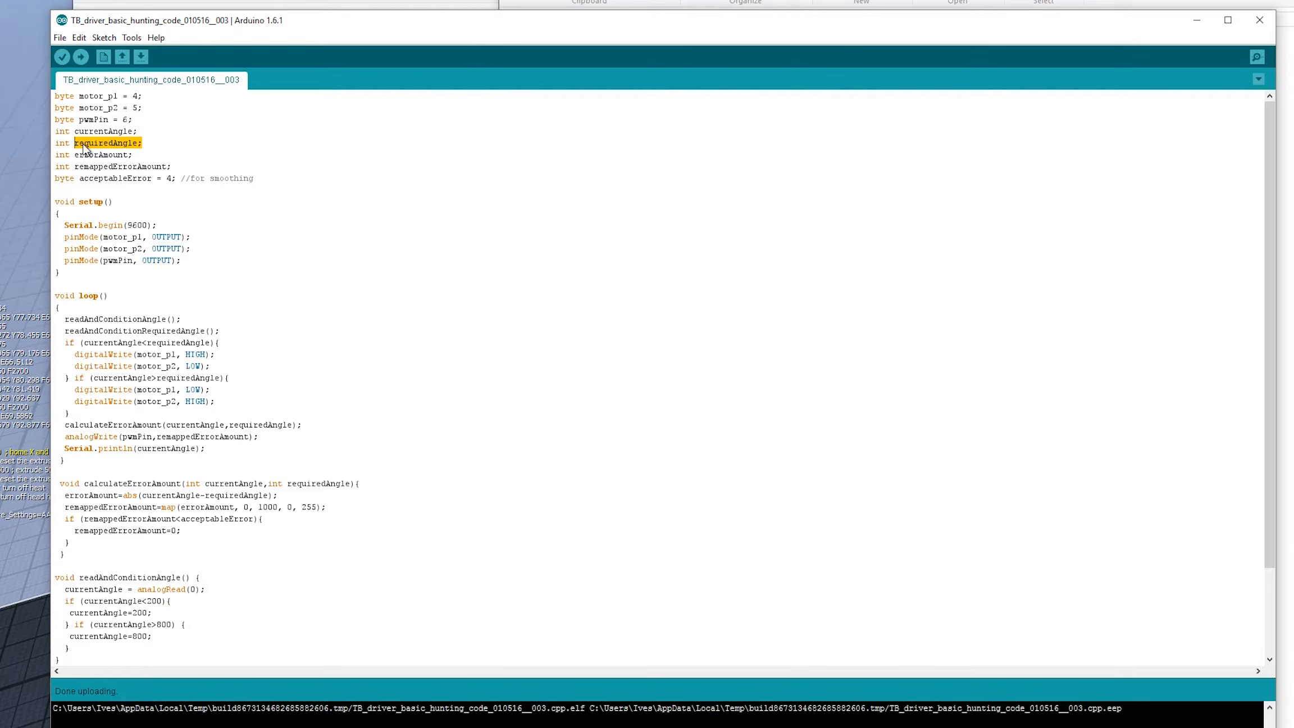
{"action": "double_click", "coordinate": [99, 154]}
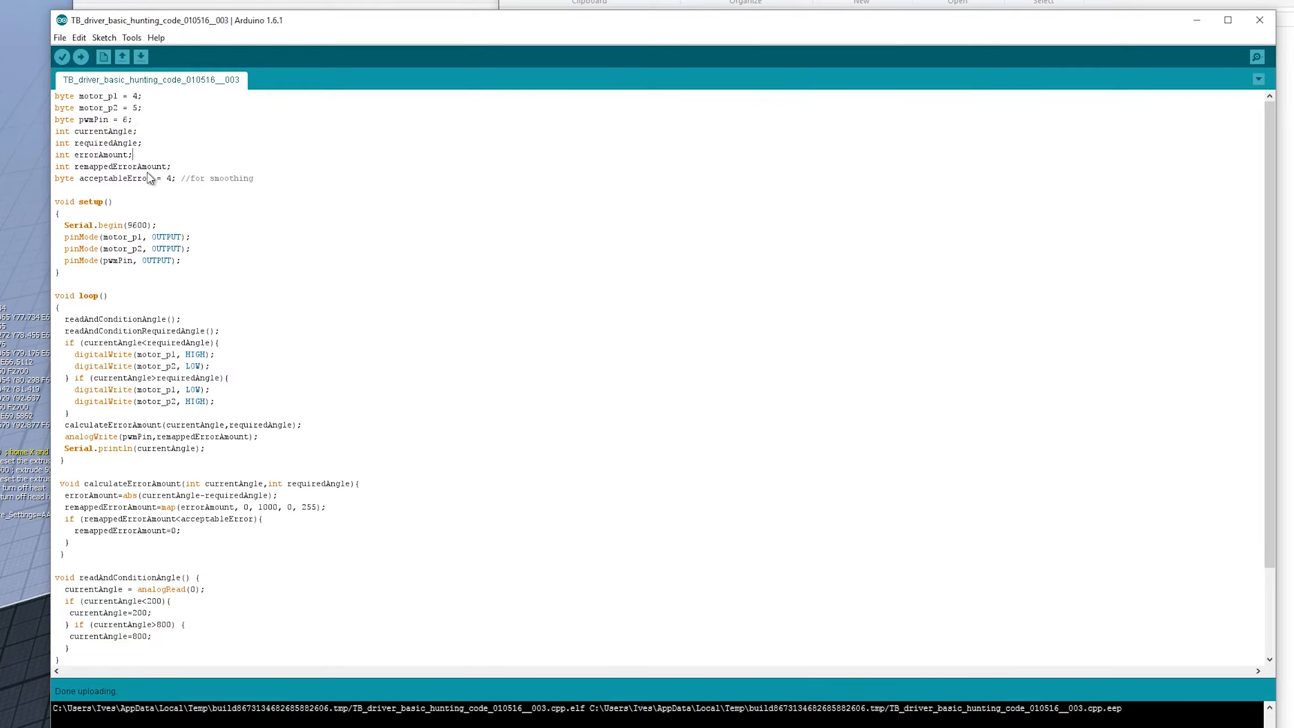
{"action": "double_click", "coordinate": [123, 166]}
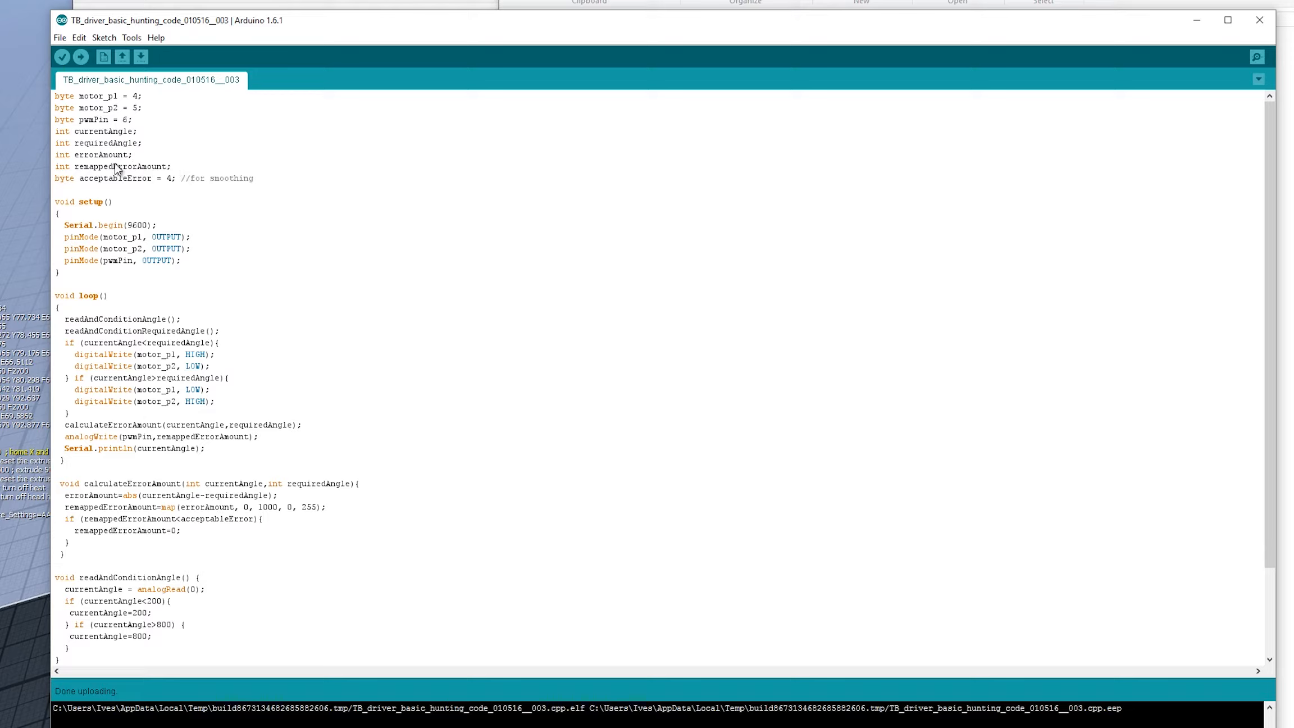
{"action": "mouse_move", "coordinate": [79, 173]}
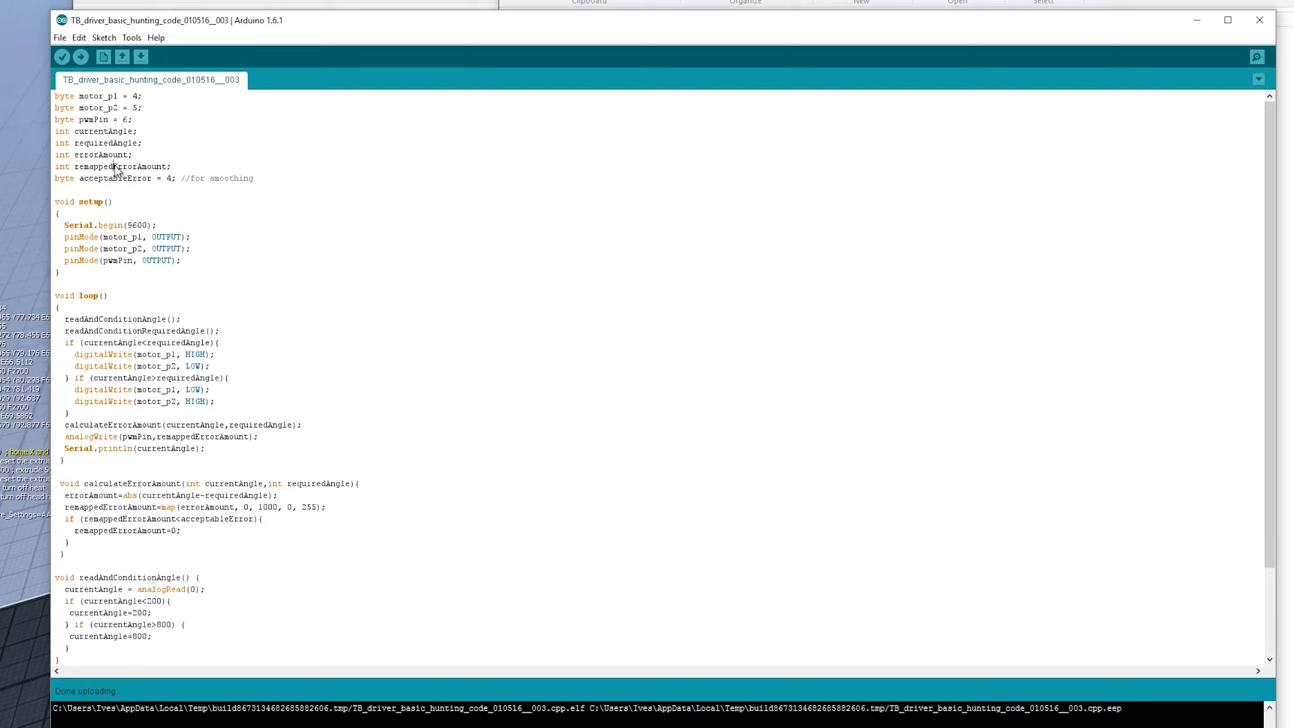
{"action": "mouse_move", "coordinate": [82, 185]}
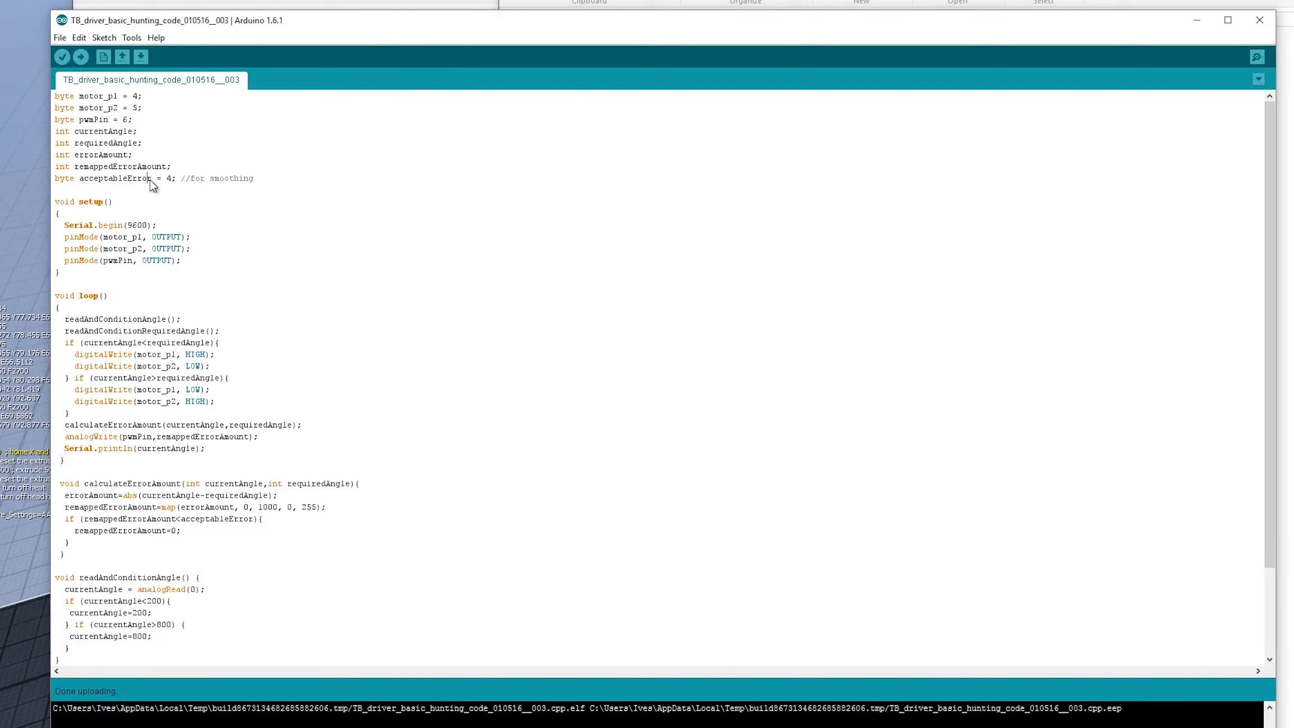
{"action": "mouse_move", "coordinate": [174, 184]}
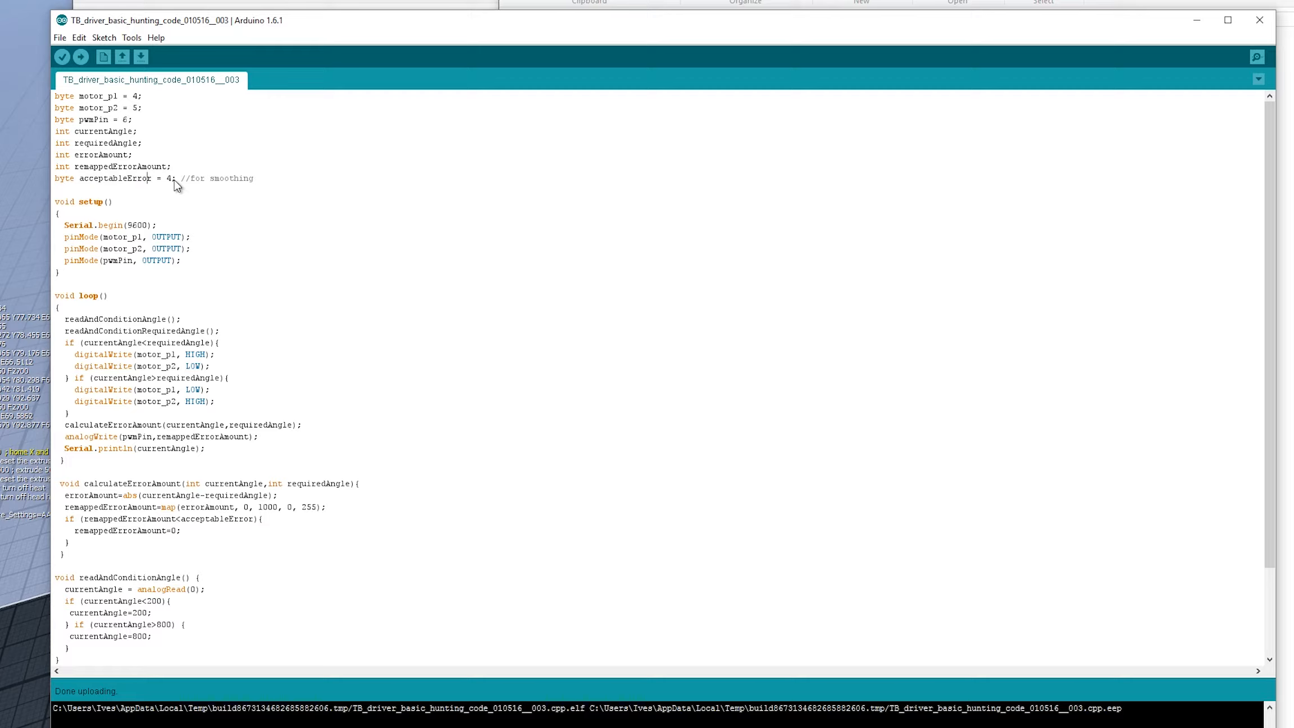
{"action": "mouse_move", "coordinate": [151, 250]}
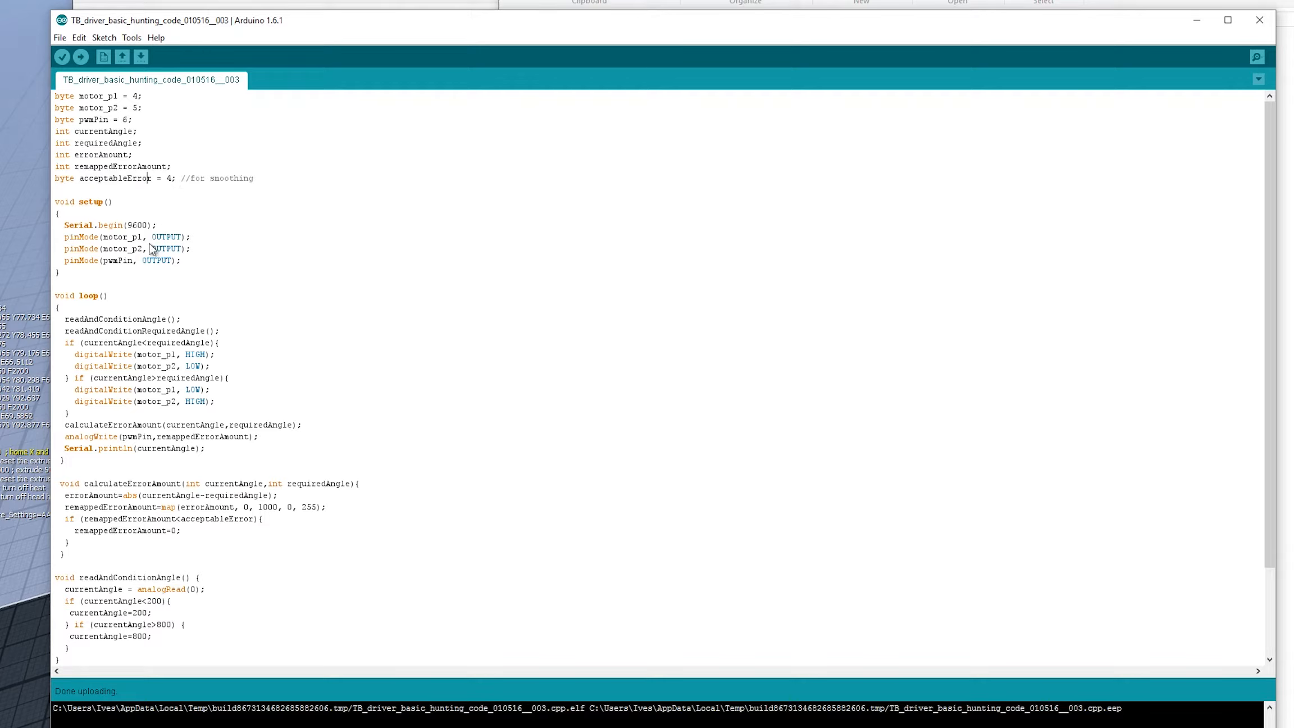
{"action": "mouse_move", "coordinate": [69, 210]}
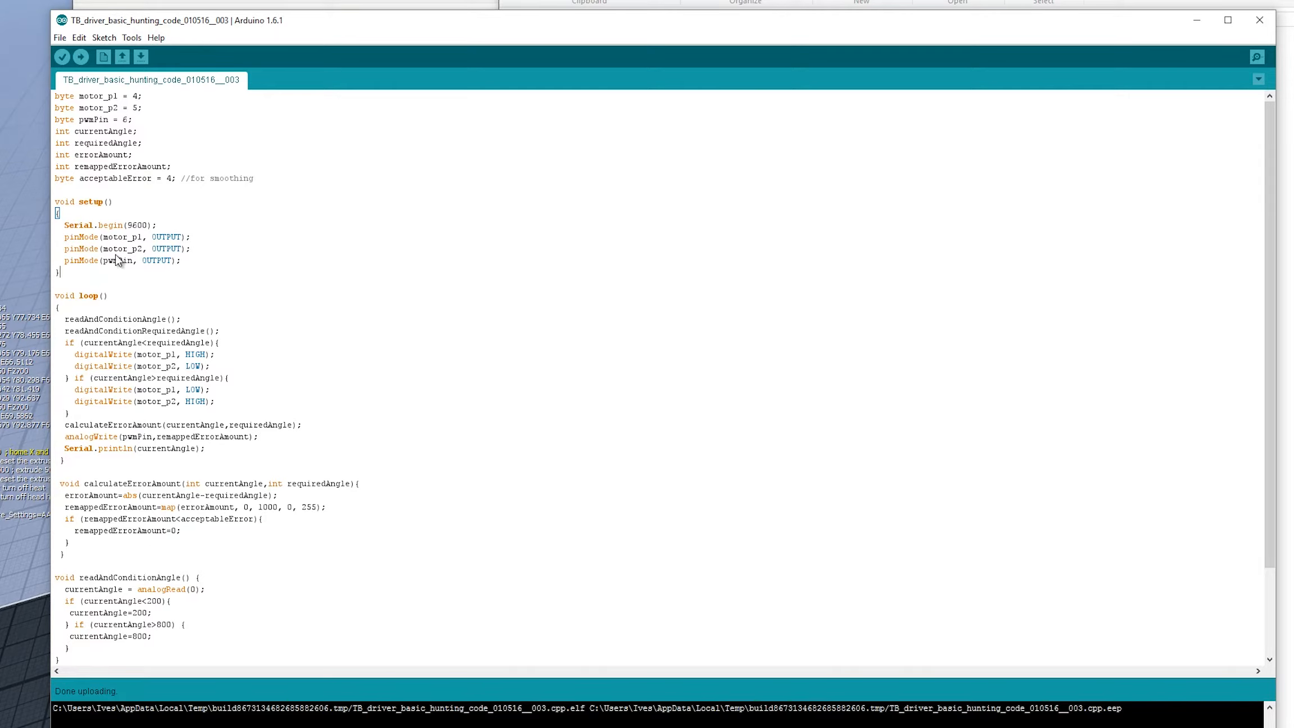
{"action": "mouse_move", "coordinate": [163, 229]}
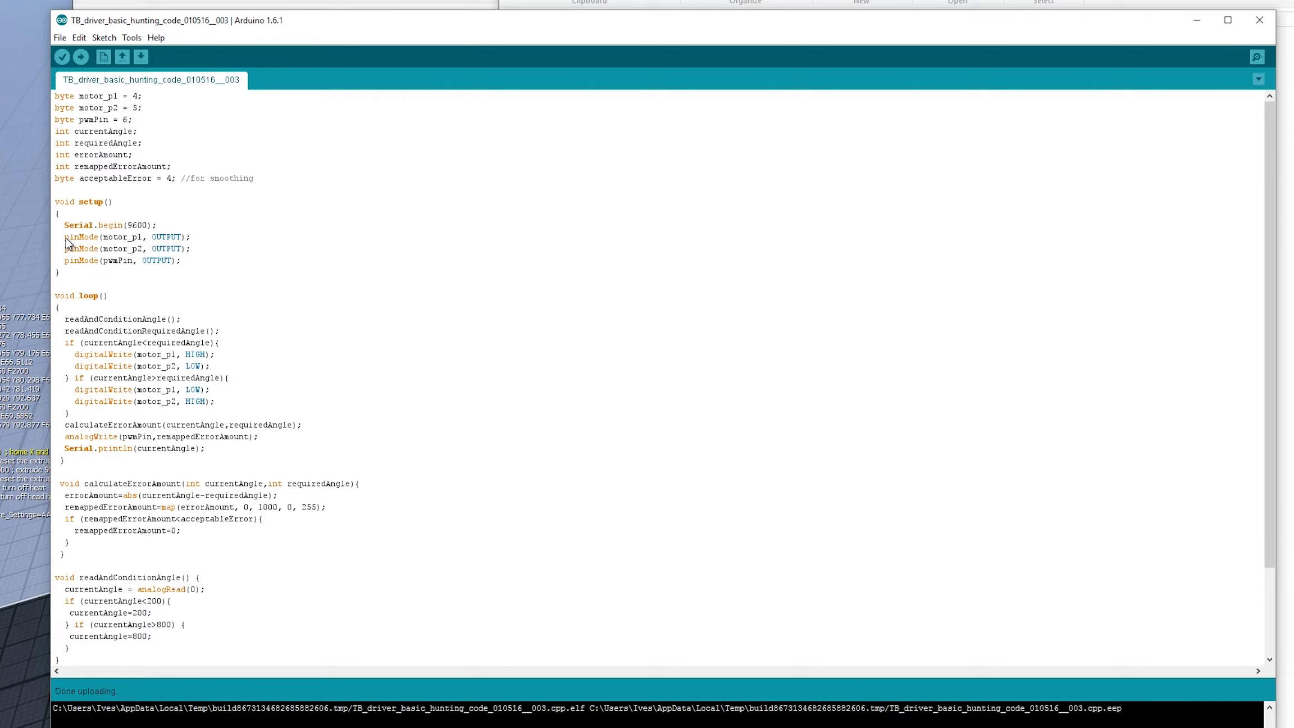
Point out the pin mode lines in setup, then bring the loop function into view.
{"action": "double_click", "coordinate": [81, 248]}
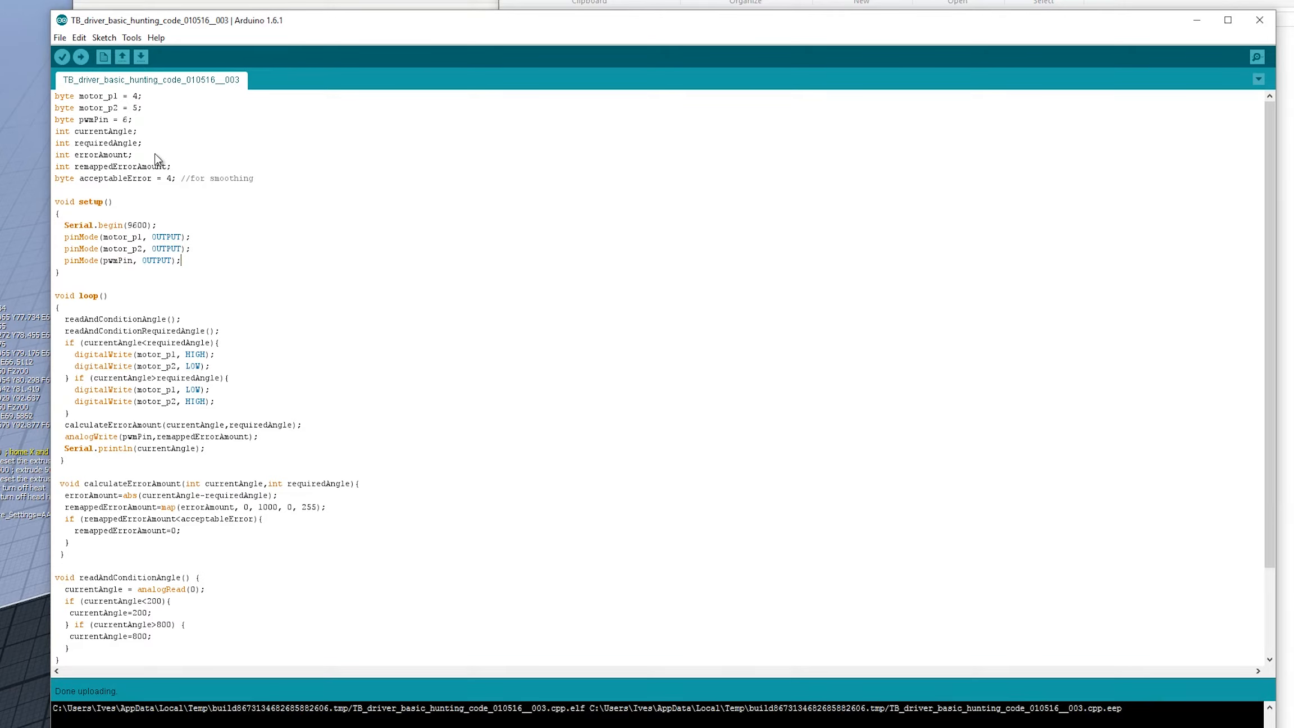
{"action": "mouse_move", "coordinate": [310, 314]}
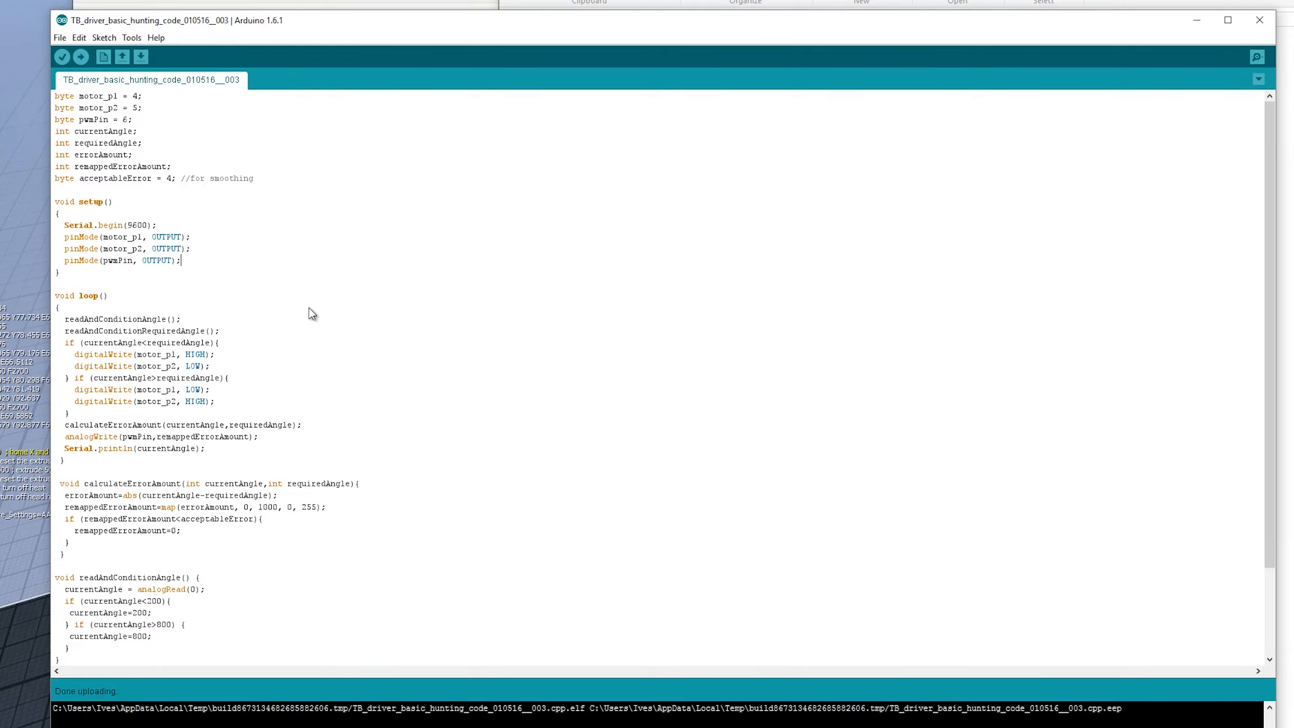
{"action": "scroll", "scroll_direction": "down", "scroll_amount": 3}
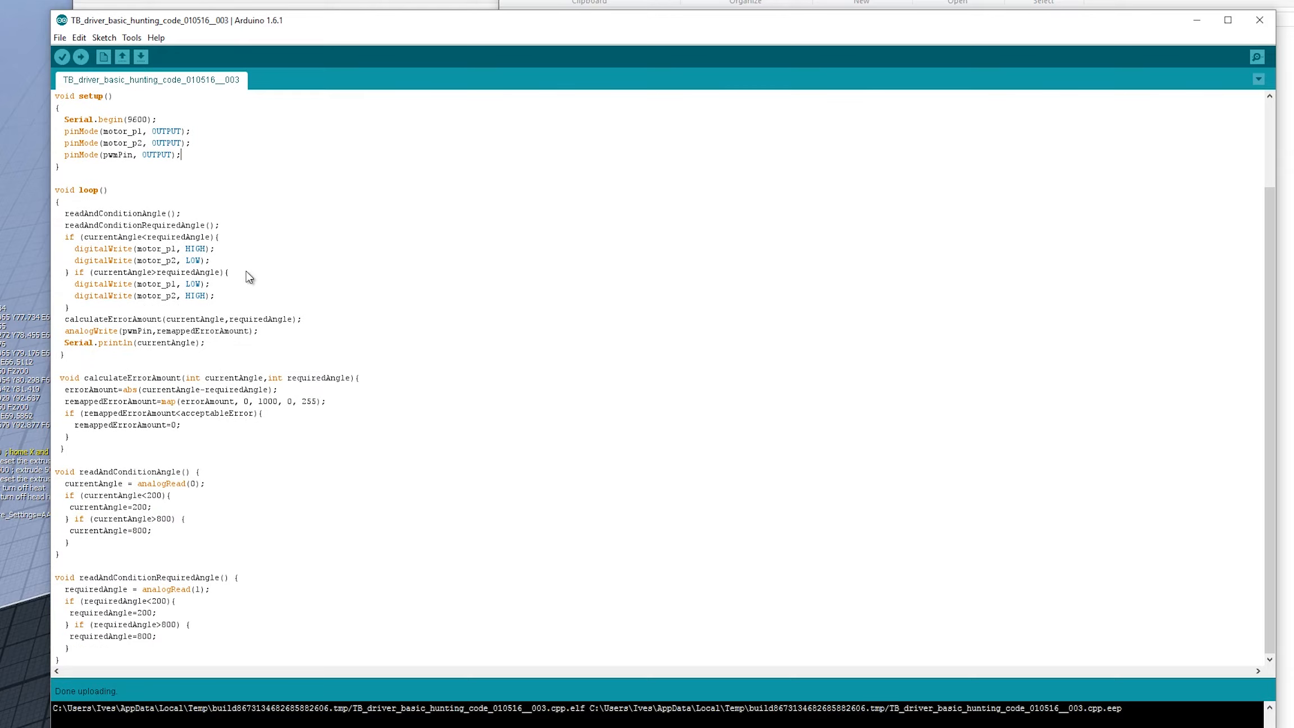
{"action": "mouse_move", "coordinate": [93, 198]}
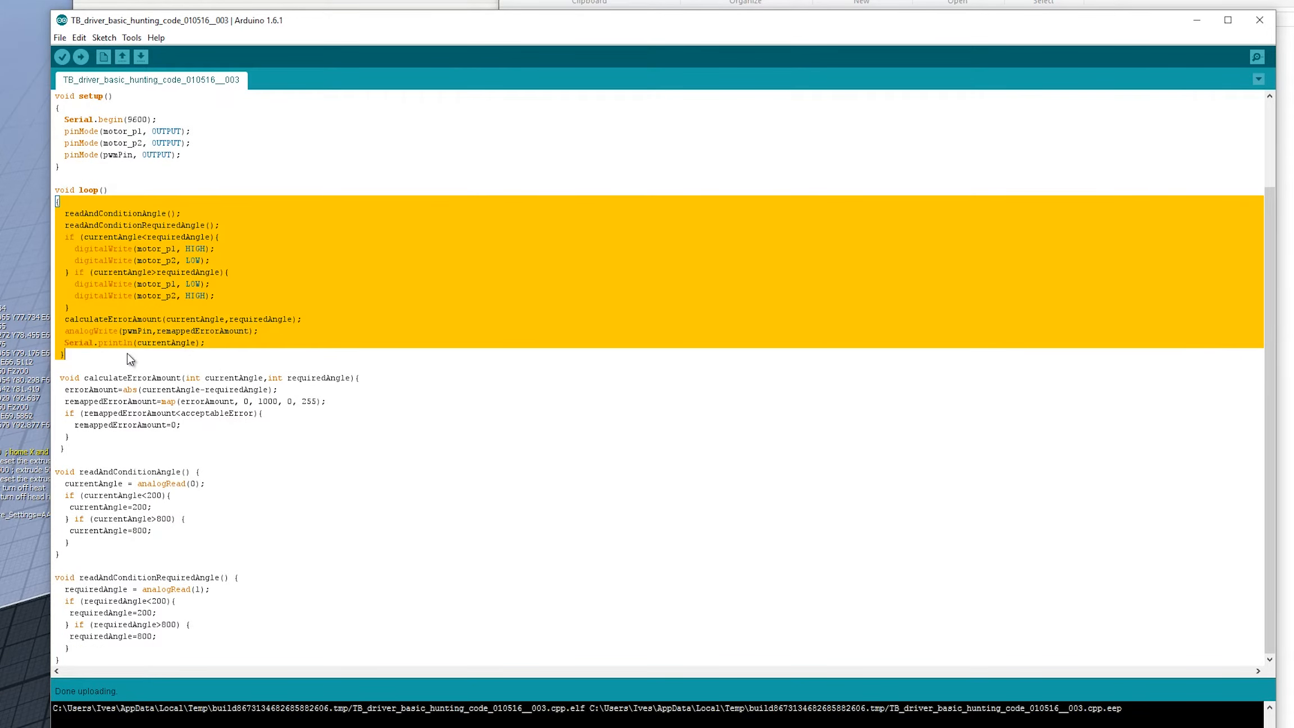
{"action": "mouse_move", "coordinate": [172, 365]}
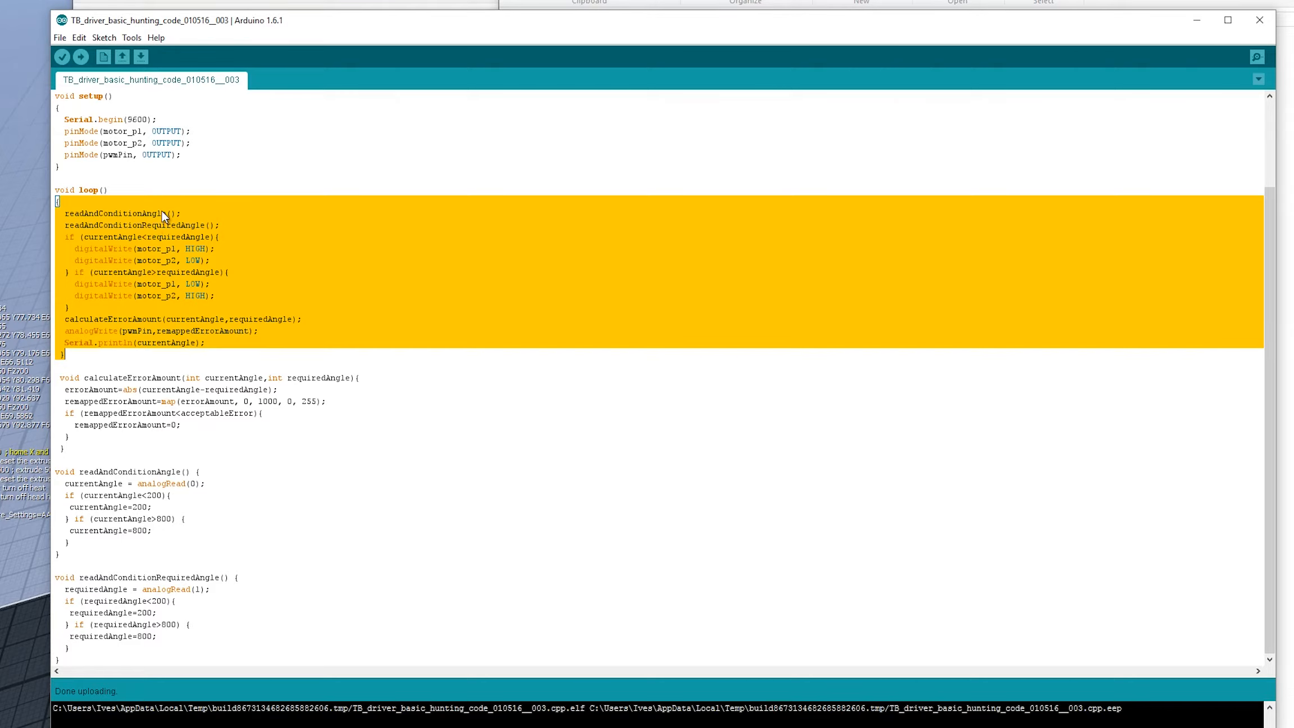
{"action": "mouse_move", "coordinate": [281, 214]}
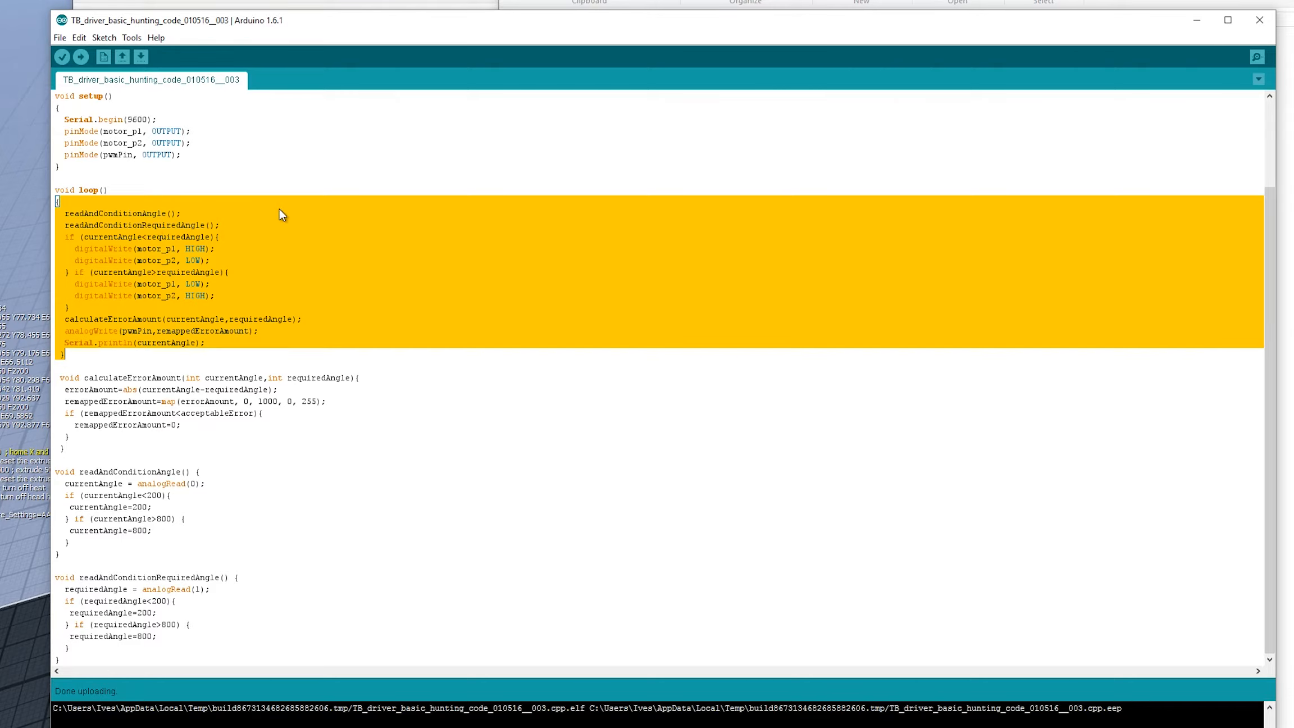
{"action": "mouse_move", "coordinate": [89, 232]}
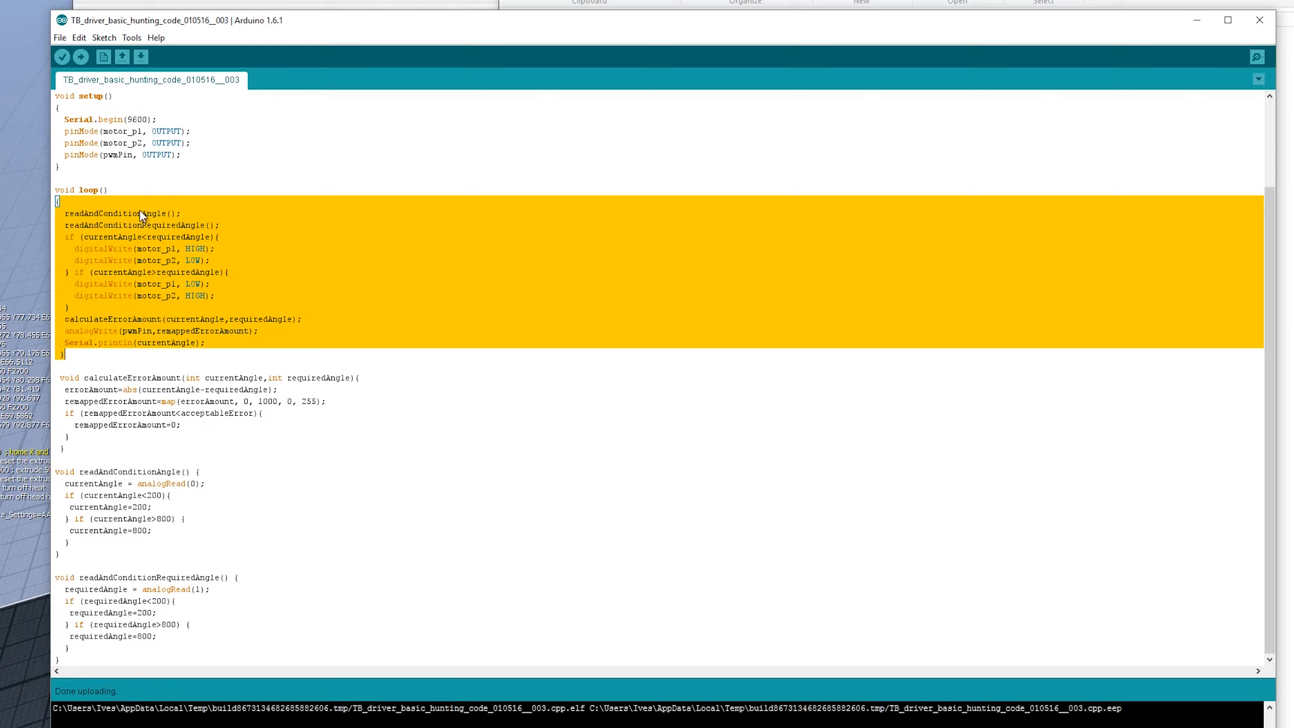
{"action": "mouse_move", "coordinate": [185, 163]}
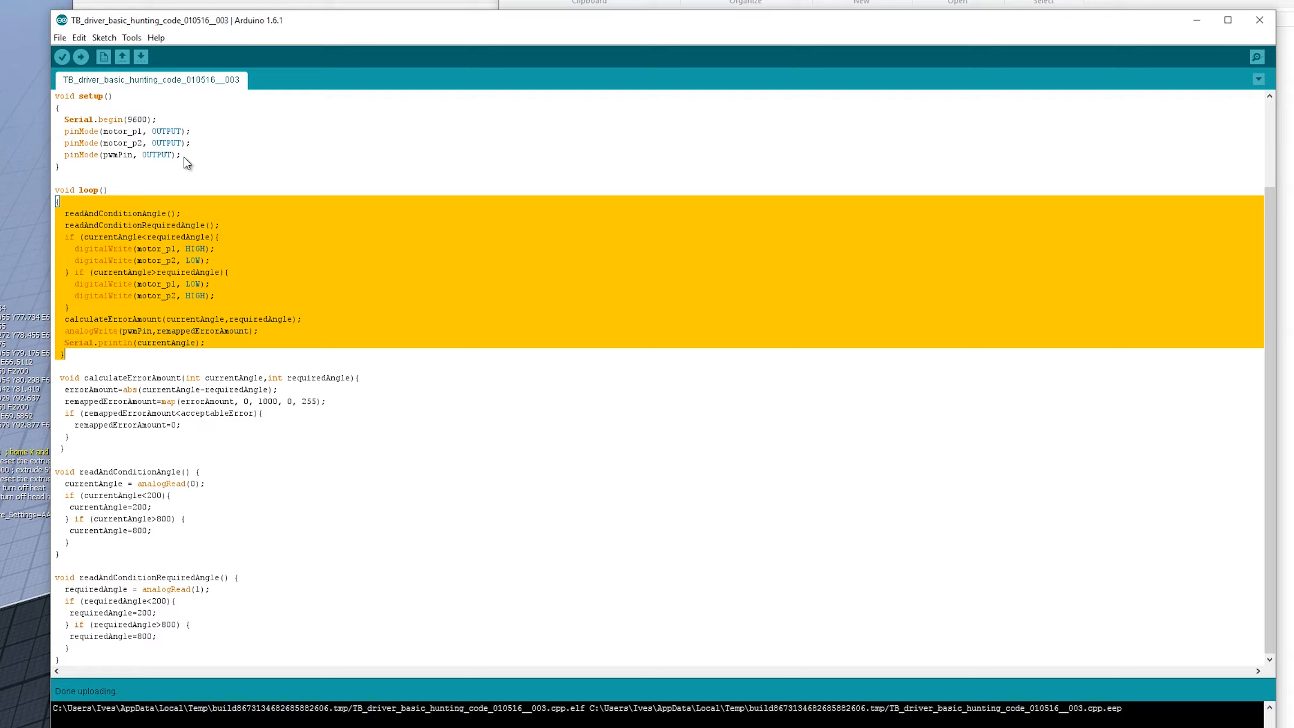
{"action": "mouse_move", "coordinate": [203, 196]}
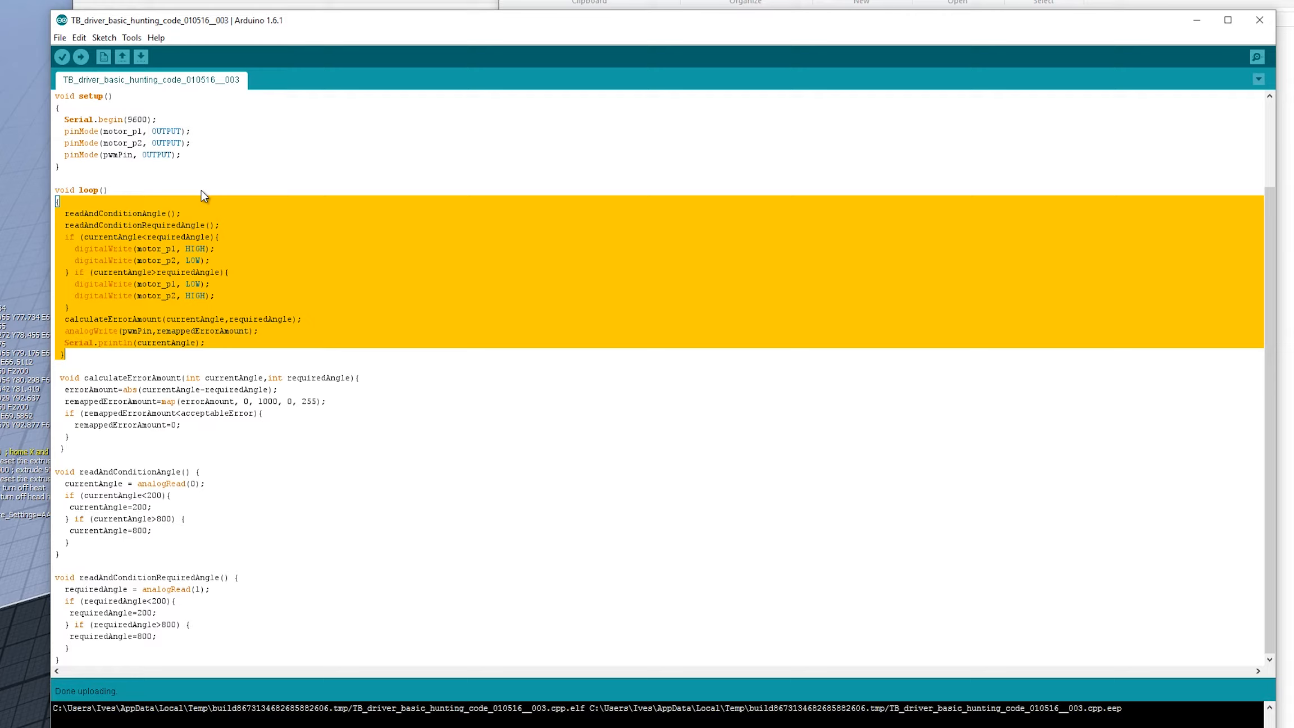
{"action": "mouse_move", "coordinate": [194, 216]}
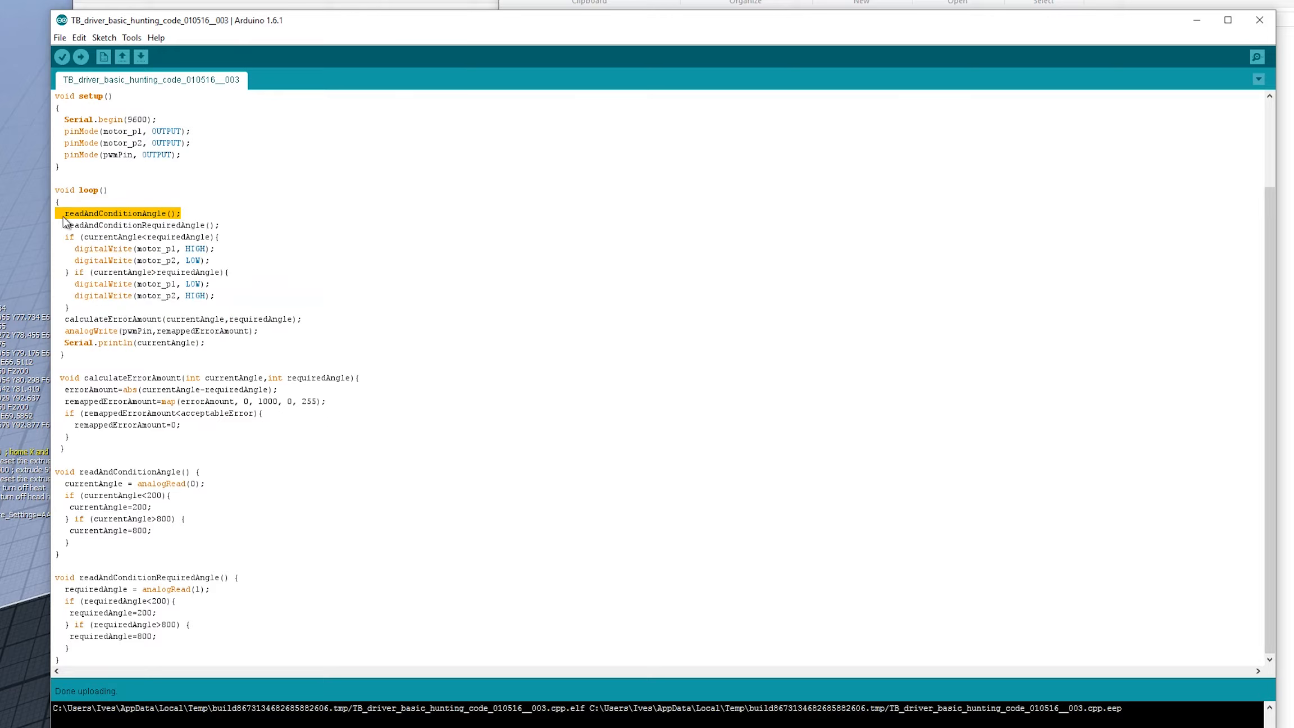
{"action": "mouse_move", "coordinate": [207, 219]}
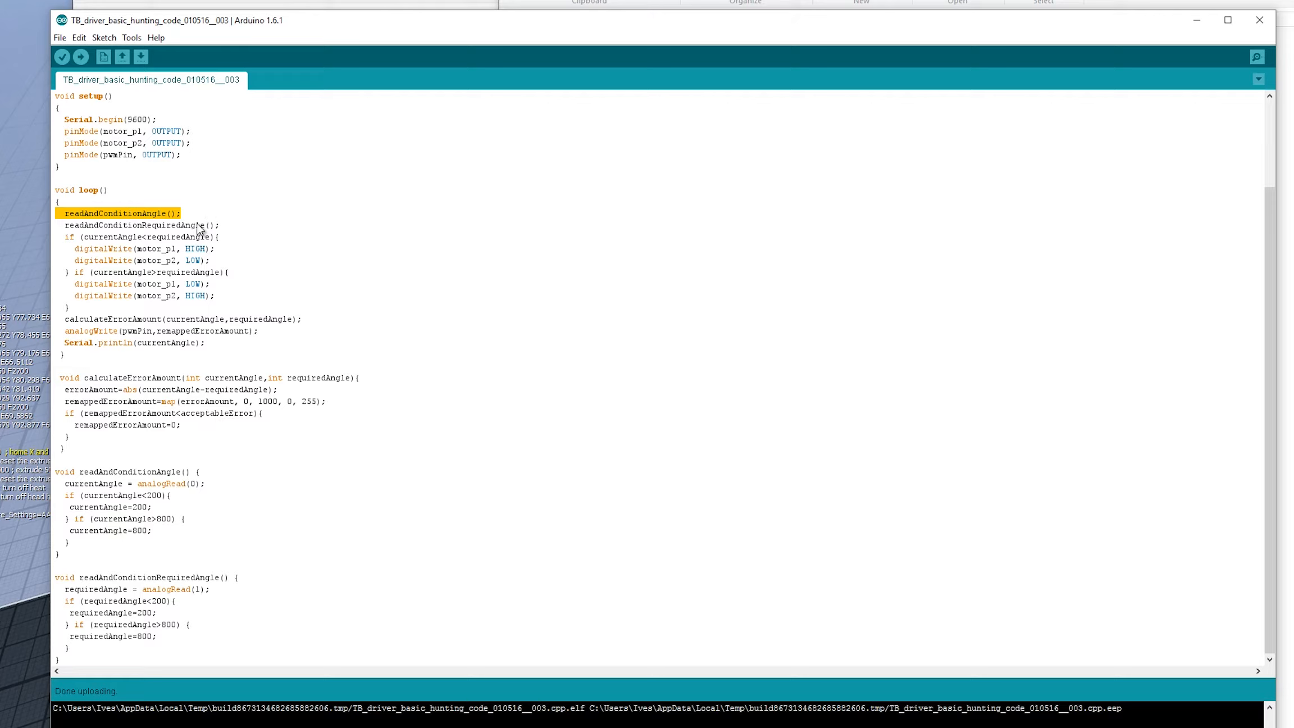
{"action": "mouse_move", "coordinate": [89, 345]}
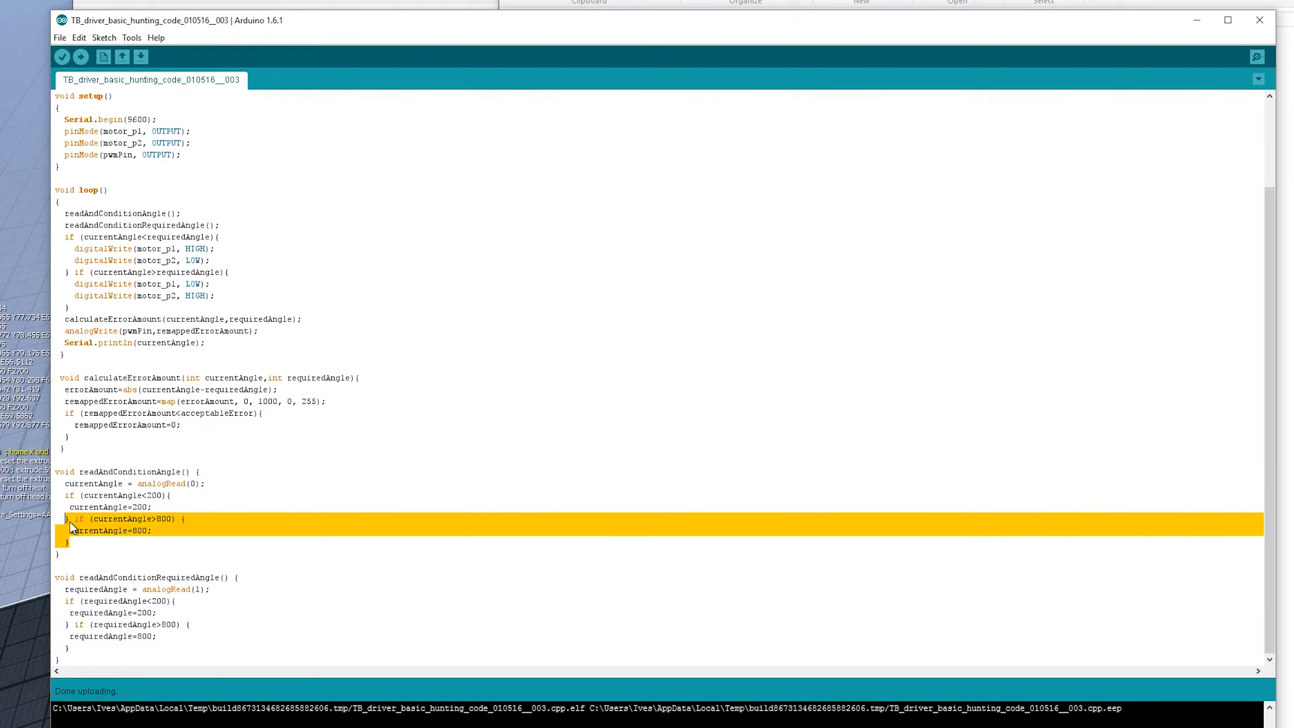
{"action": "left_click_drag", "start_coordinate": [70, 525], "coordinate": [45, 472]}
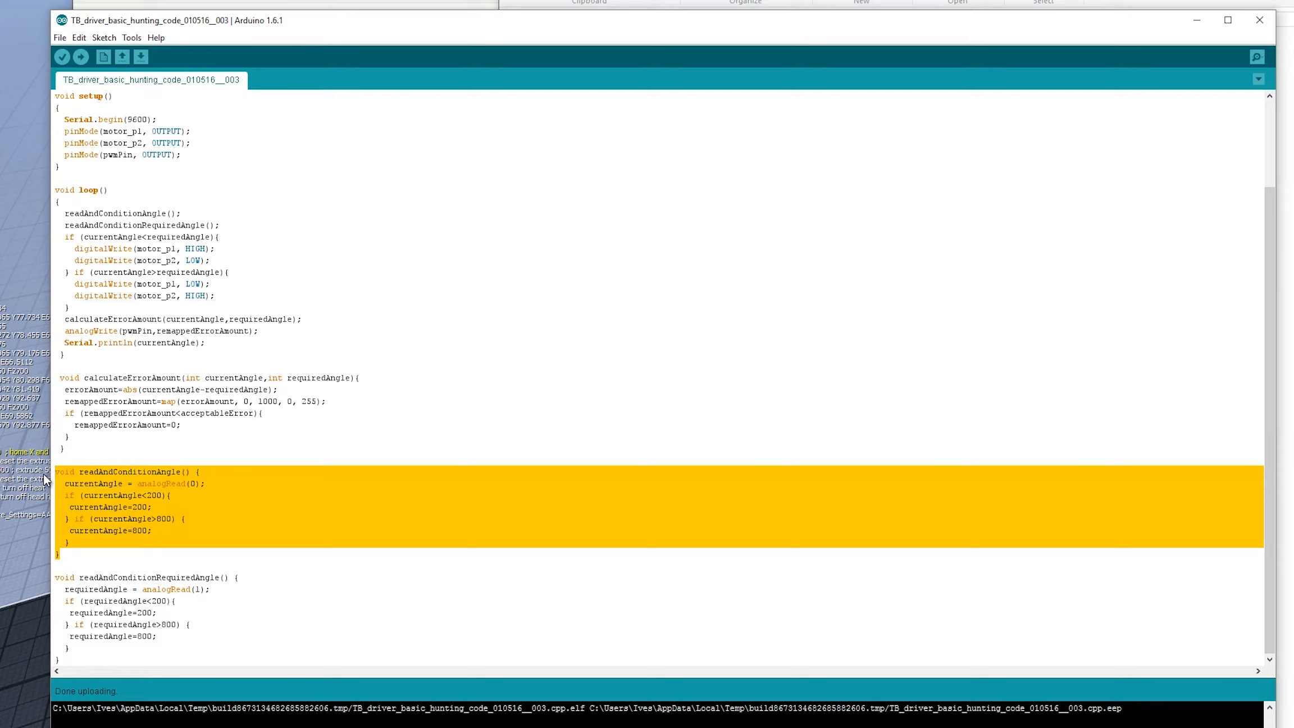
{"action": "mouse_move", "coordinate": [145, 493]}
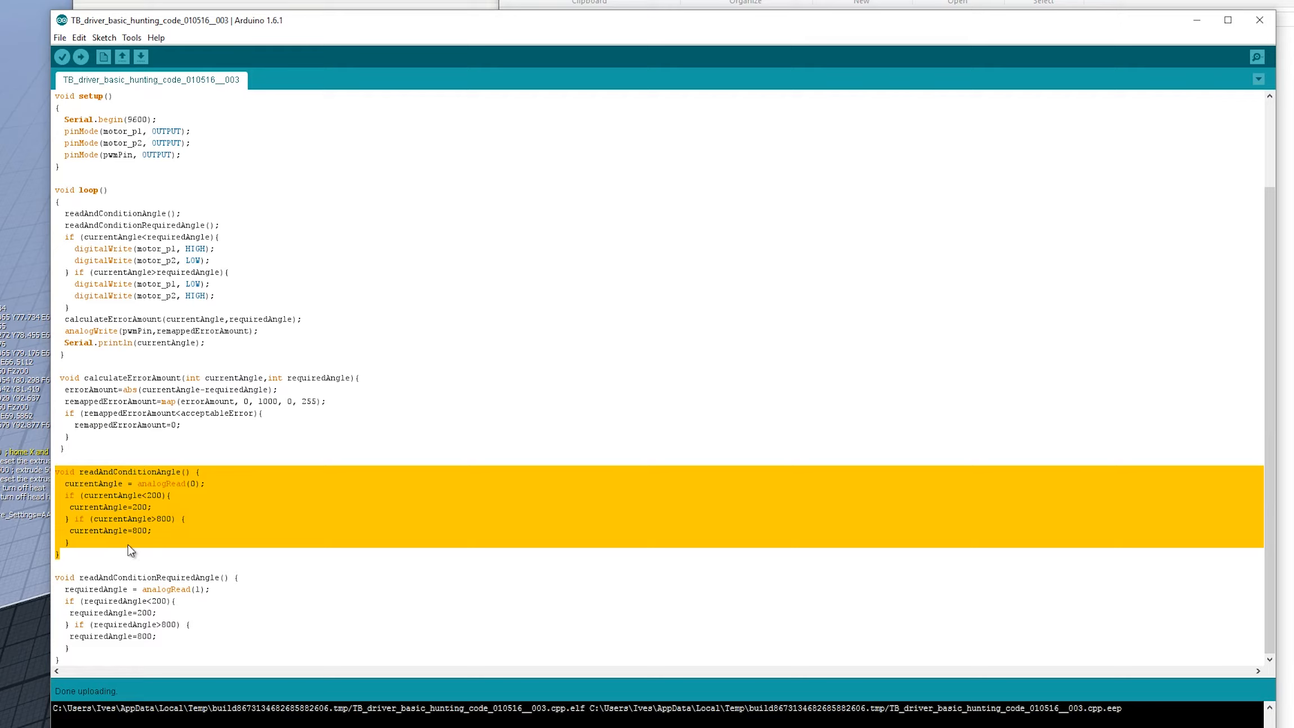
{"action": "mouse_move", "coordinate": [157, 515]}
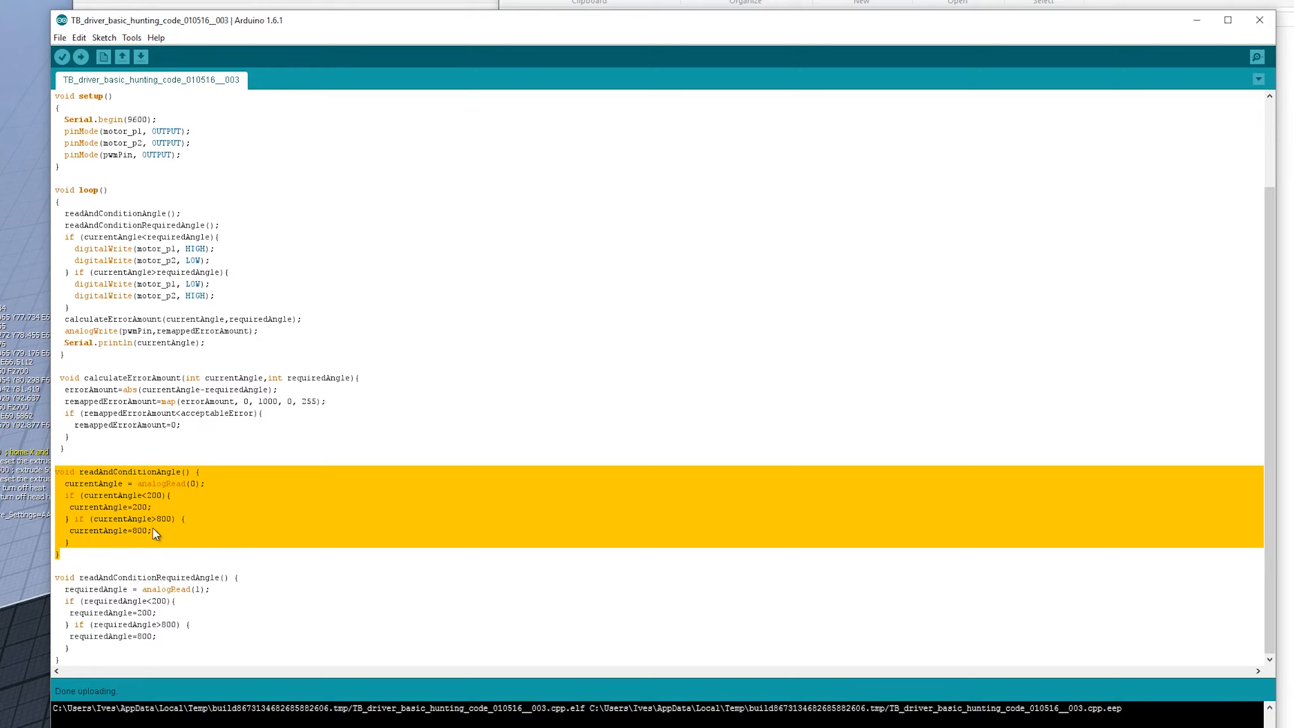
{"action": "mouse_move", "coordinate": [145, 512]}
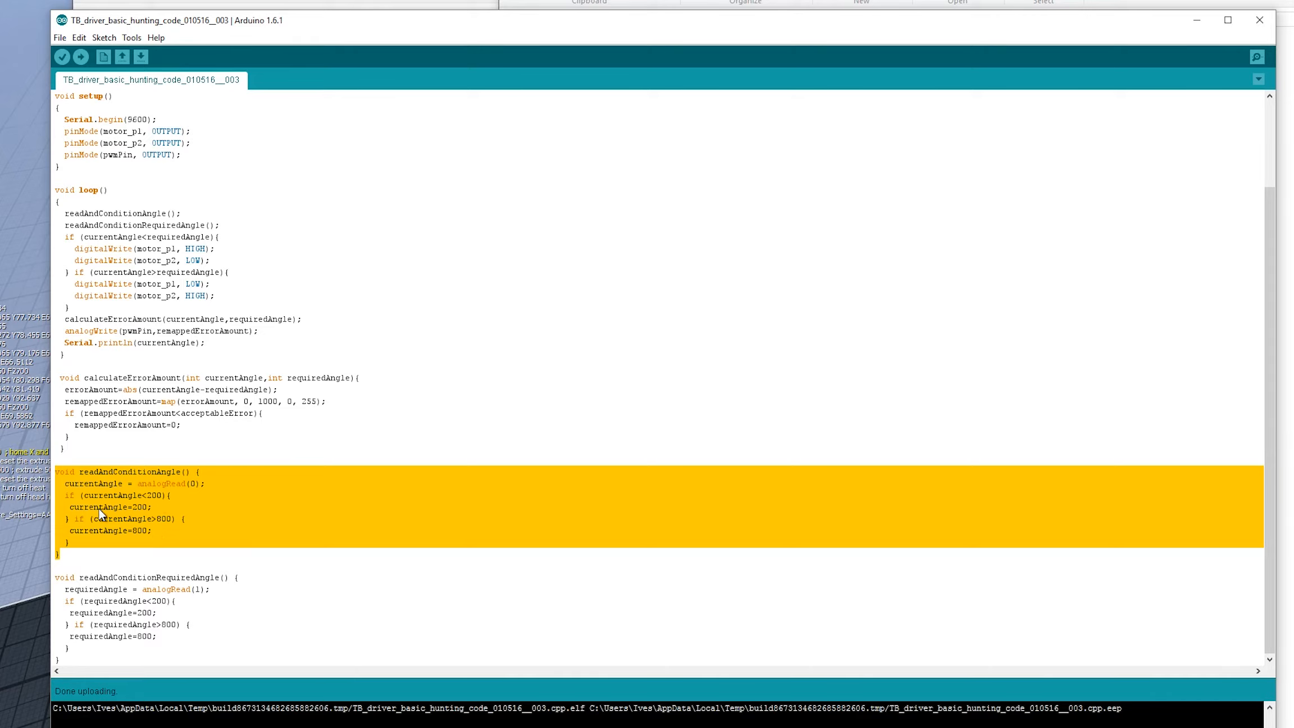
{"action": "mouse_move", "coordinate": [161, 538]}
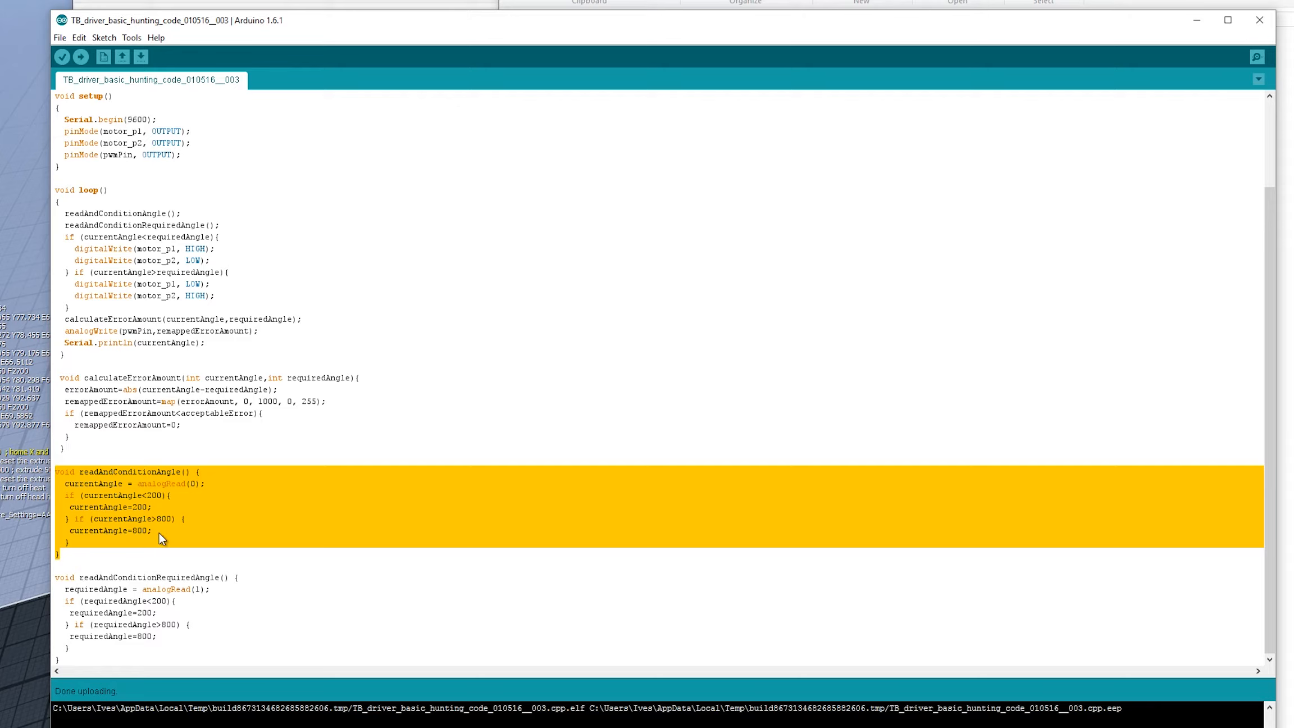
{"action": "mouse_move", "coordinate": [123, 561]}
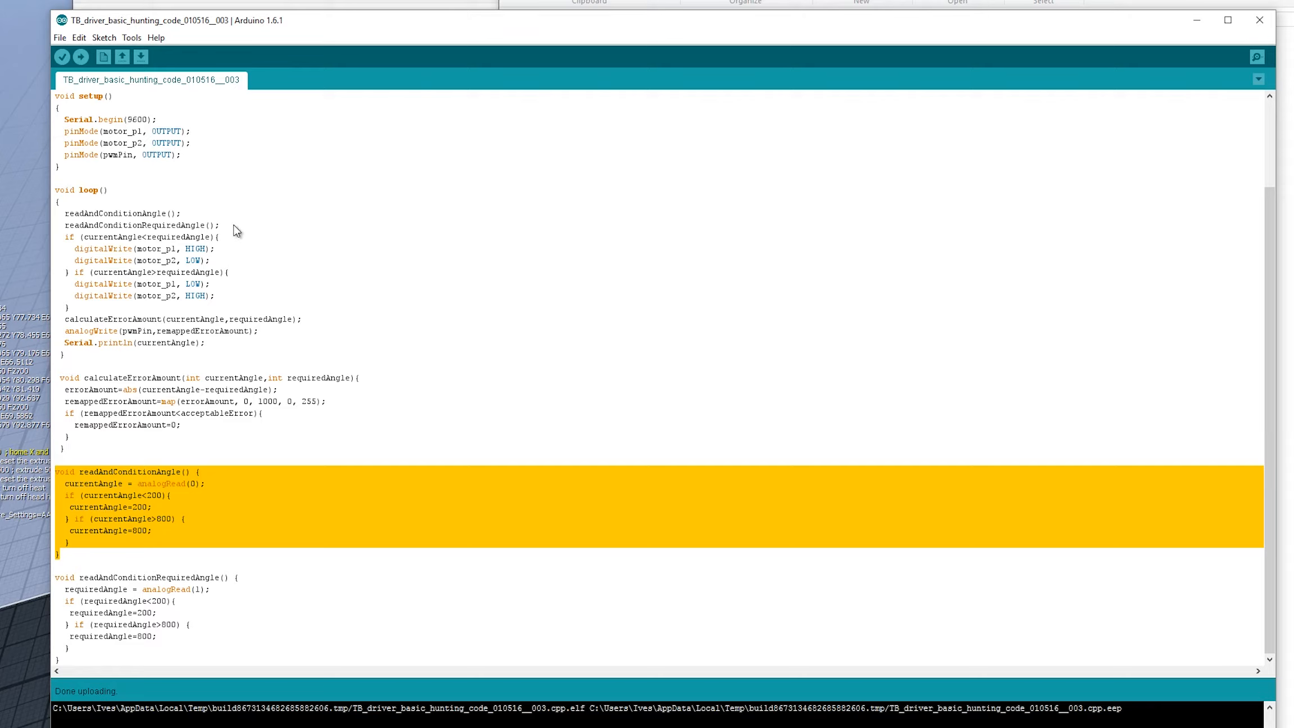
{"action": "double_click", "coordinate": [142, 225]}
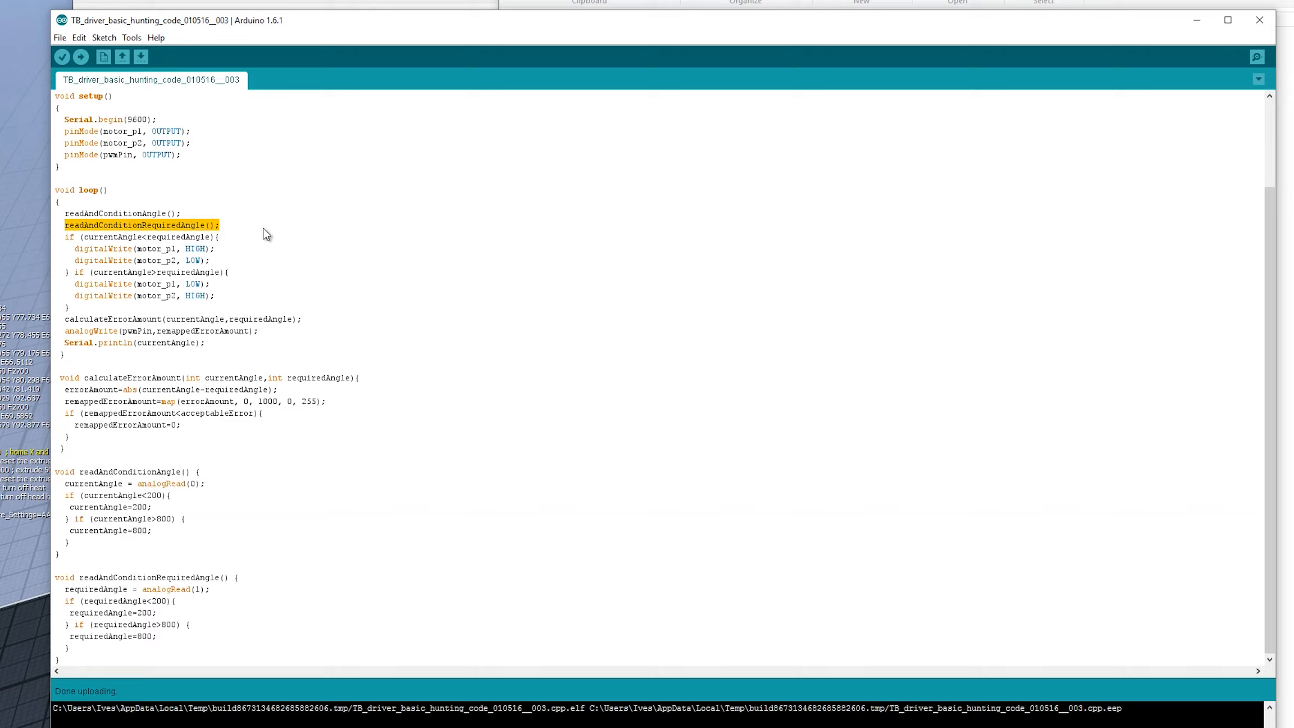
{"action": "mouse_move", "coordinate": [265, 563]}
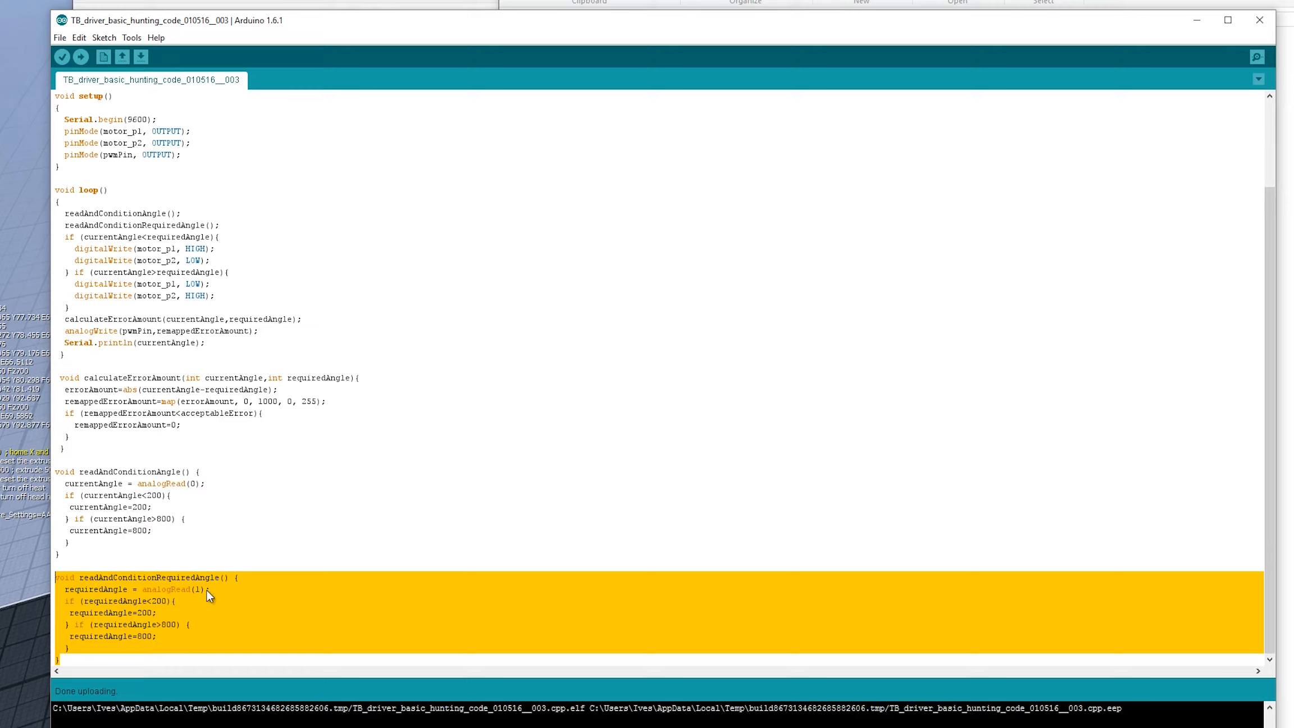
{"action": "mouse_move", "coordinate": [160, 612]}
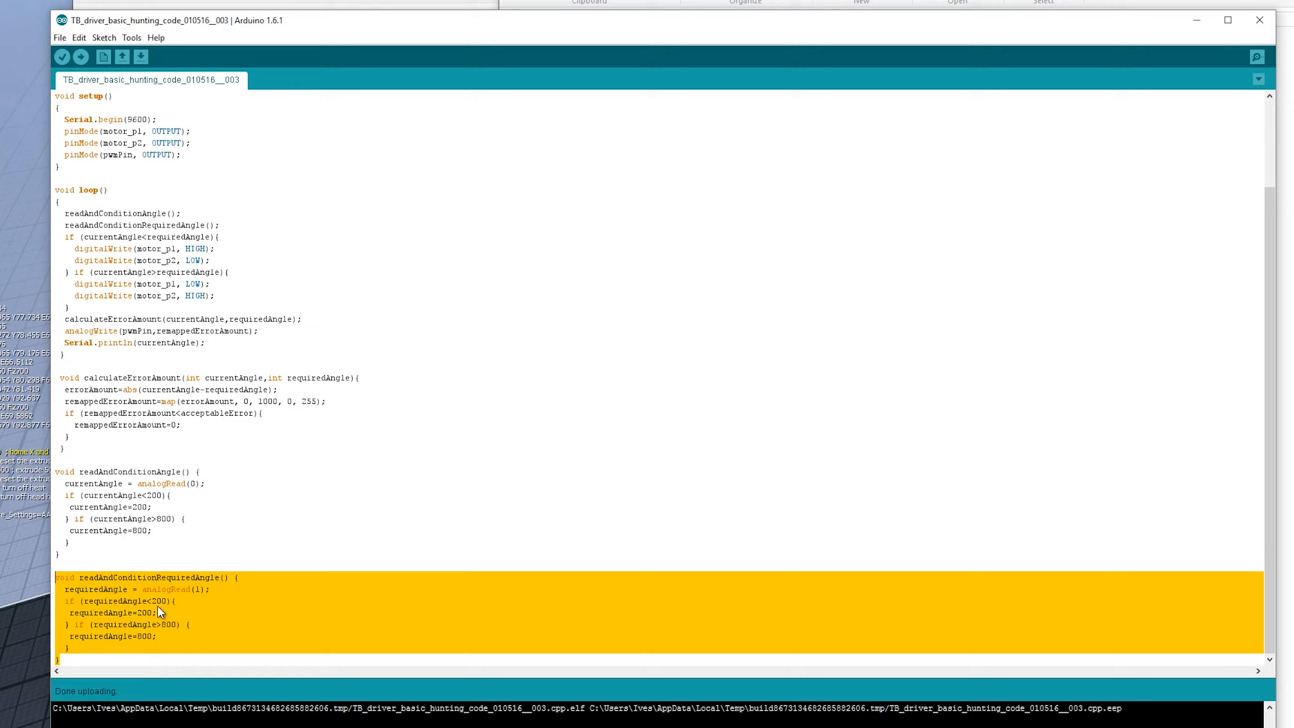
{"action": "double_click", "coordinate": [116, 612]}
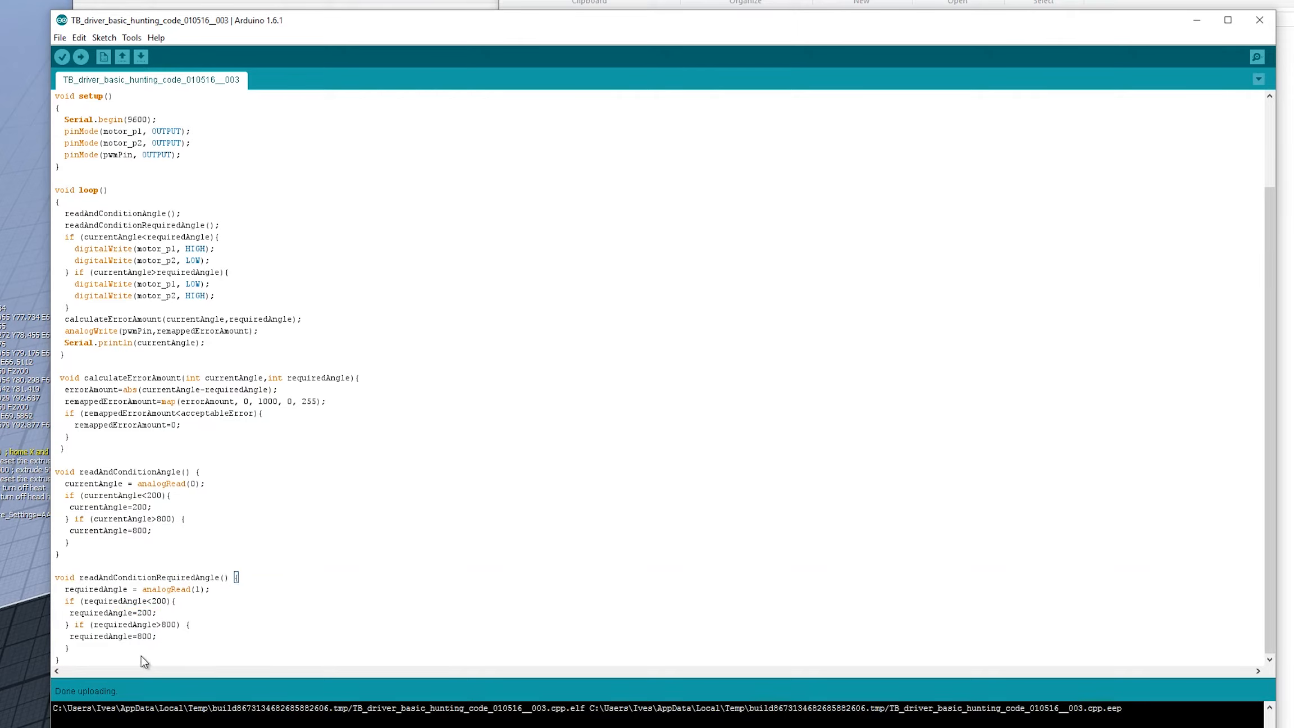
{"action": "mouse_move", "coordinate": [94, 661]}
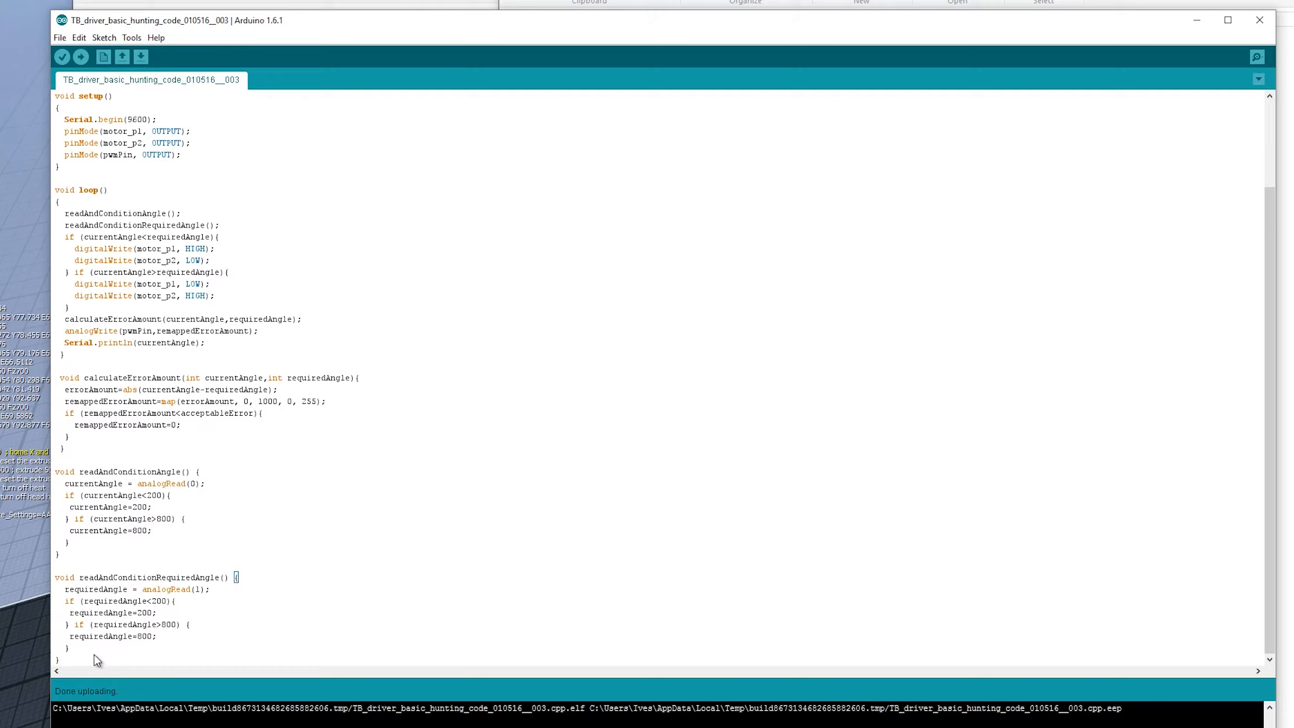
{"action": "mouse_move", "coordinate": [113, 644]}
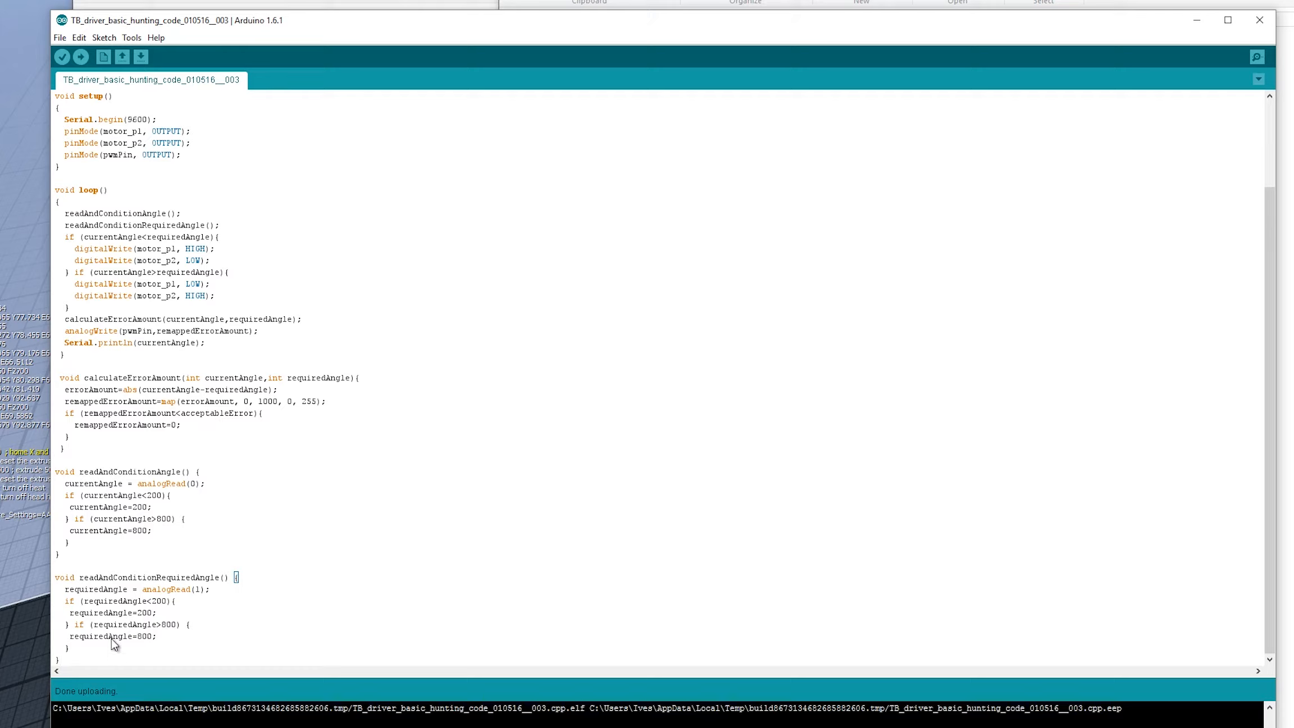
{"action": "mouse_move", "coordinate": [76, 660]}
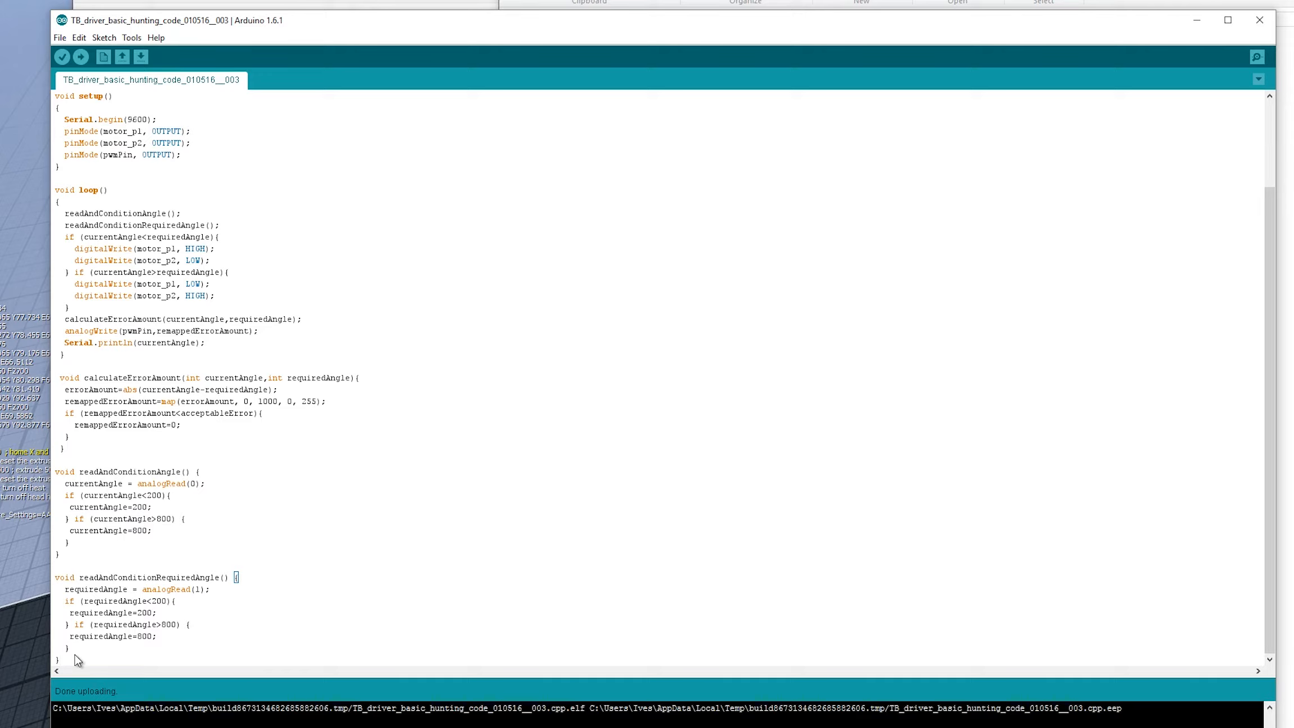
{"action": "mouse_move", "coordinate": [130, 394]}
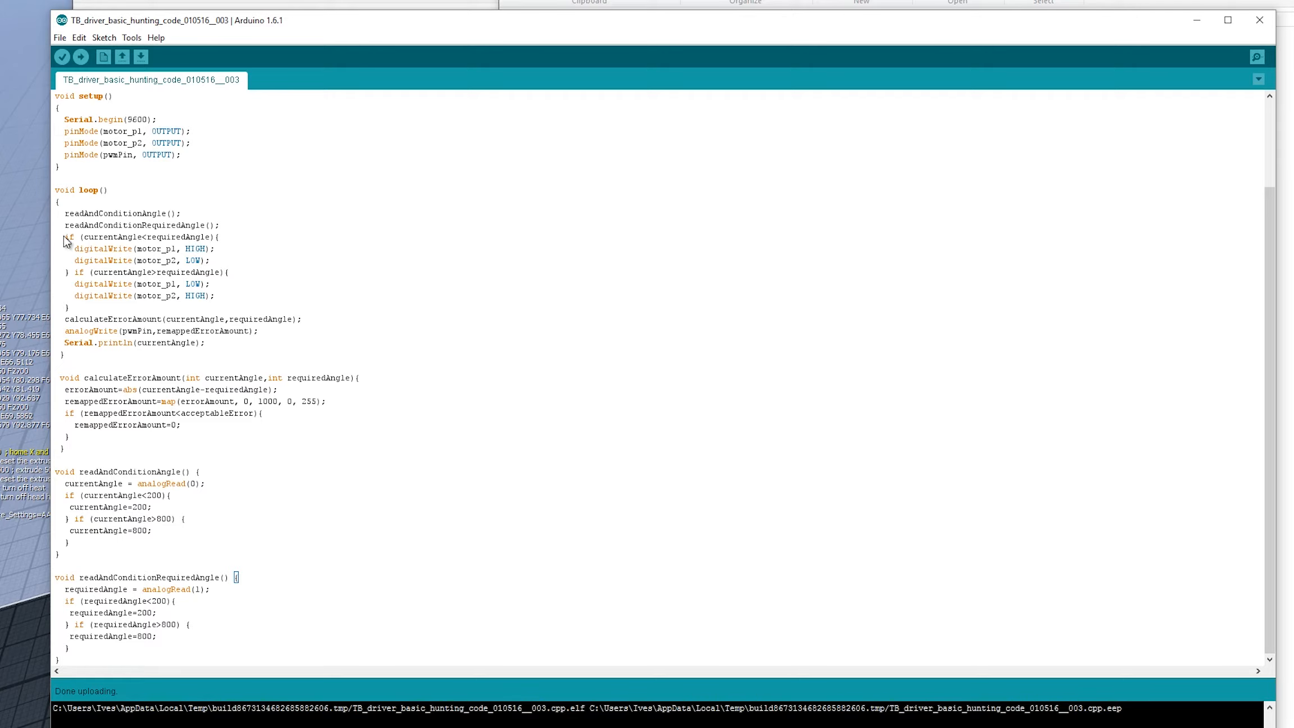
{"action": "left_click_drag", "start_coordinate": [70, 237], "coordinate": [70, 307]}
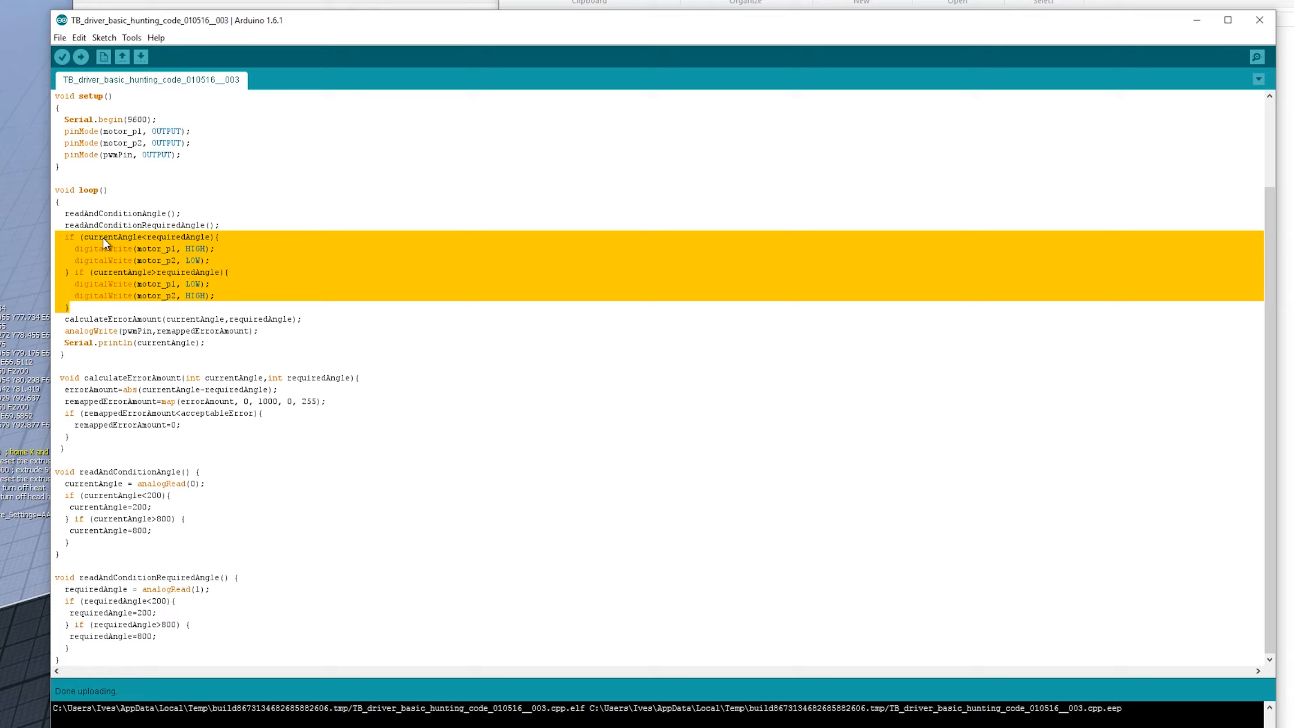
{"action": "double_click", "coordinate": [110, 237]}
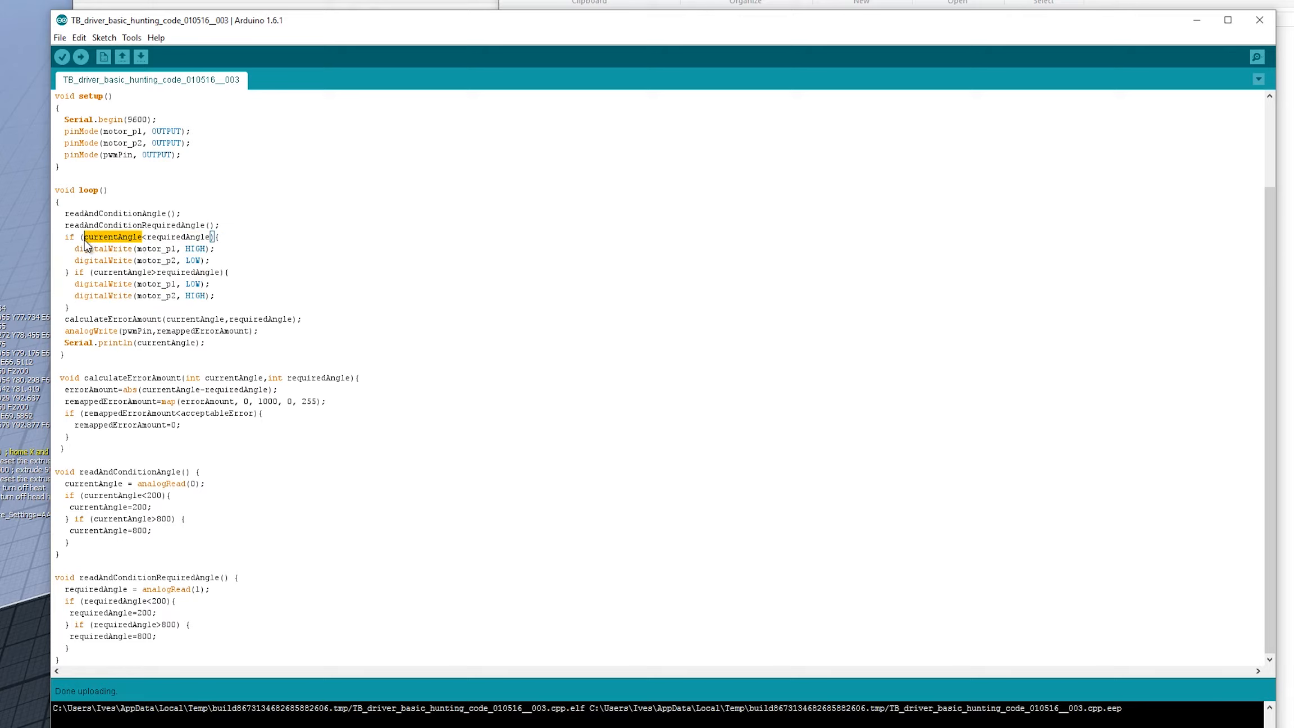
{"action": "mouse_move", "coordinate": [145, 494]}
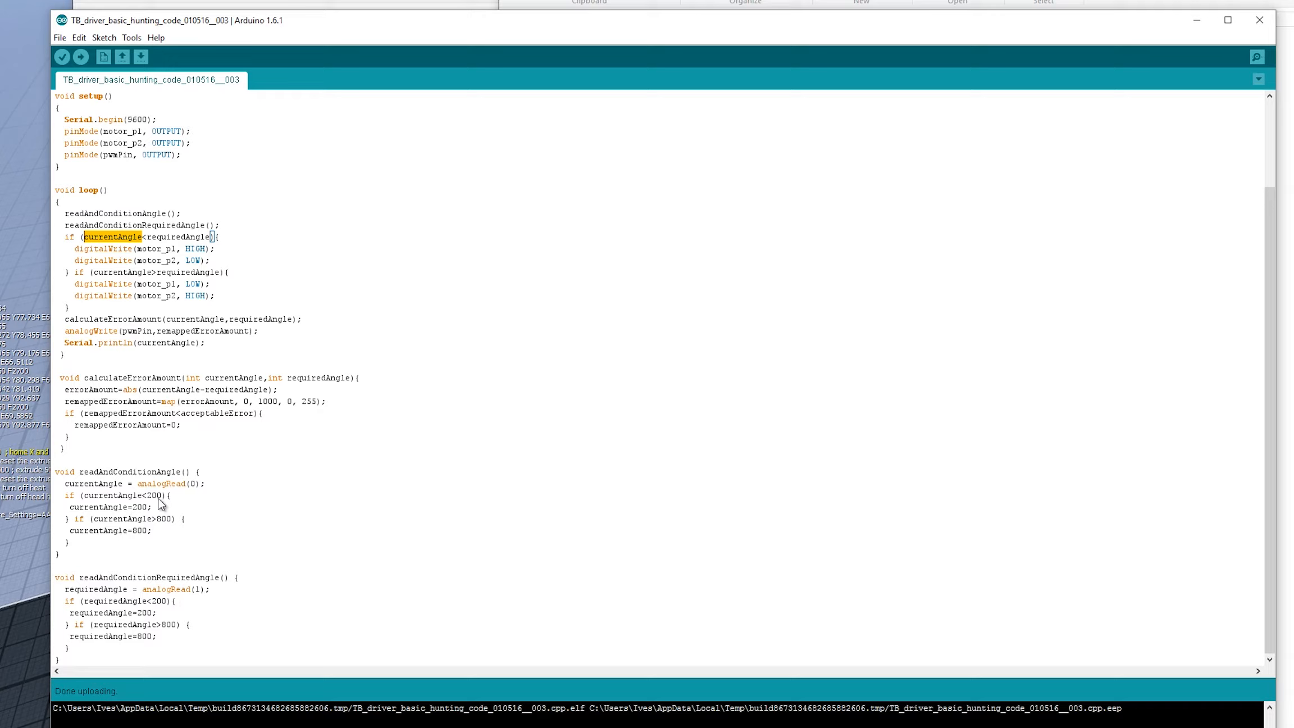
{"action": "double_click", "coordinate": [98, 530]}
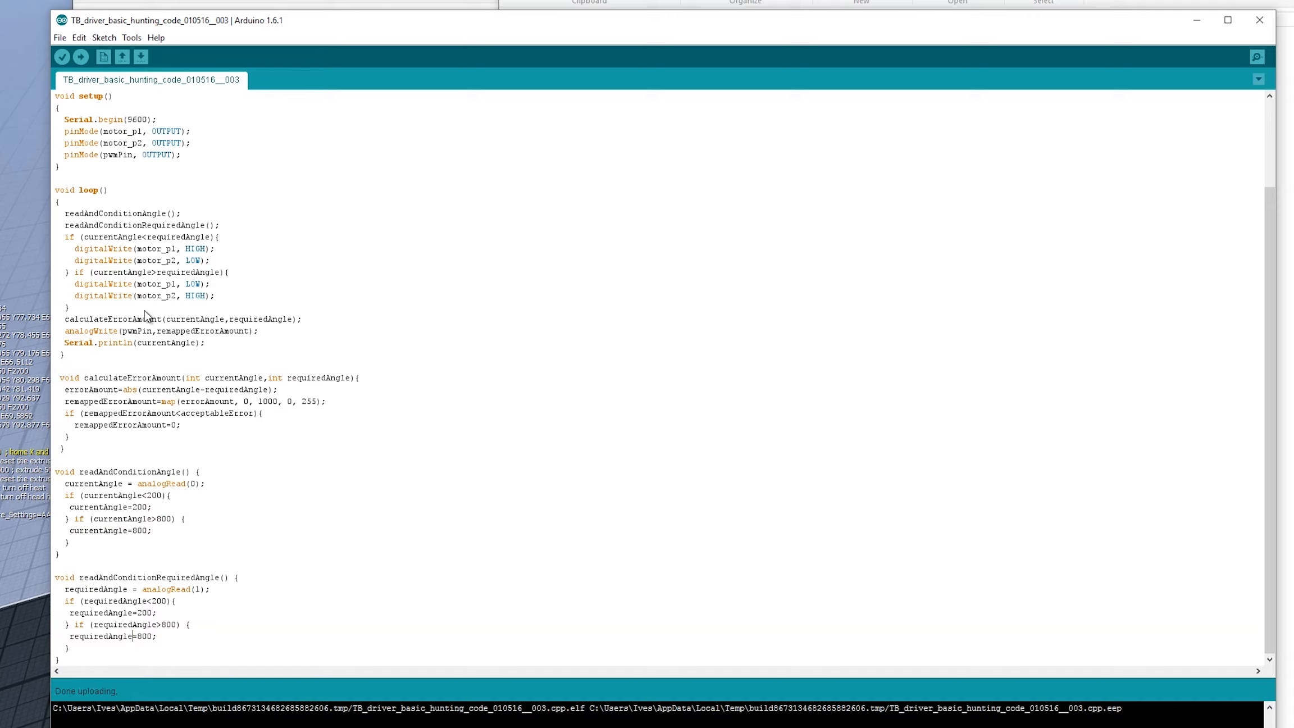
{"action": "double_click", "coordinate": [111, 237]}
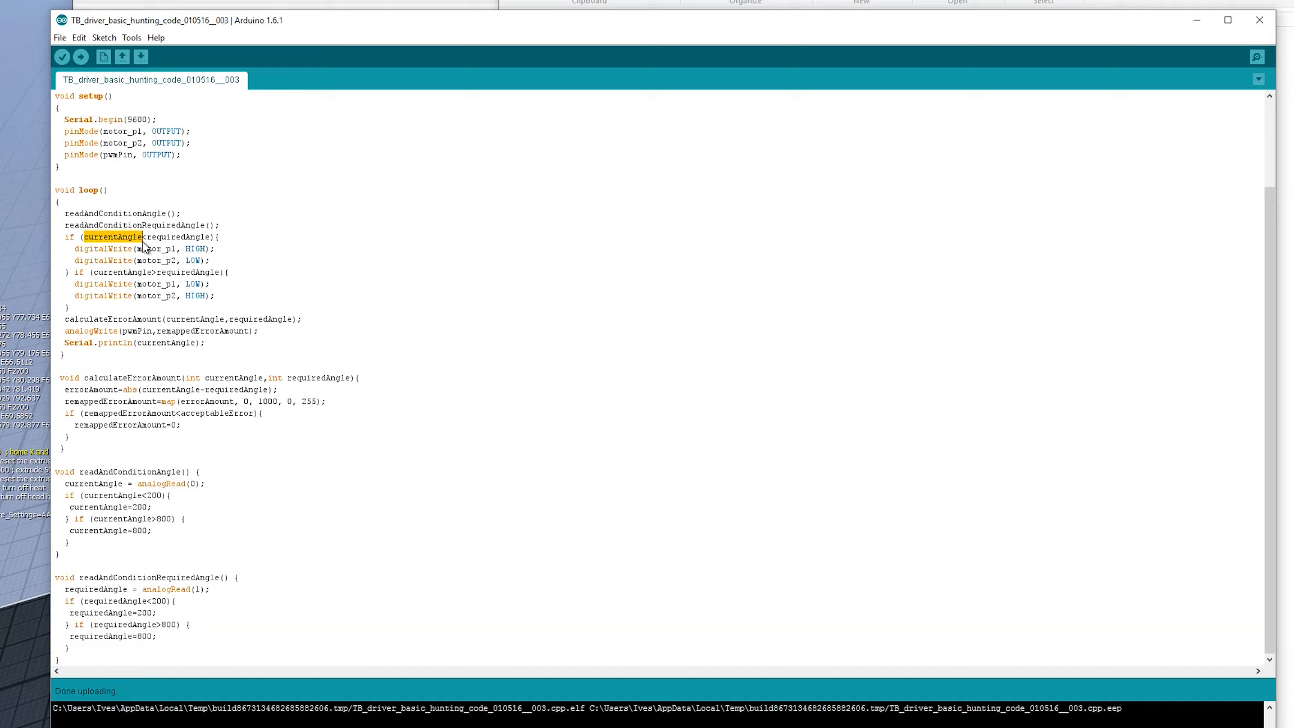
{"action": "double_click", "coordinate": [174, 237]}
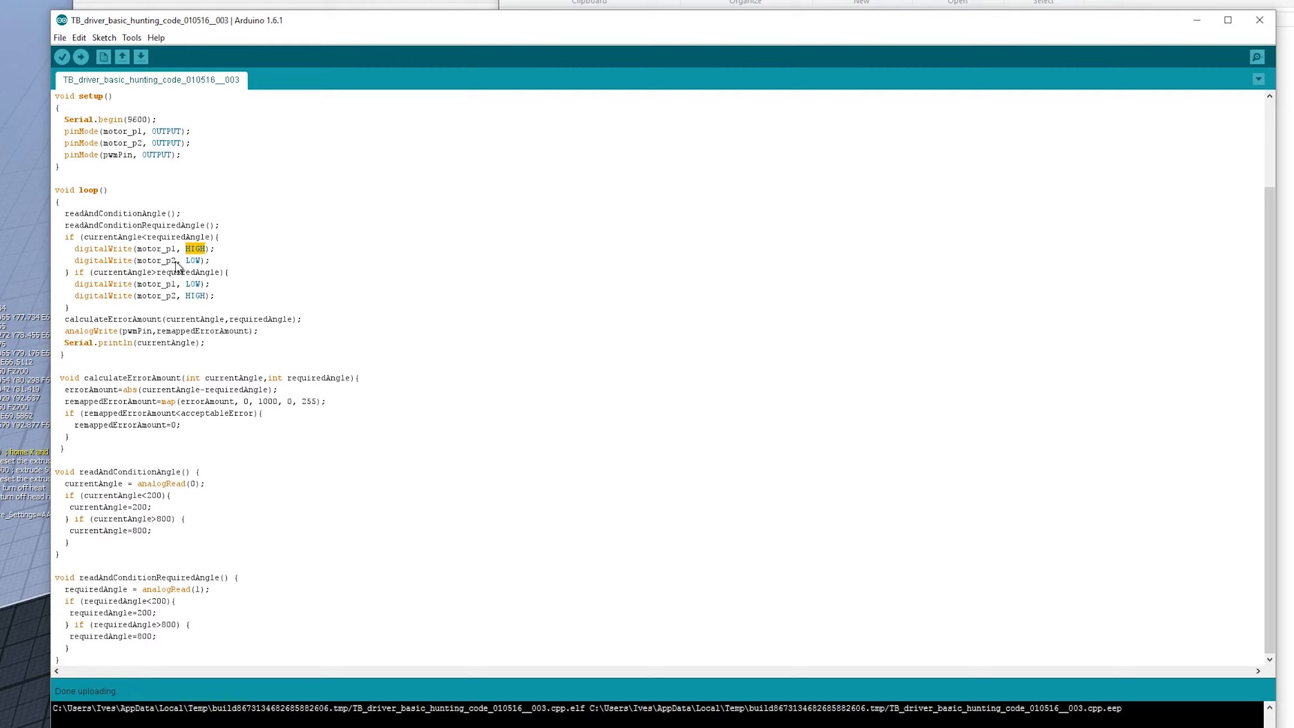
{"action": "mouse_move", "coordinate": [98, 279]}
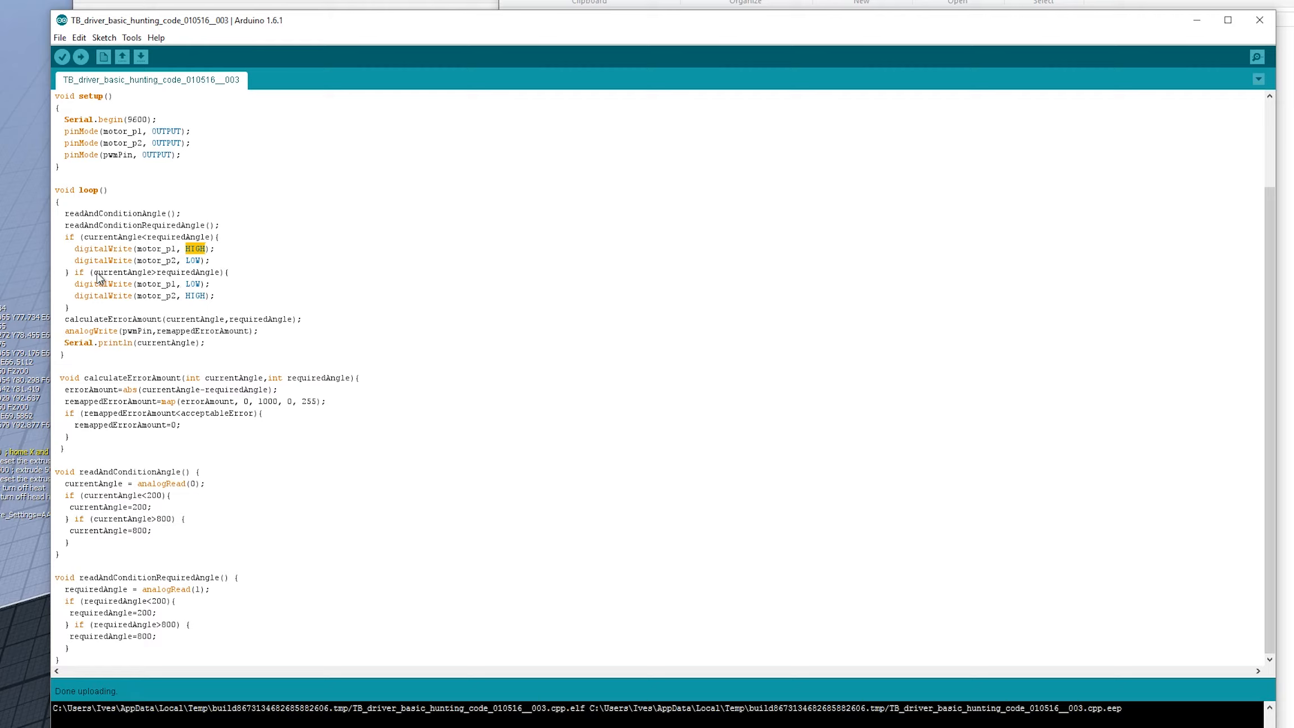
{"action": "mouse_move", "coordinate": [223, 301]}
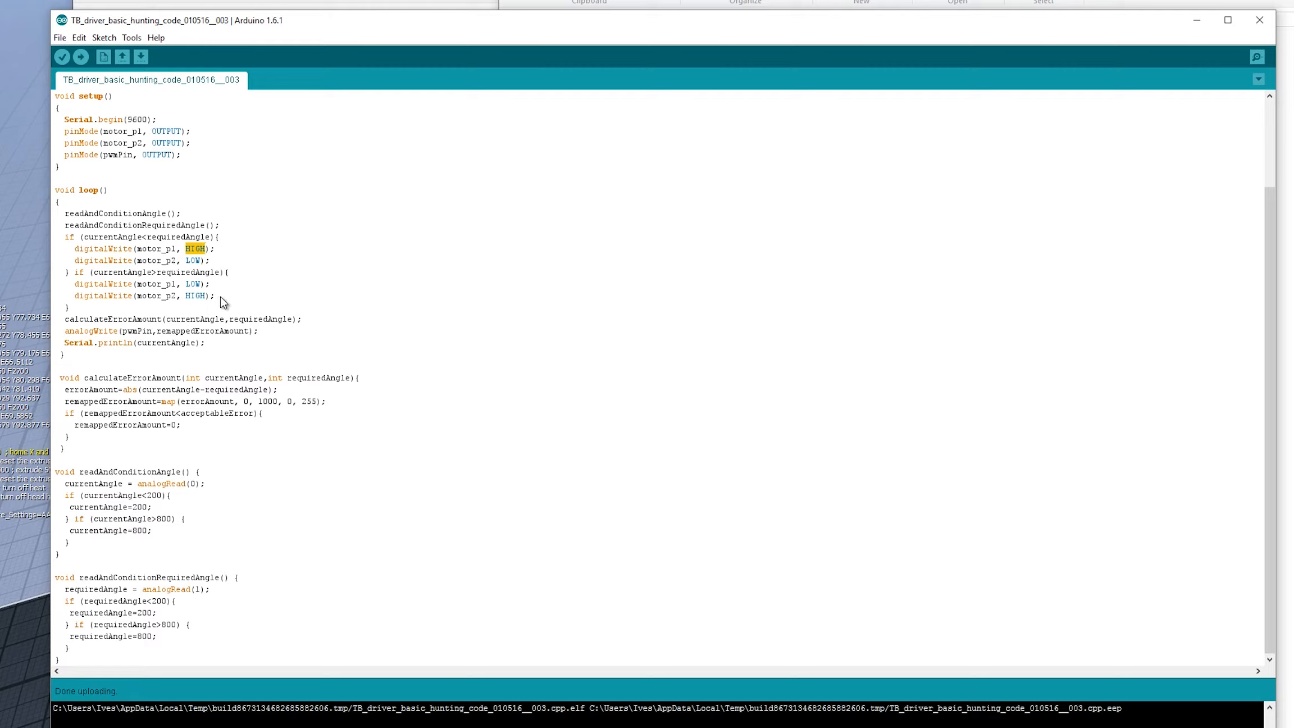
{"action": "mouse_move", "coordinate": [207, 296]}
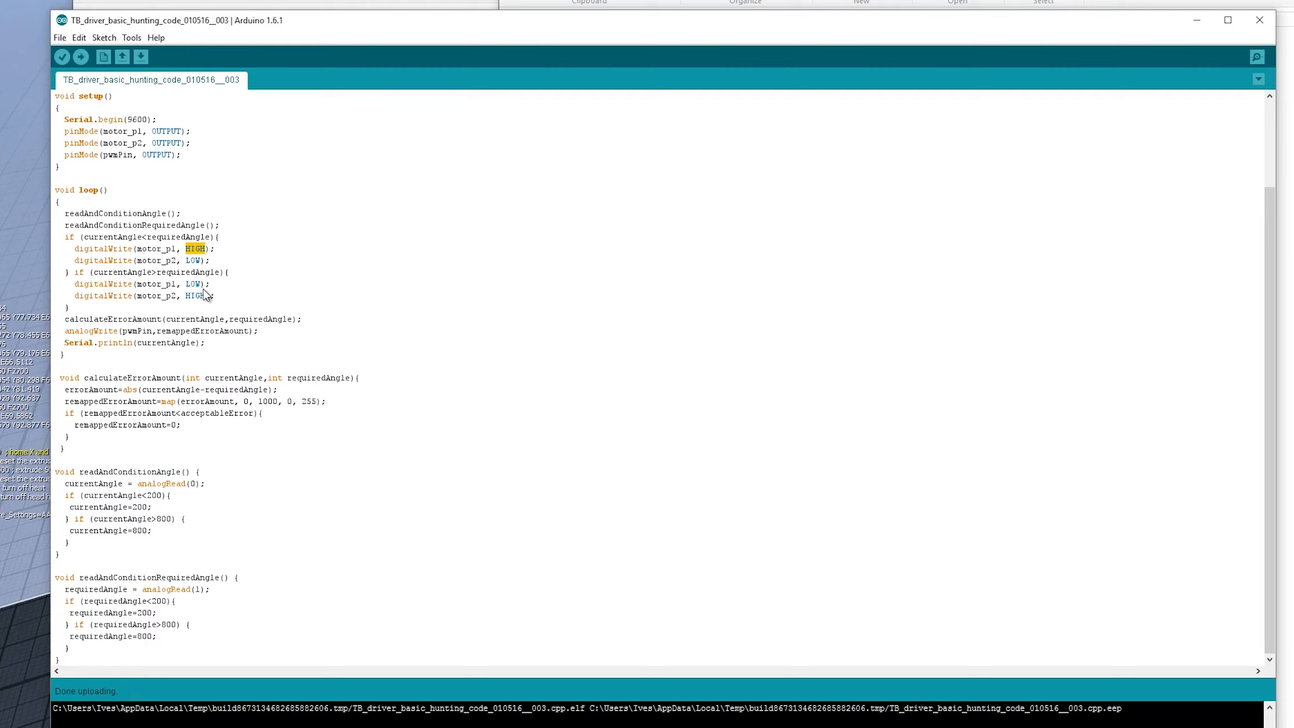
{"action": "double_click", "coordinate": [192, 284]}
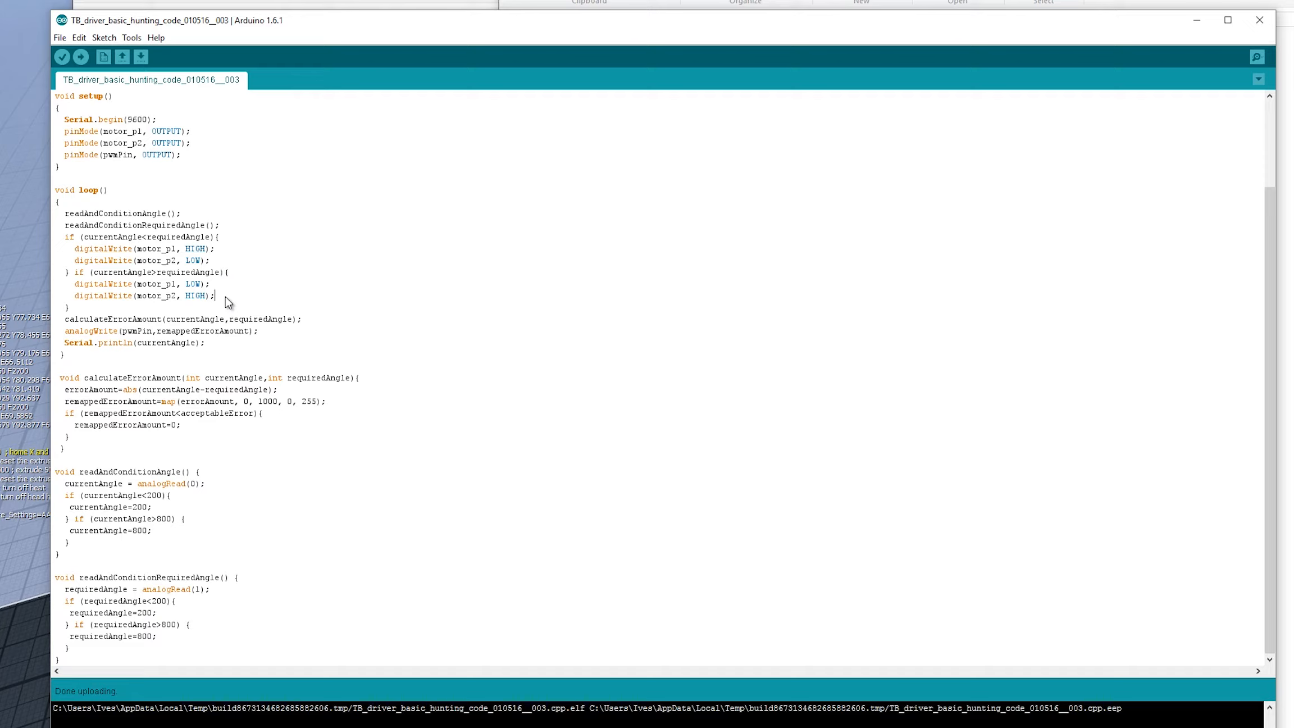
{"action": "mouse_move", "coordinate": [124, 321]}
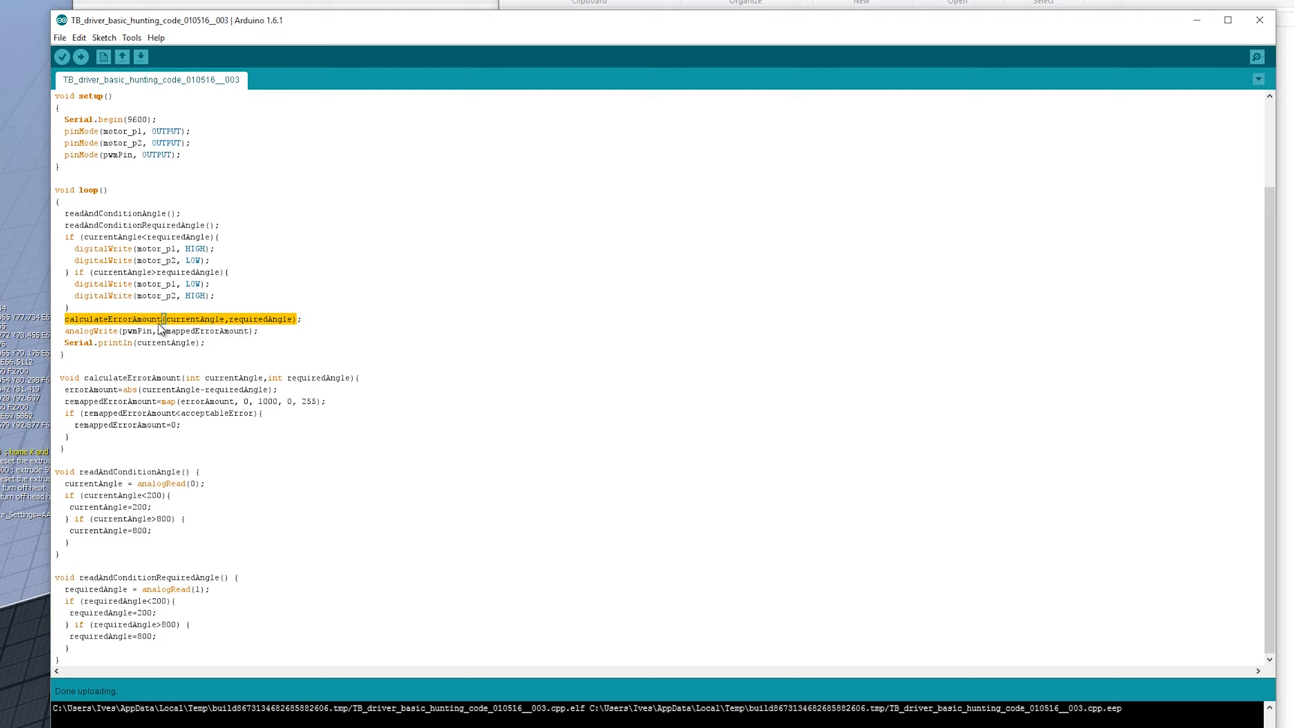
{"action": "double_click", "coordinate": [247, 319]}
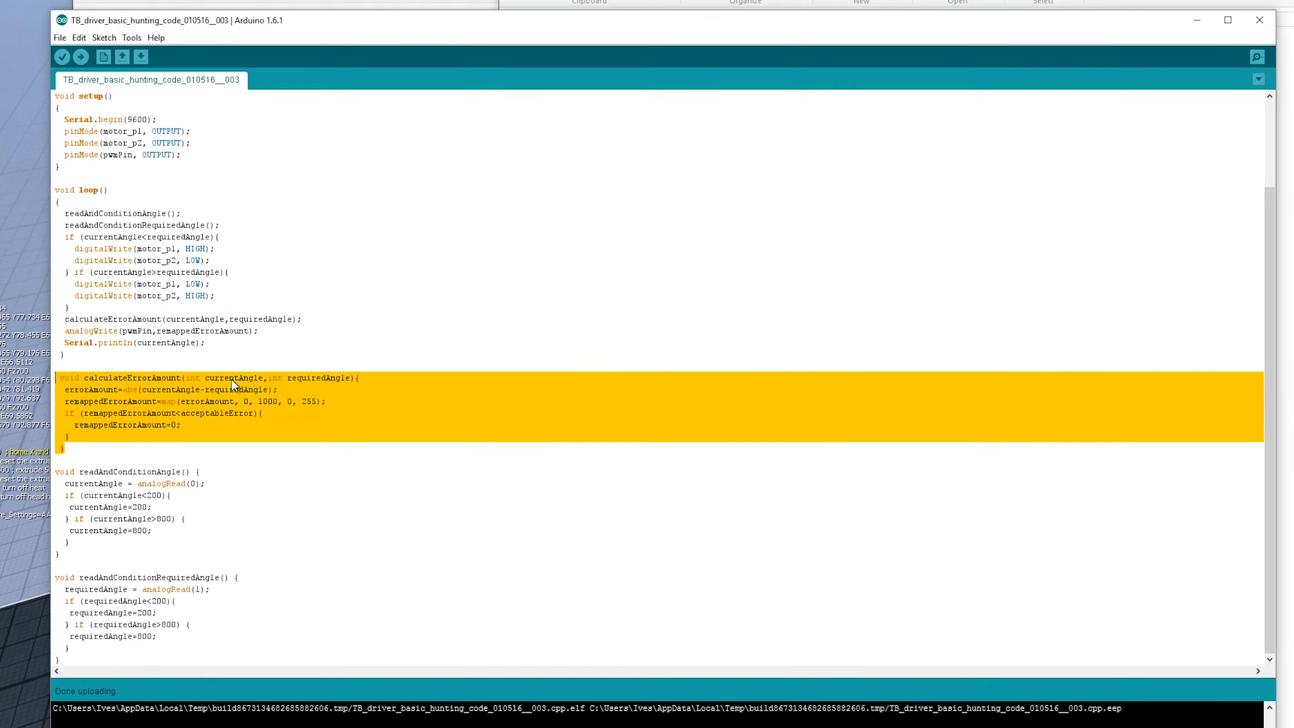
{"action": "mouse_move", "coordinate": [141, 428]}
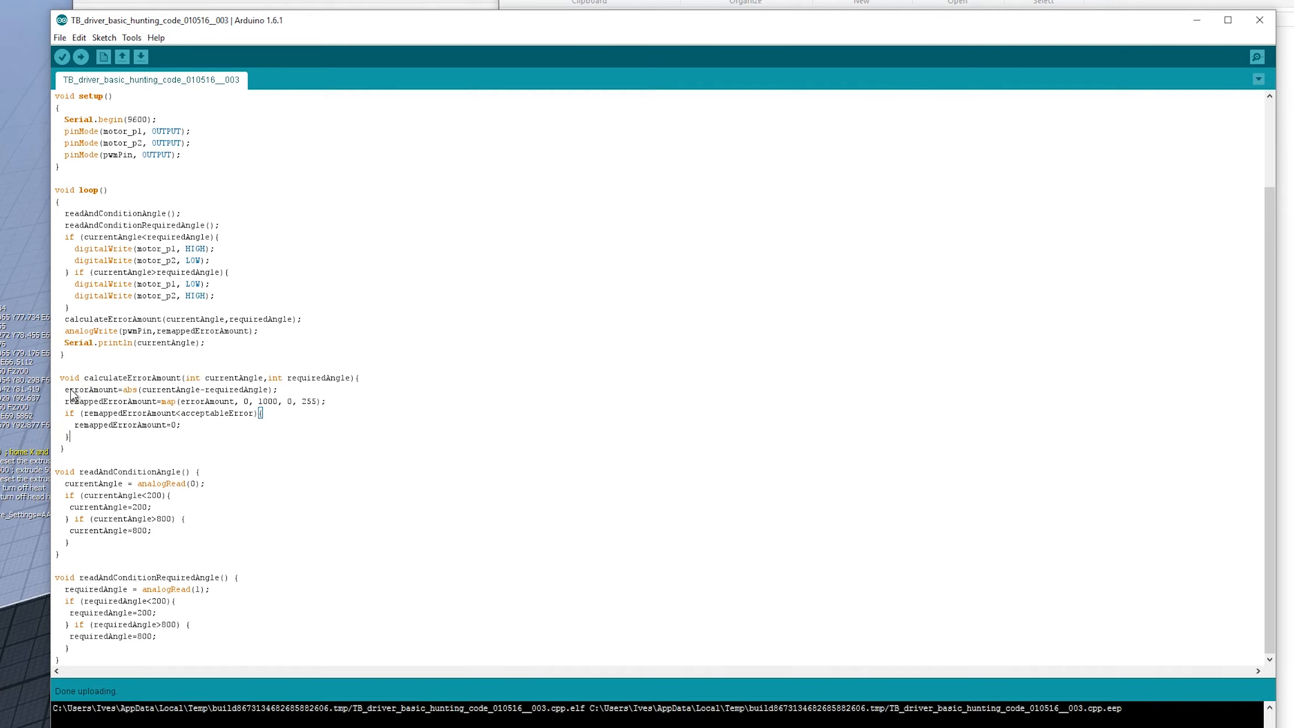
{"action": "mouse_move", "coordinate": [141, 397]}
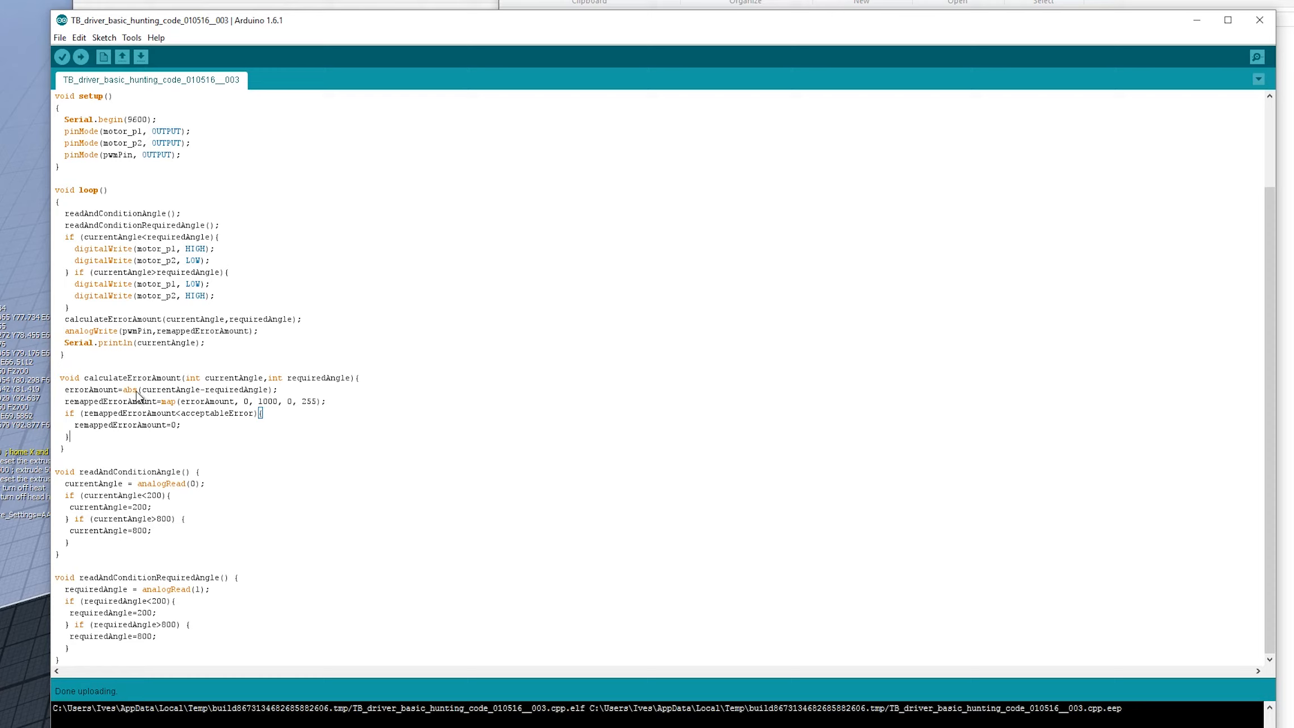
{"action": "double_click", "coordinate": [128, 390]}
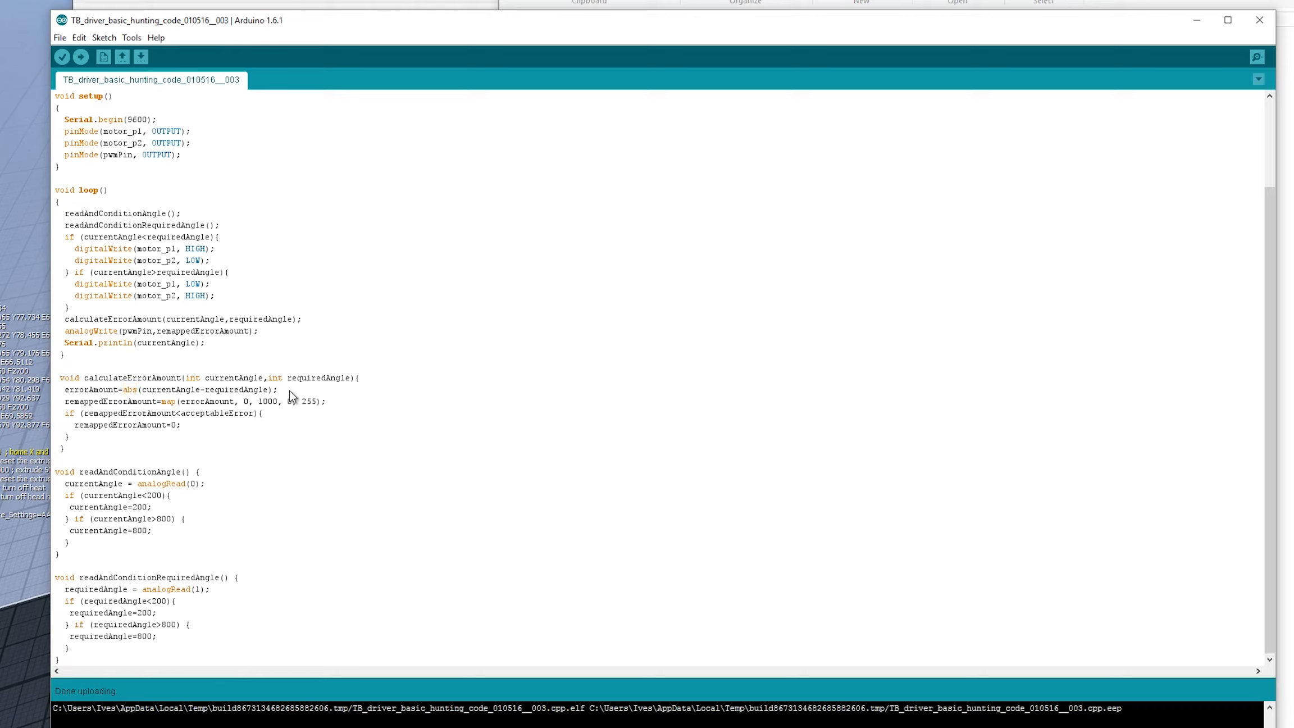
{"action": "mouse_move", "coordinate": [297, 394]}
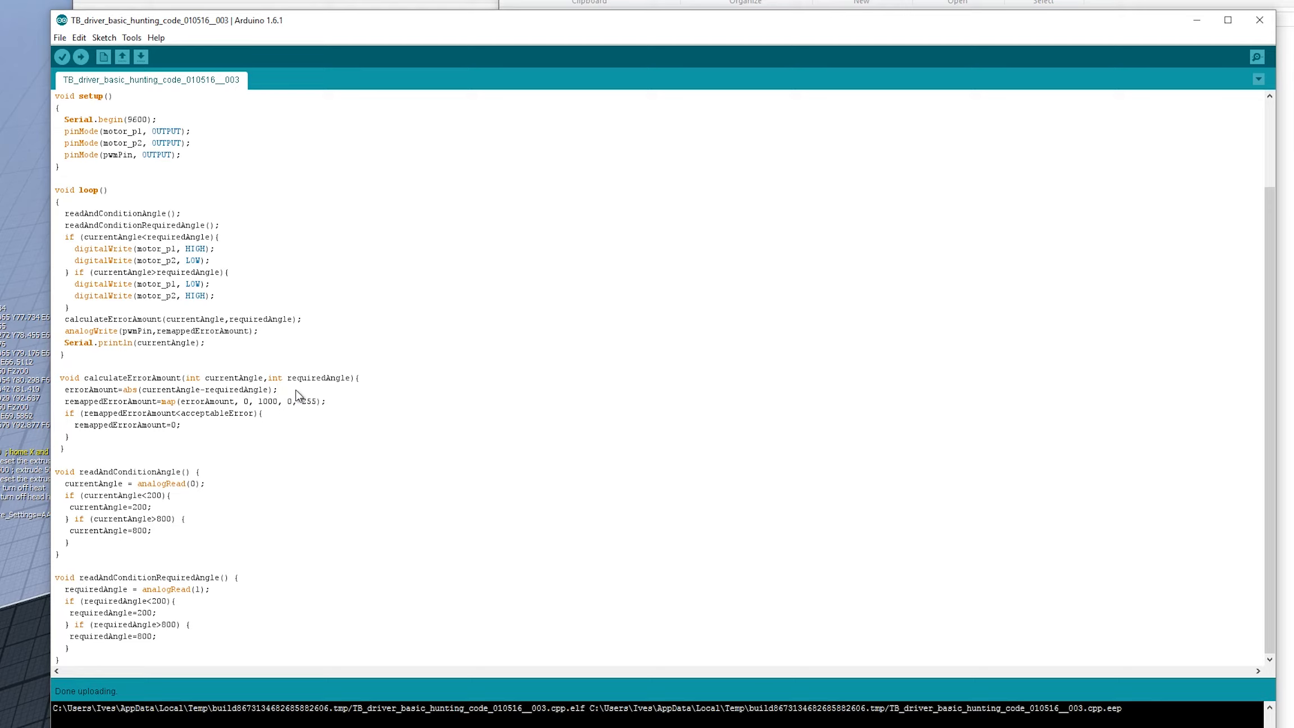
{"action": "mouse_move", "coordinate": [126, 417]}
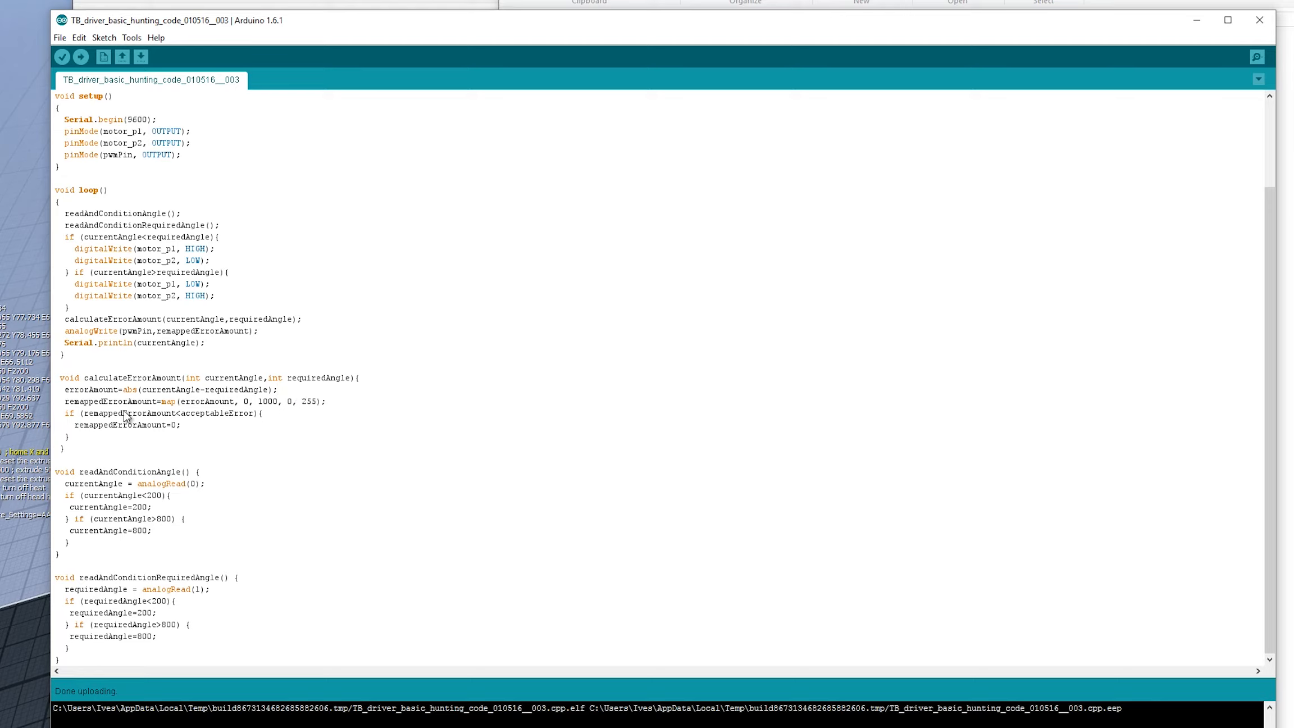
{"action": "mouse_move", "coordinate": [126, 398]}
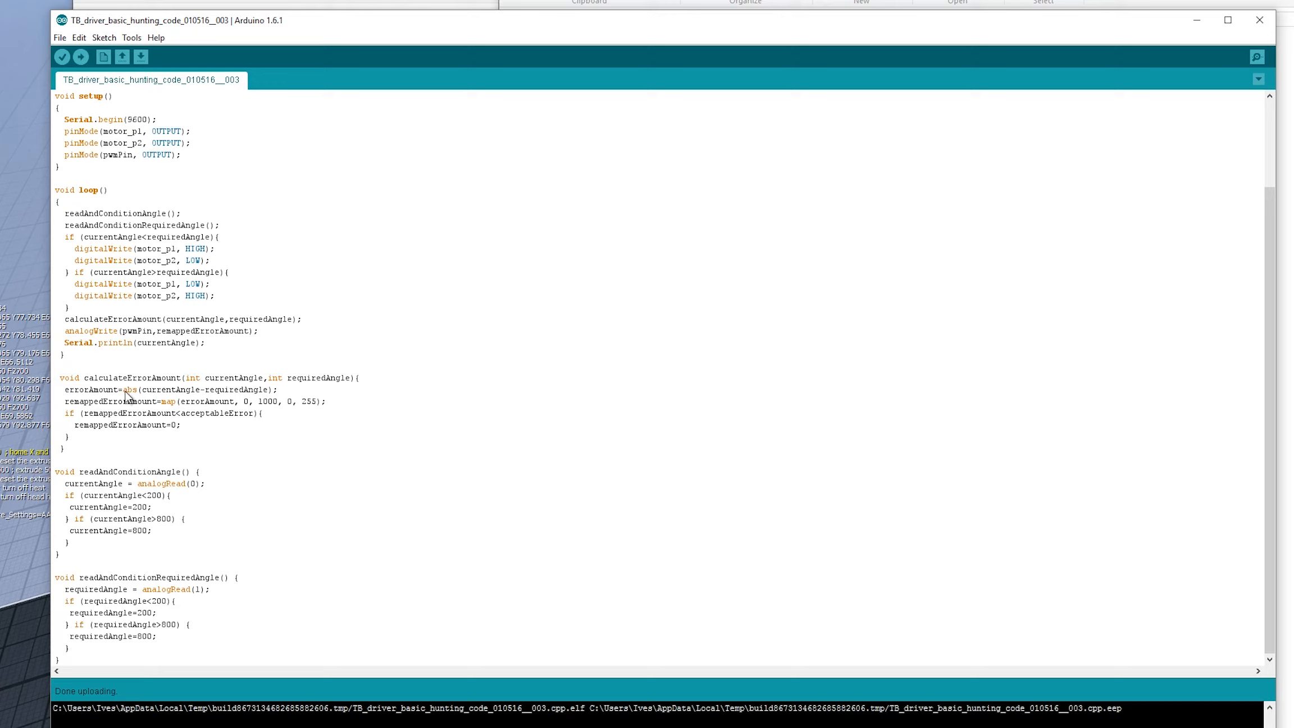
{"action": "double_click", "coordinate": [91, 389]}
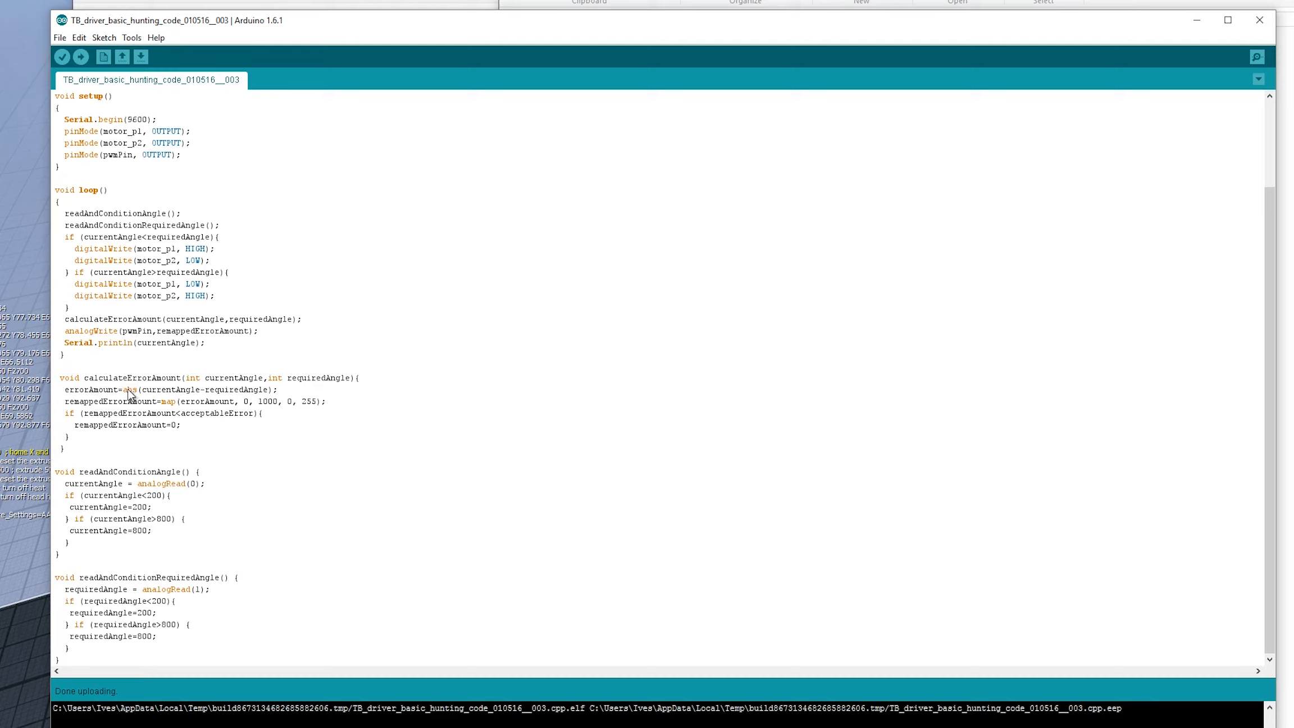
{"action": "double_click", "coordinate": [130, 389]}
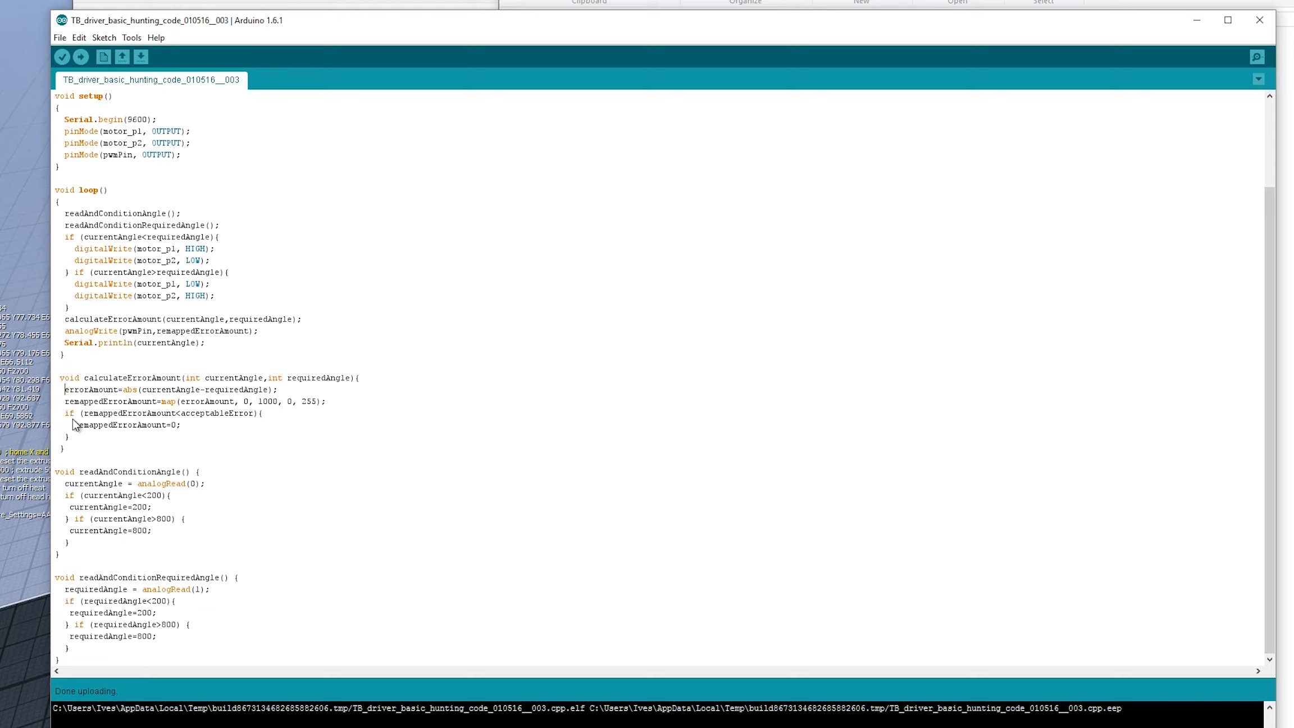
{"action": "left_click_drag", "start_coordinate": [150, 272], "coordinate": [216, 296]}
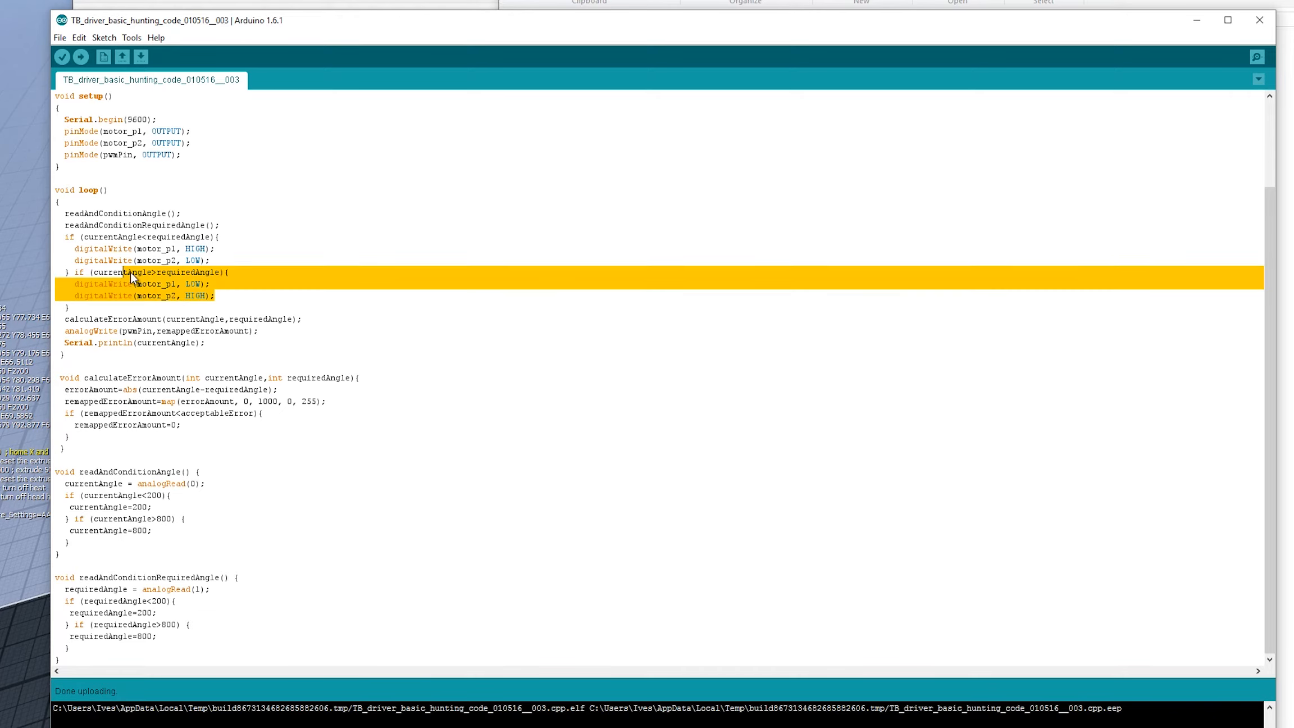
{"action": "left_click_drag", "start_coordinate": [132, 276], "coordinate": [73, 237]}
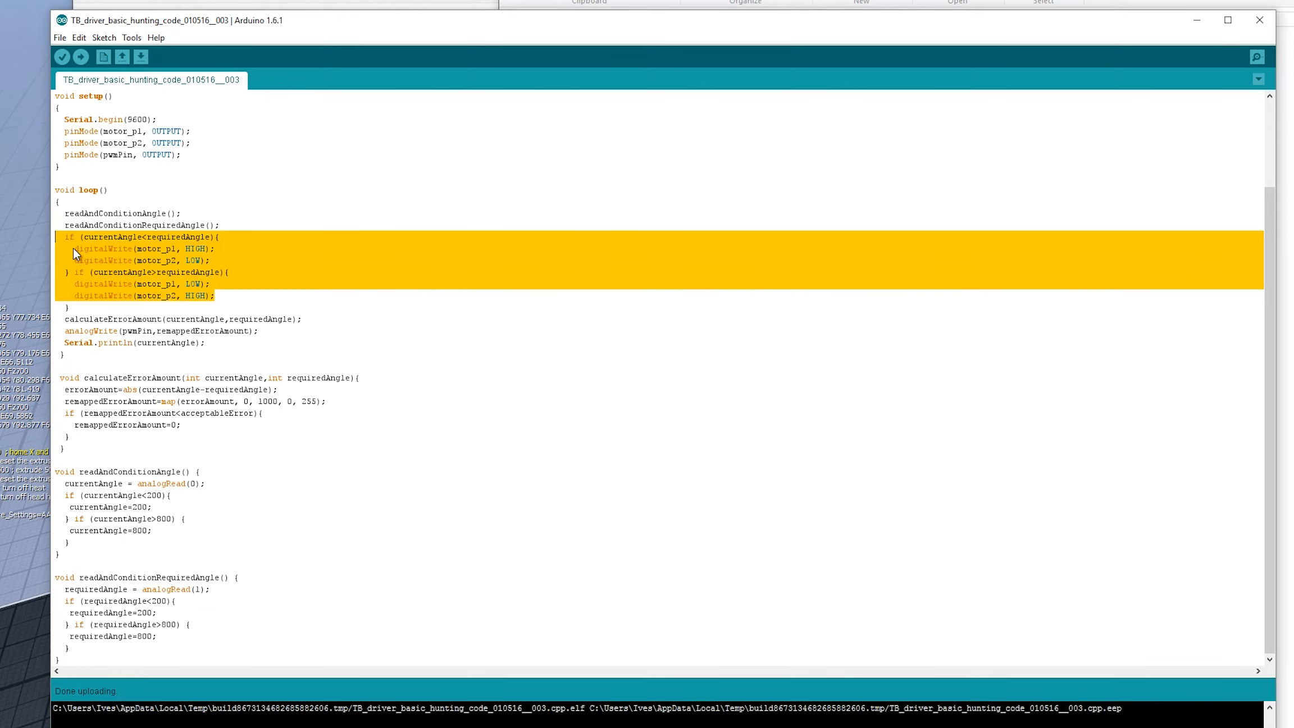
{"action": "mouse_move", "coordinate": [126, 396]}
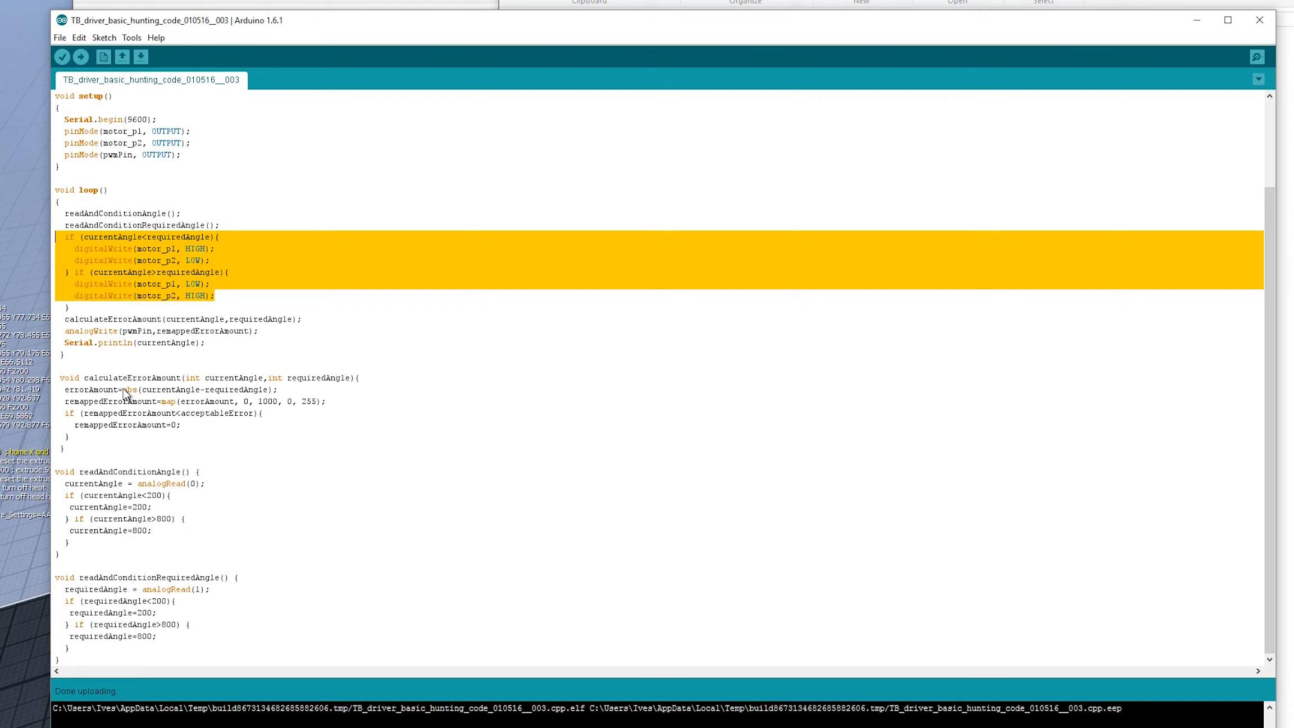
{"action": "left_click", "coordinate": [74, 417]}
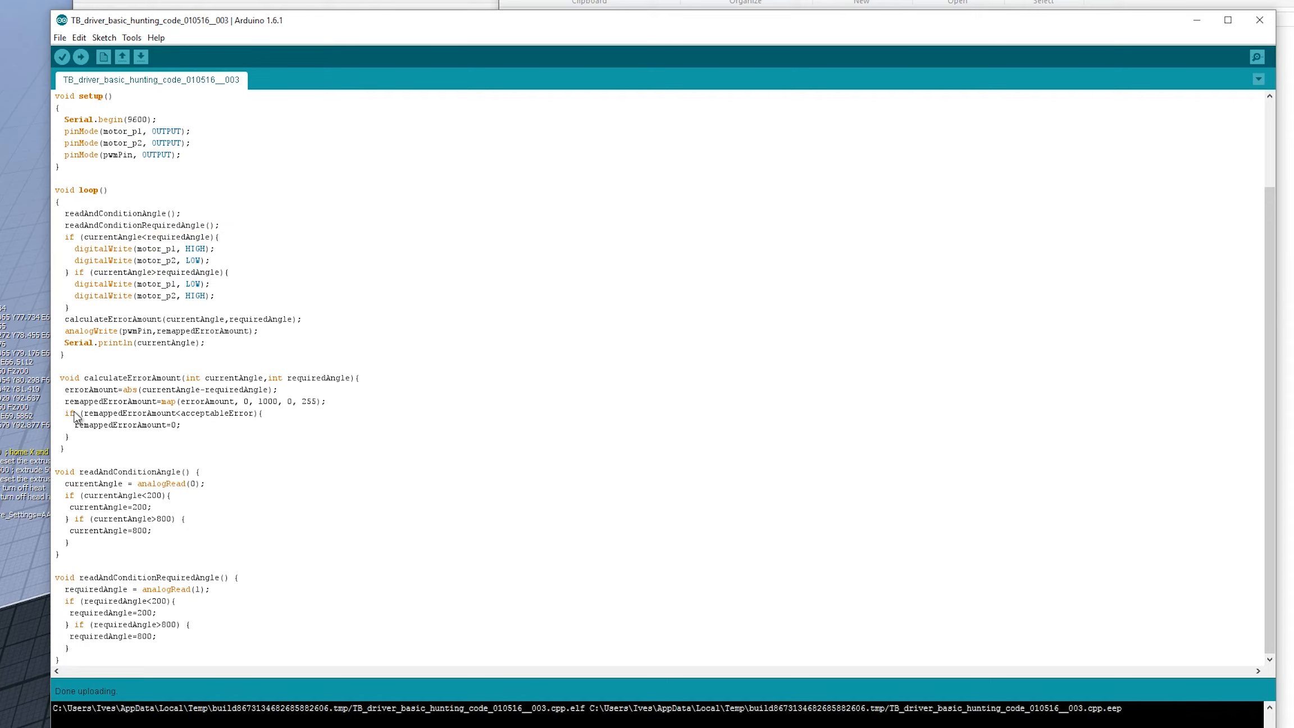
{"action": "mouse_move", "coordinate": [73, 404]}
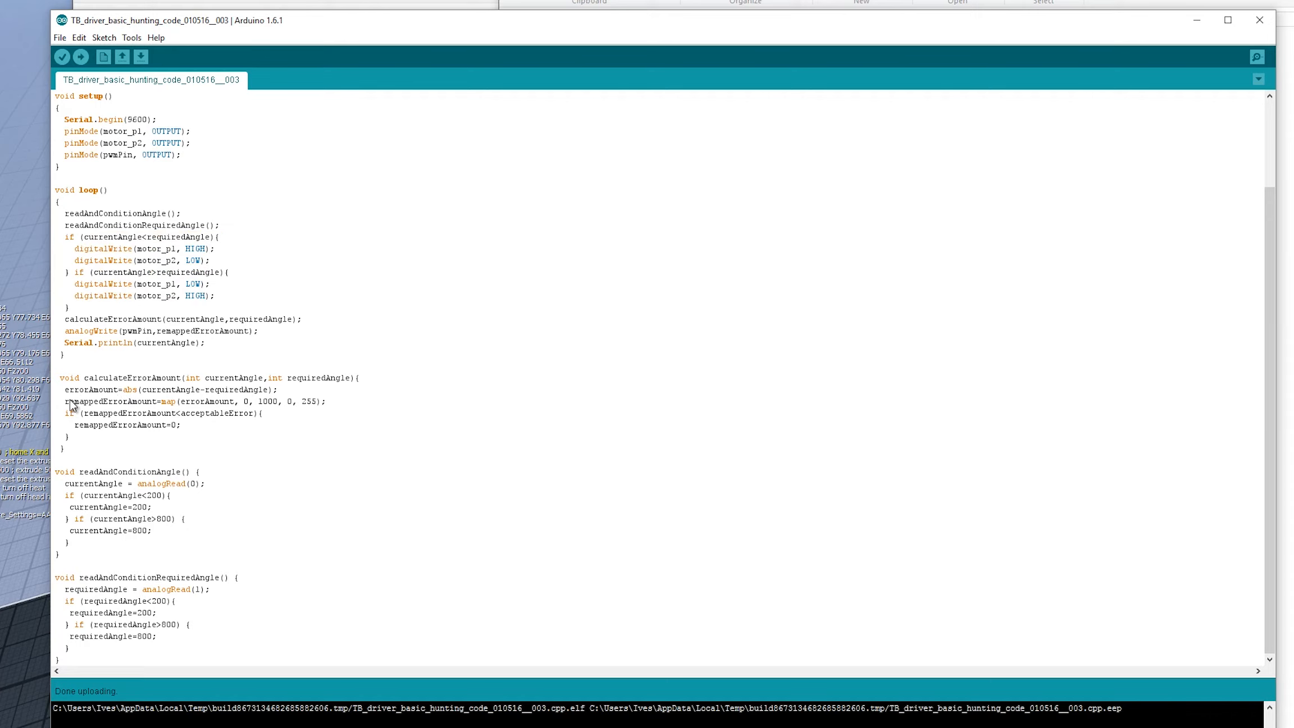
{"action": "mouse_move", "coordinate": [67, 411]}
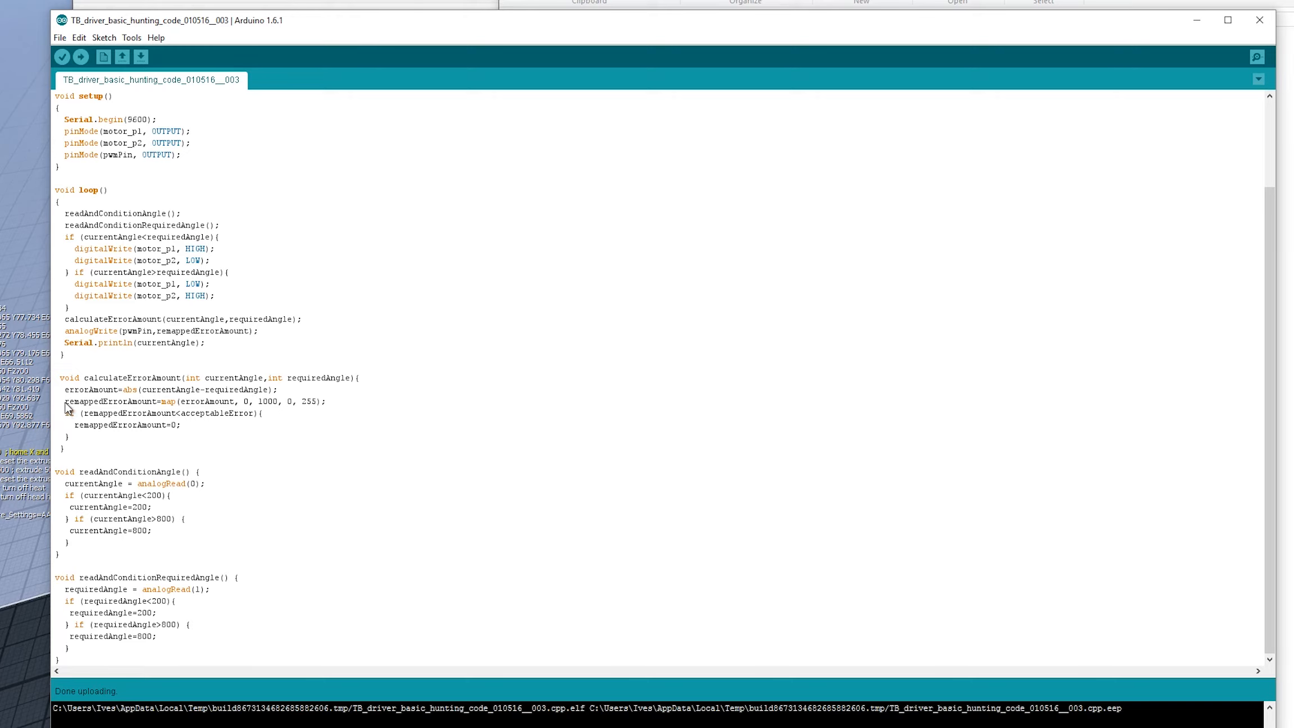
{"action": "double_click", "coordinate": [109, 401]}
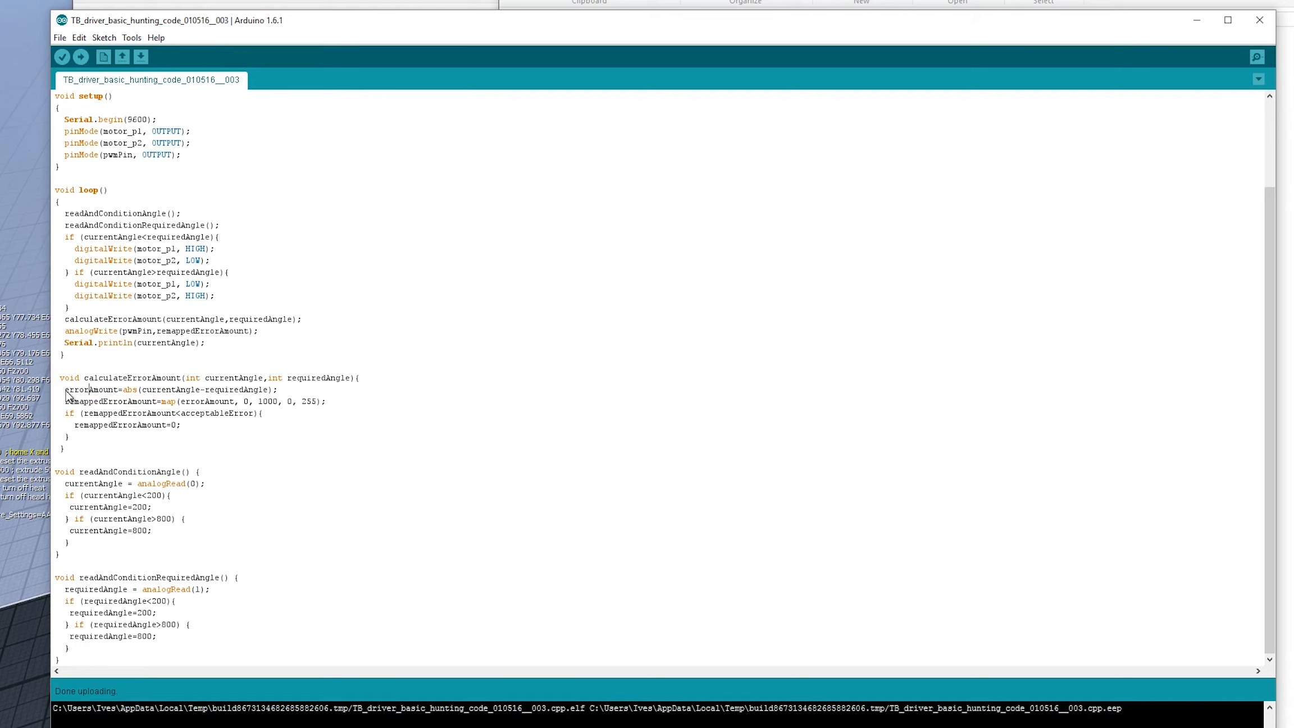
{"action": "double_click", "coordinate": [87, 390]}
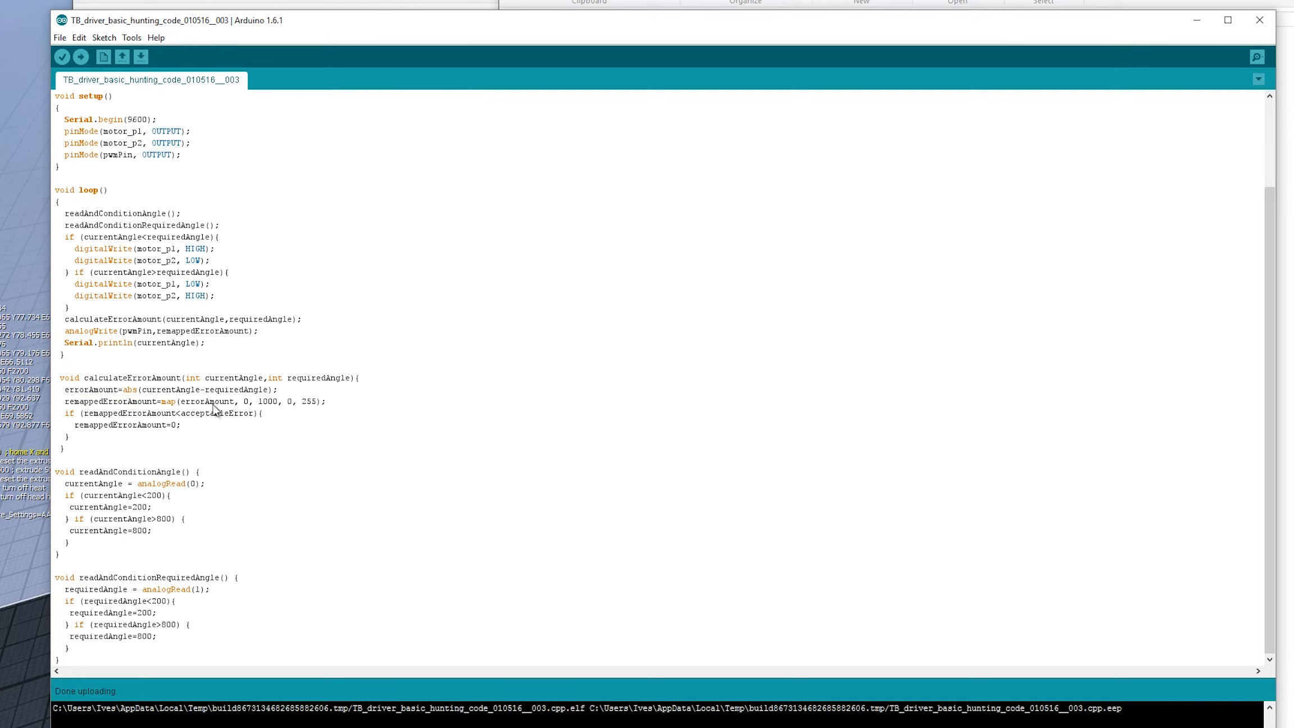
{"action": "mouse_move", "coordinate": [247, 409]}
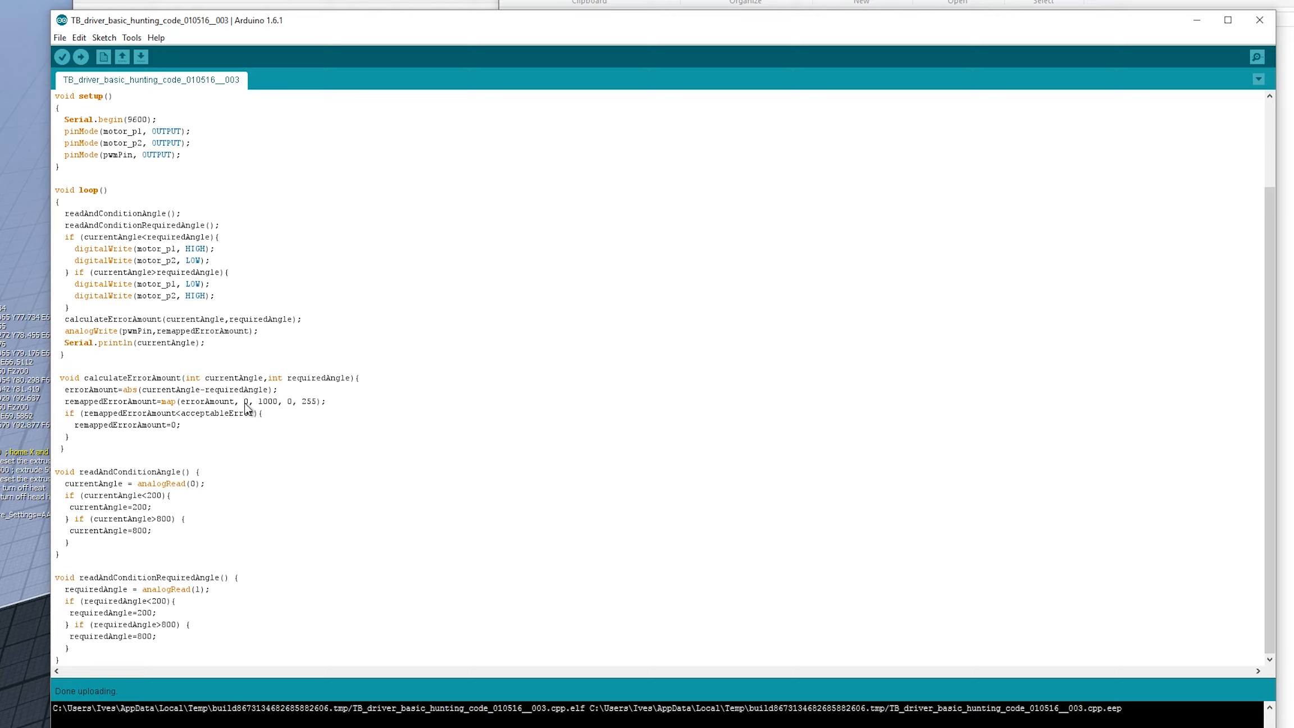
{"action": "double_click", "coordinate": [247, 401]}
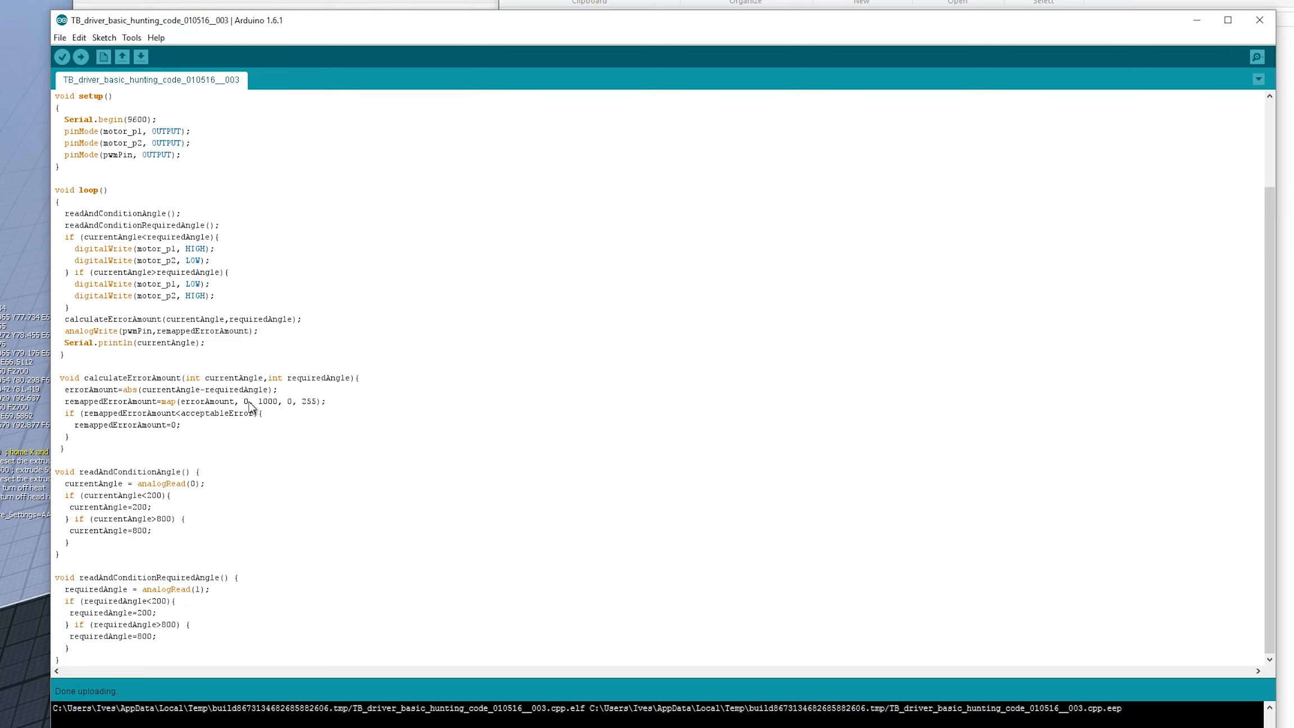
{"action": "mouse_move", "coordinate": [274, 422]}
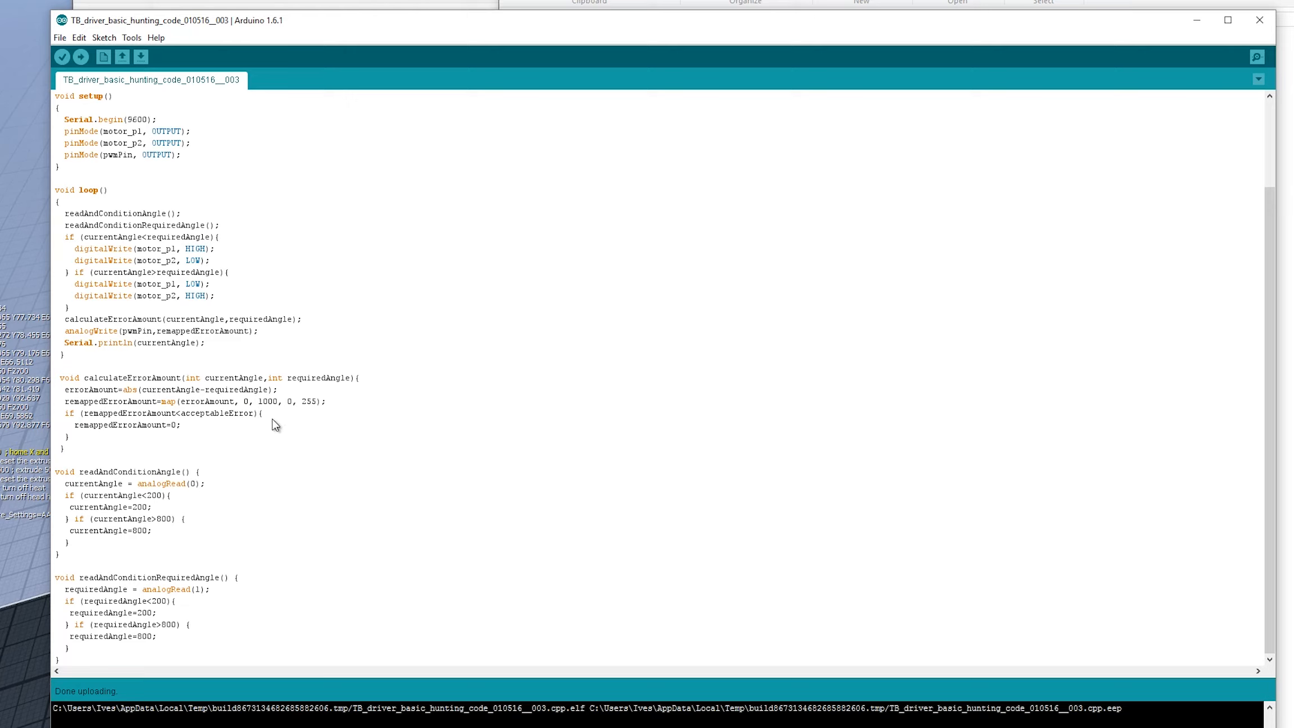
{"action": "mouse_move", "coordinate": [274, 426]}
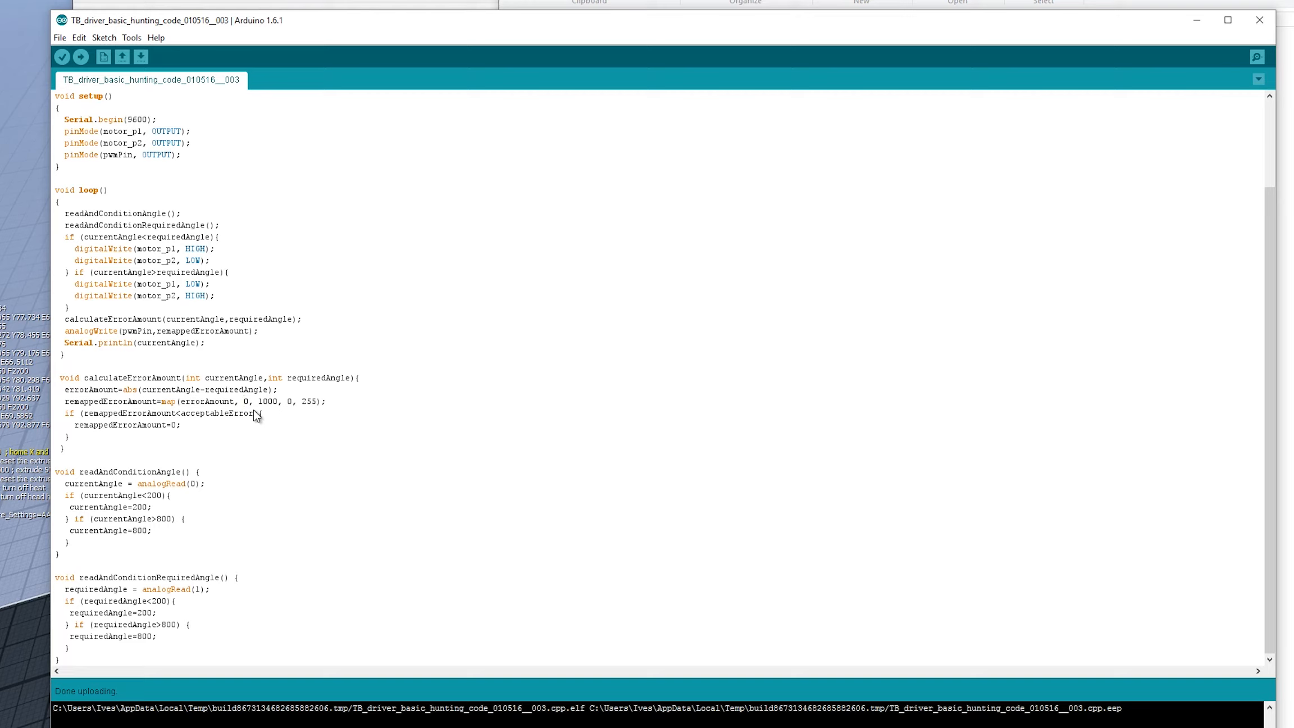
{"action": "mouse_move", "coordinate": [281, 405]}
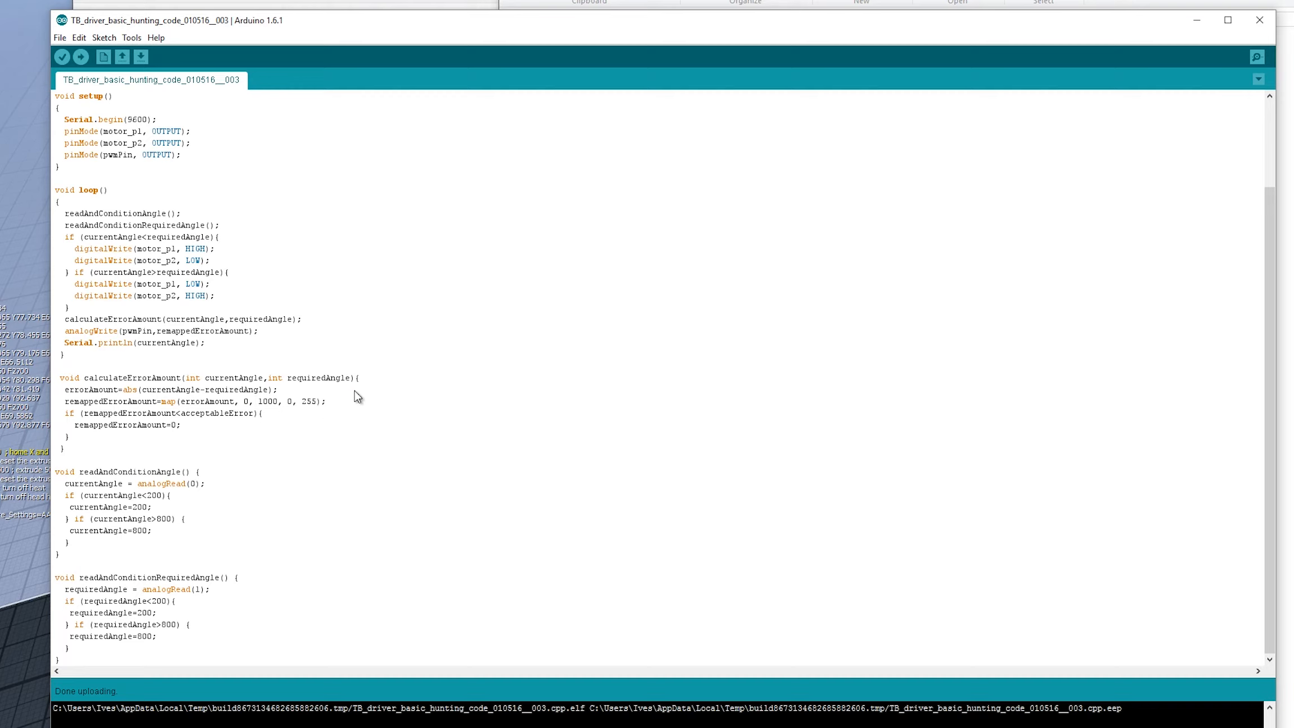
{"action": "mouse_move", "coordinate": [184, 407]}
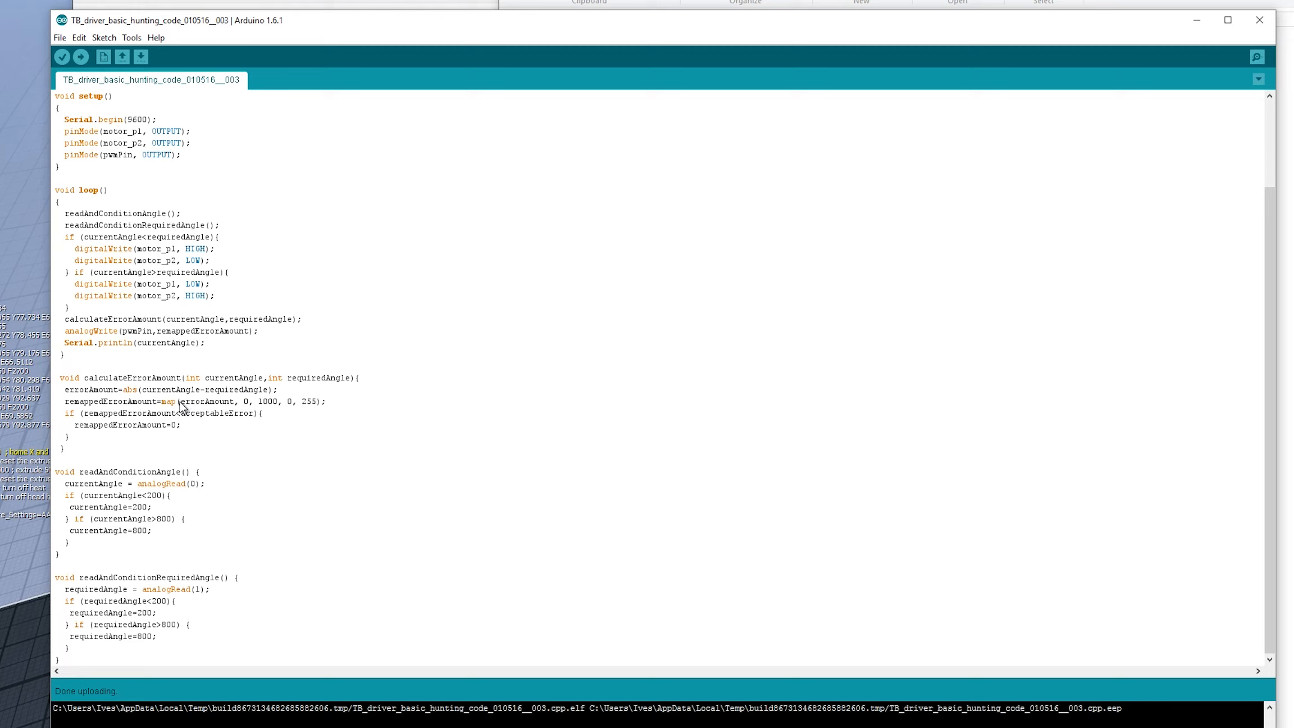
{"action": "mouse_move", "coordinate": [264, 408]}
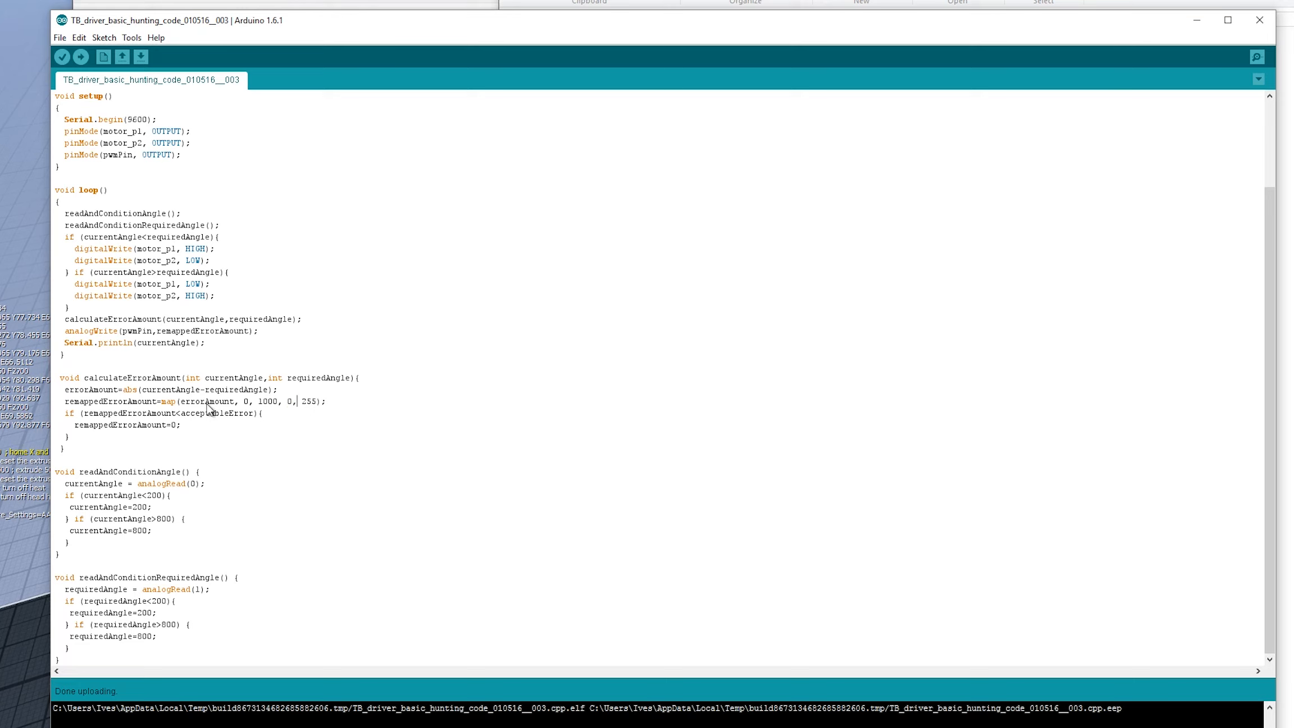
{"action": "mouse_move", "coordinate": [148, 408]}
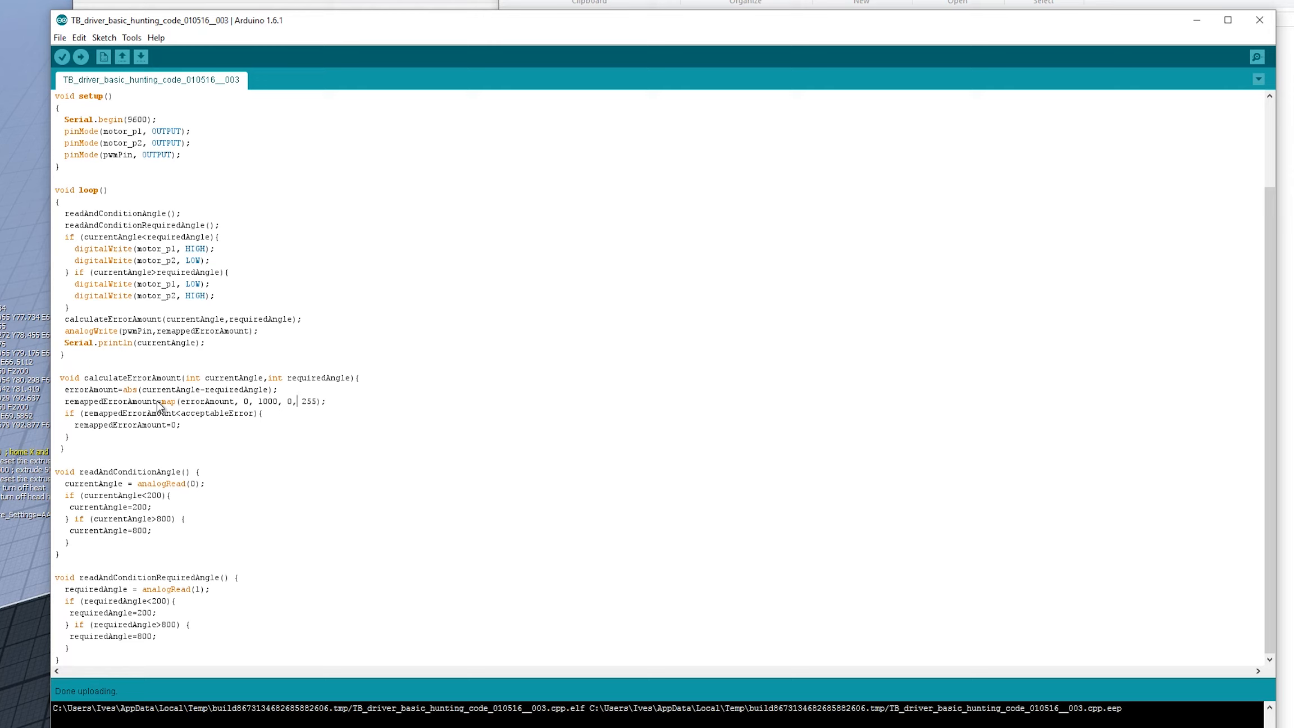
{"action": "mouse_move", "coordinate": [74, 423]}
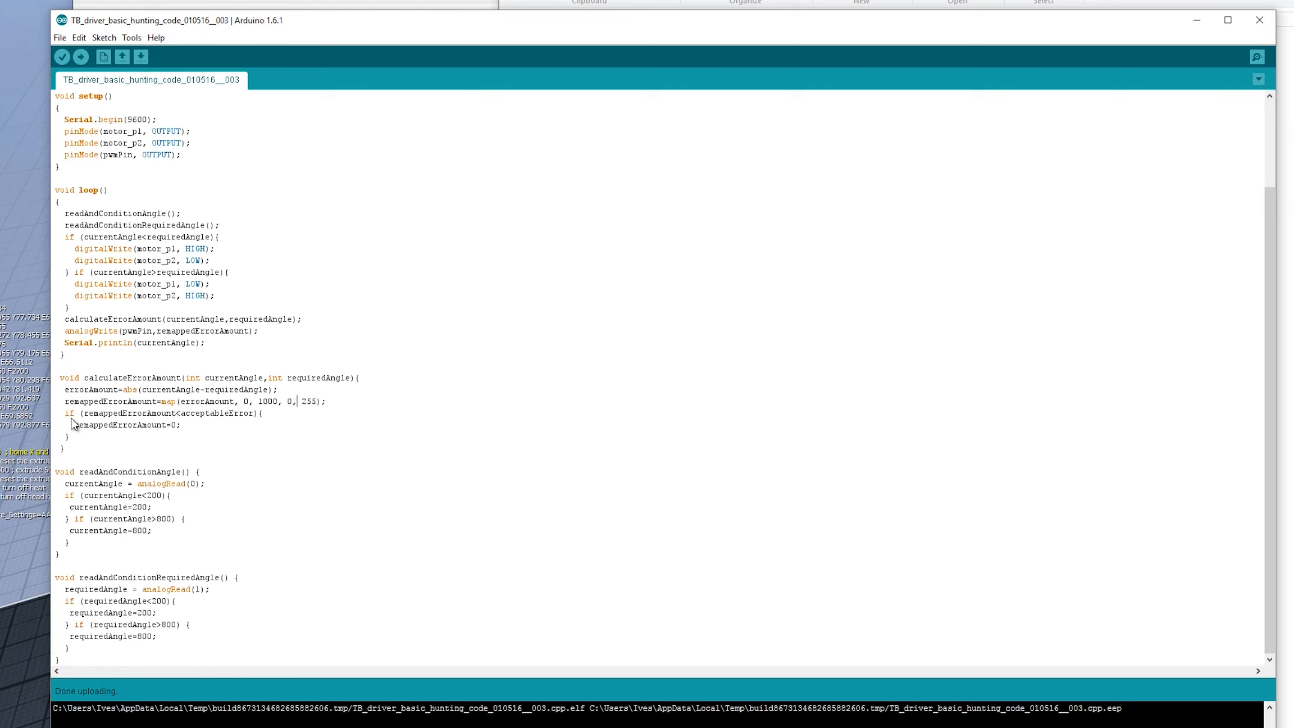
{"action": "mouse_move", "coordinate": [179, 424]}
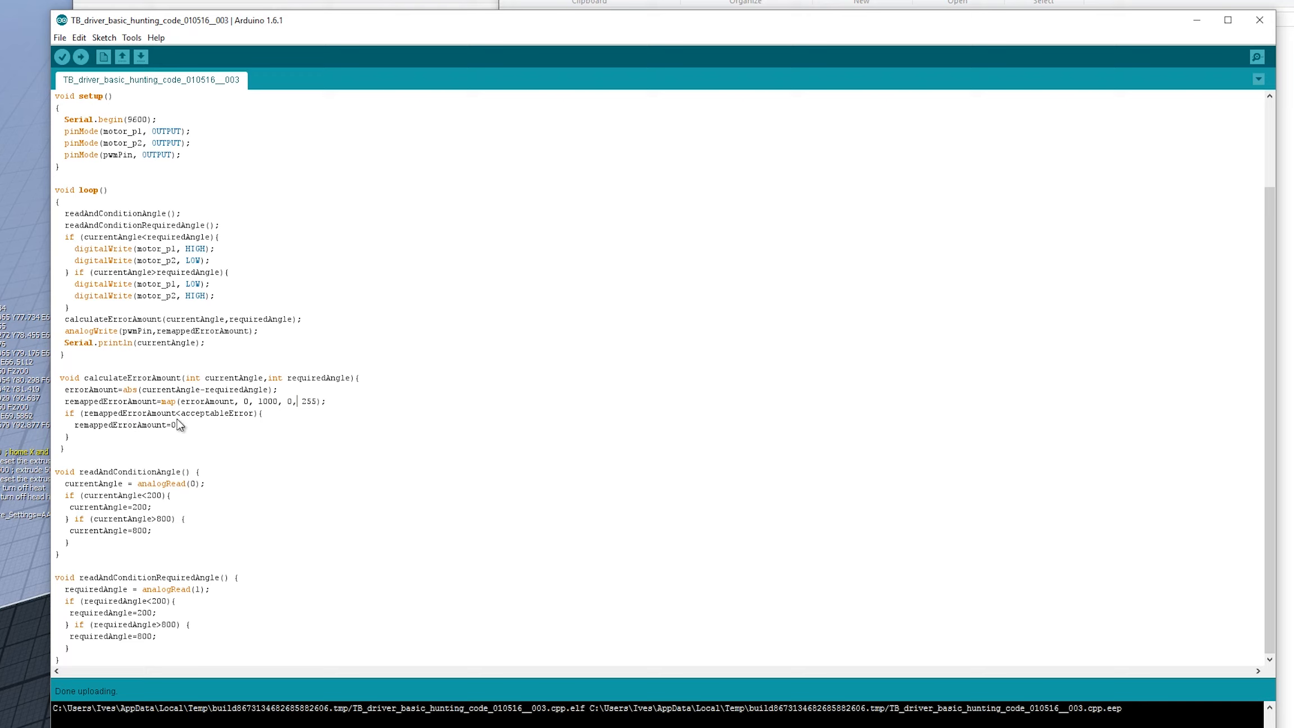
{"action": "mouse_move", "coordinate": [151, 438]}
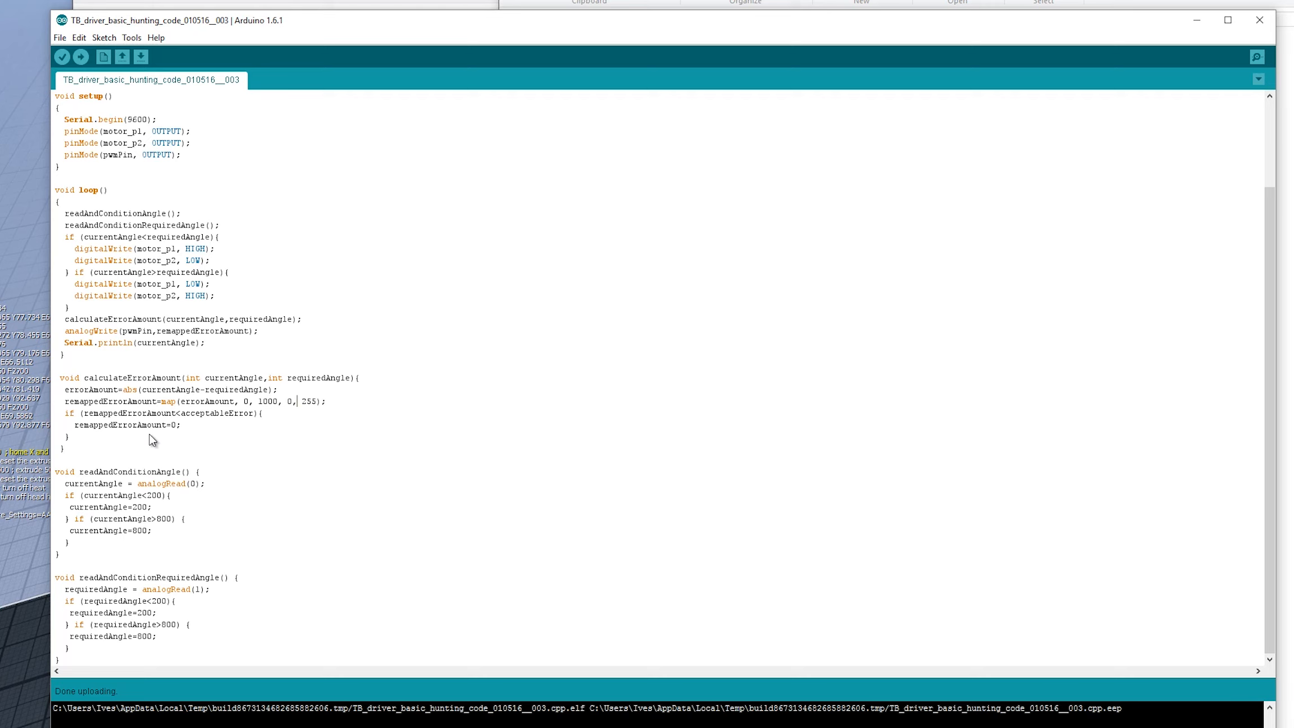
{"action": "mouse_move", "coordinate": [174, 421]}
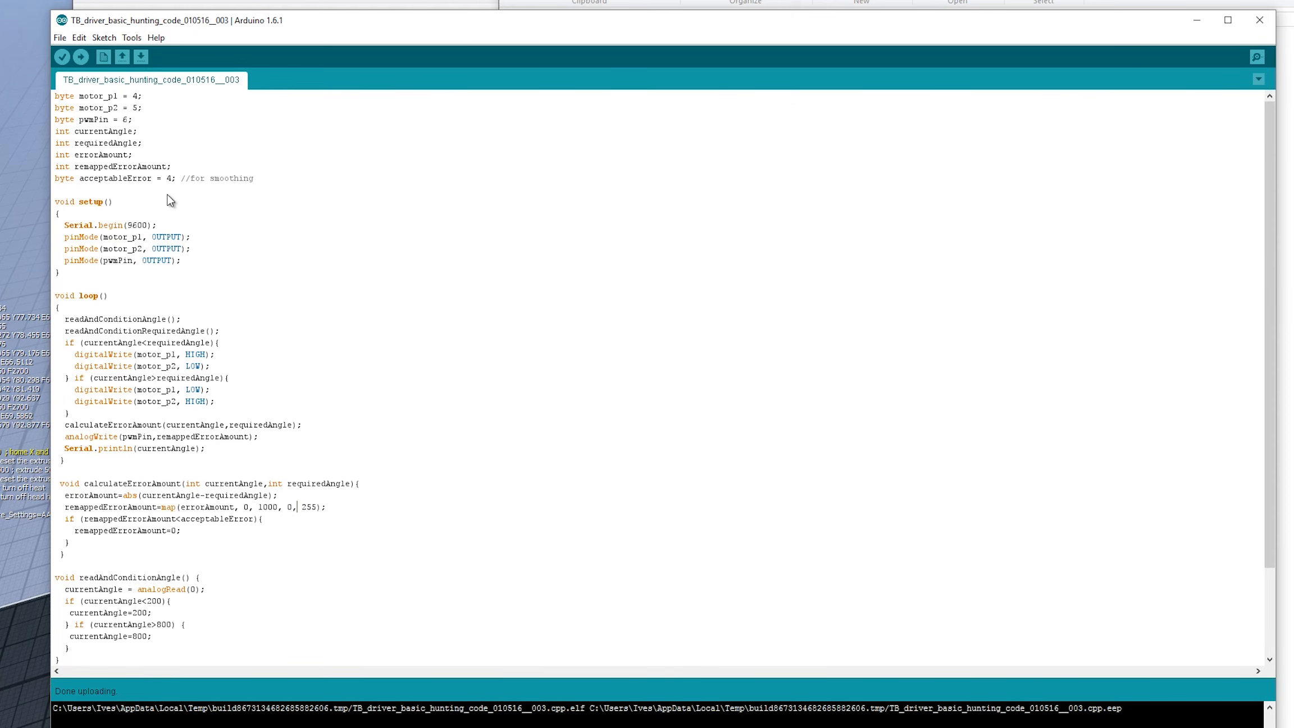
{"action": "double_click", "coordinate": [167, 178]}
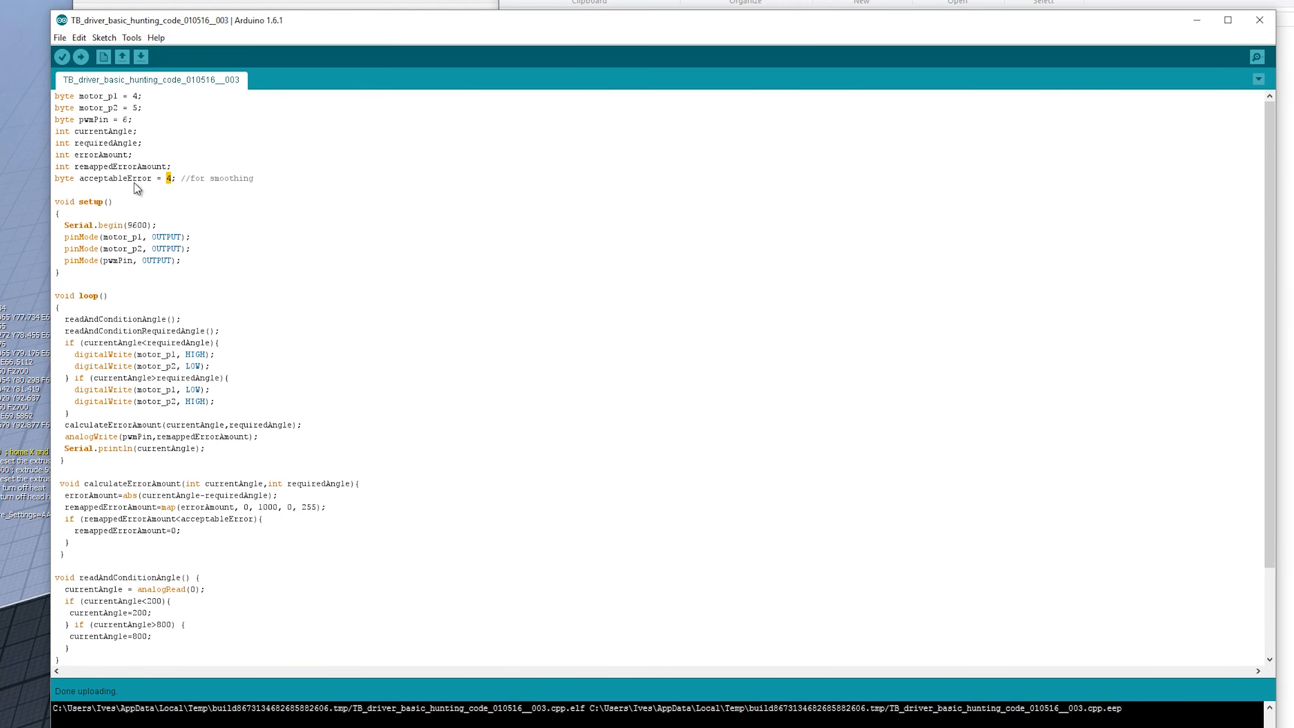
{"action": "scroll", "scroll_direction": "down", "scroll_amount": 3}
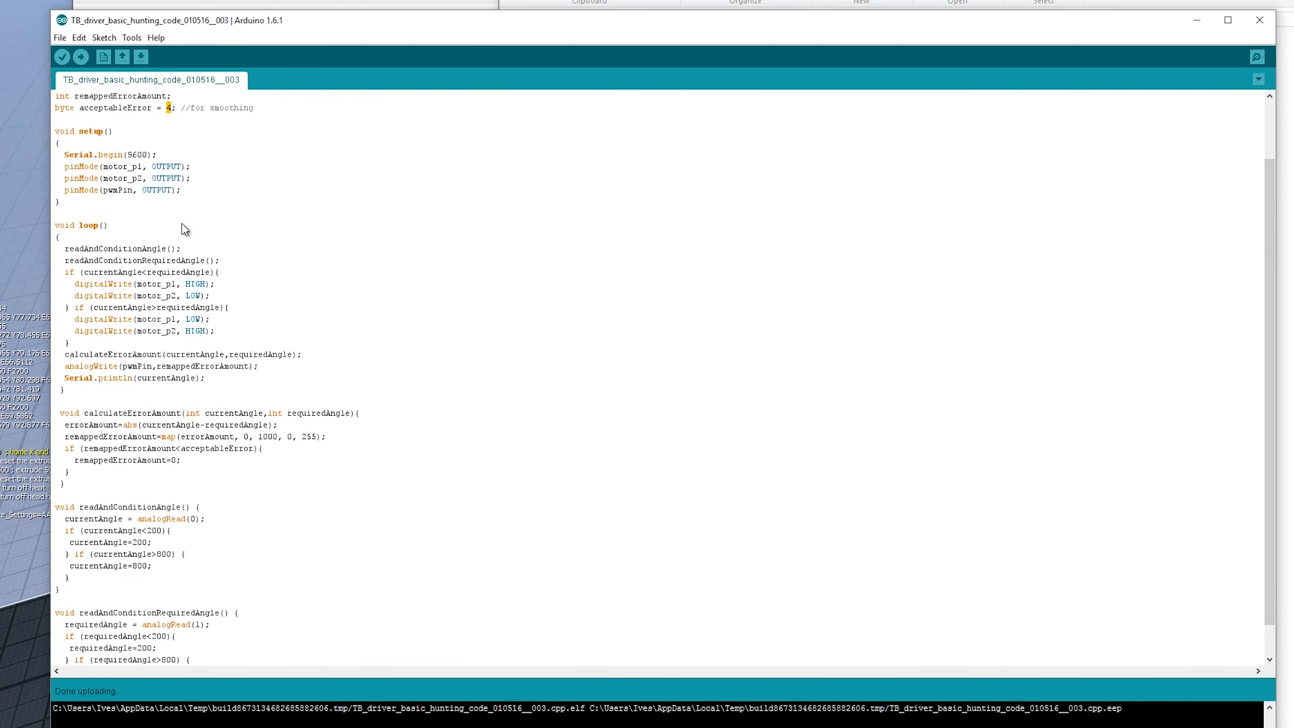
{"action": "scroll", "scroll_direction": "down", "scroll_amount": 3}
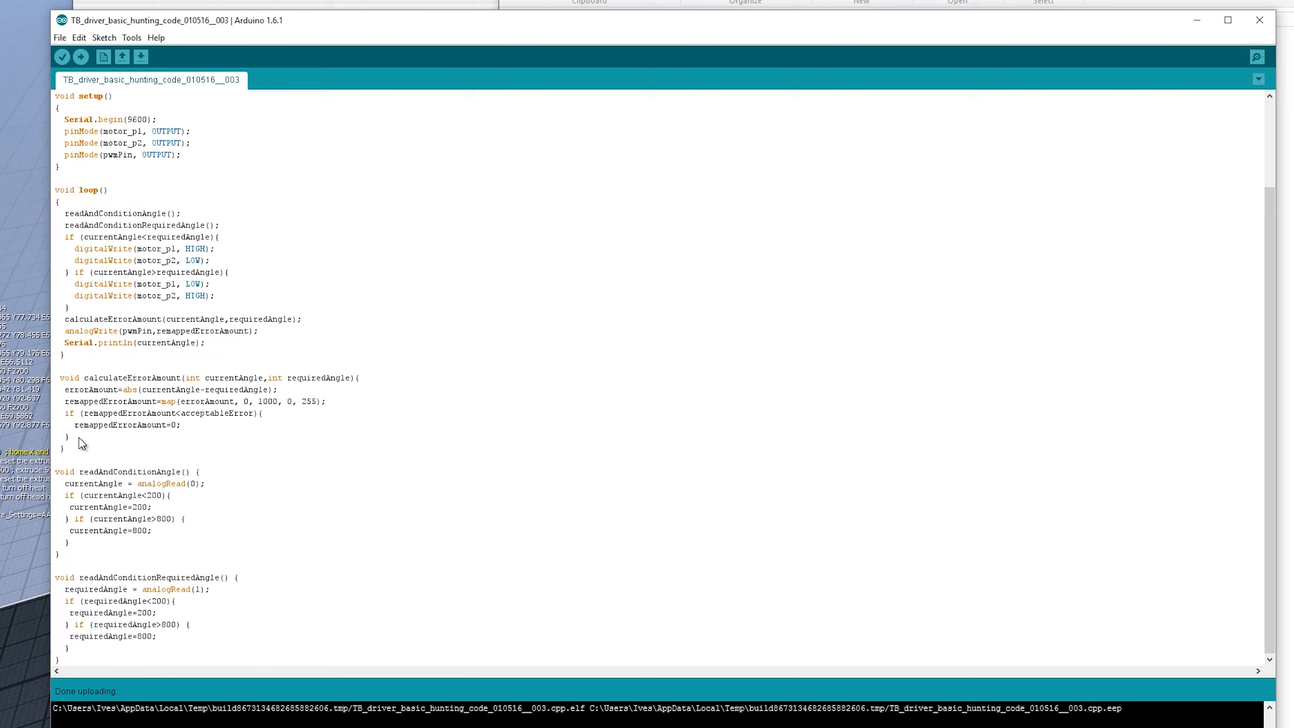
{"action": "left_click", "coordinate": [260, 412]}
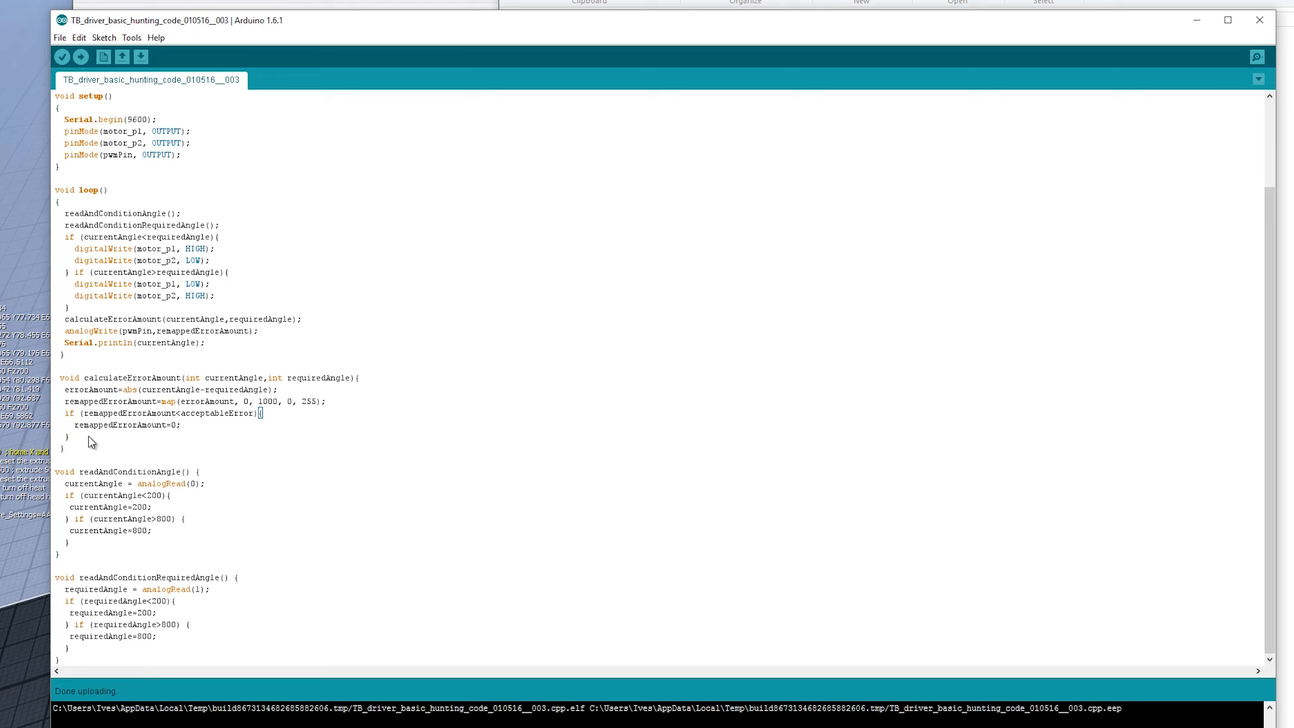
{"action": "mouse_move", "coordinate": [77, 441]}
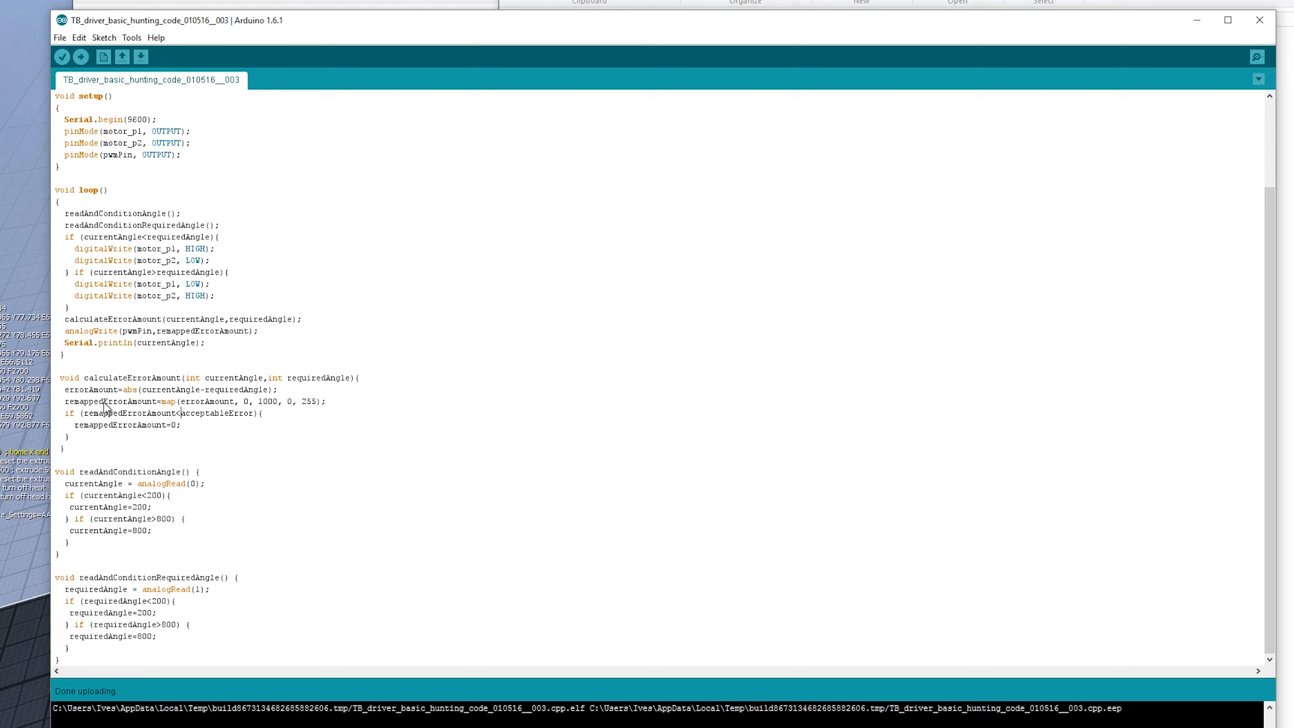
{"action": "double_click", "coordinate": [128, 413]}
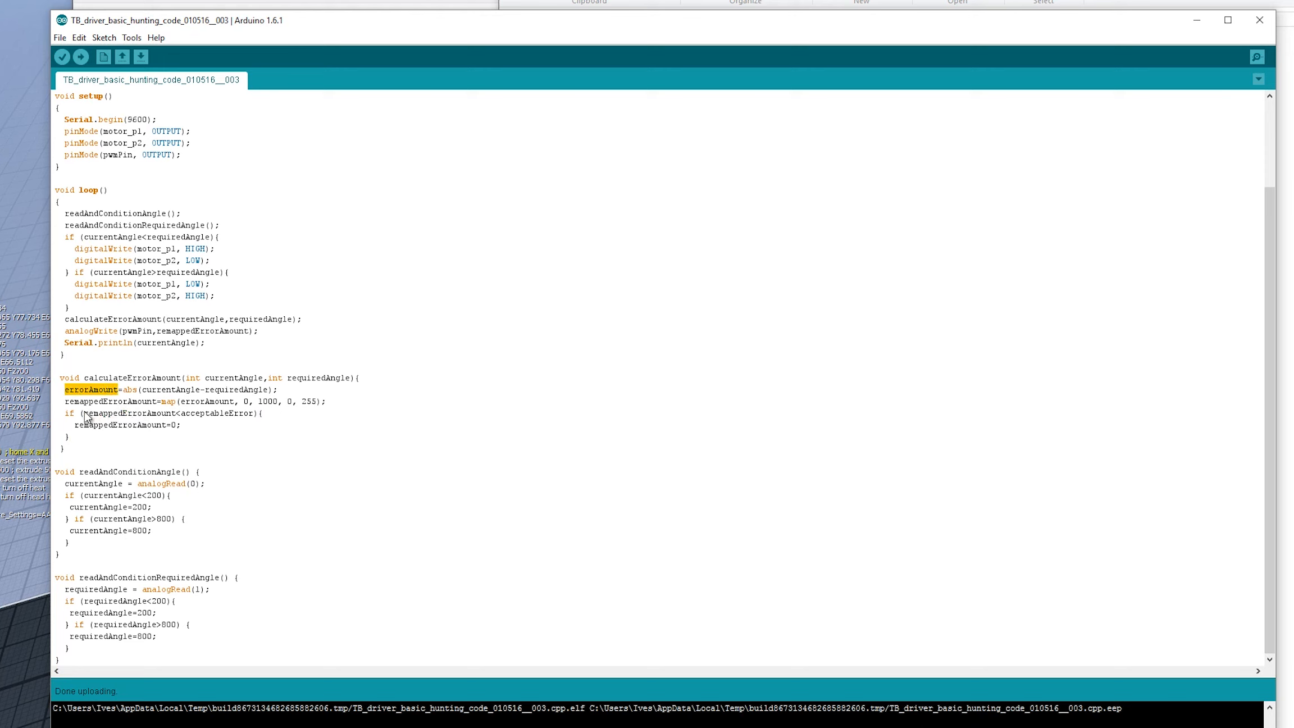
{"action": "double_click", "coordinate": [125, 413]}
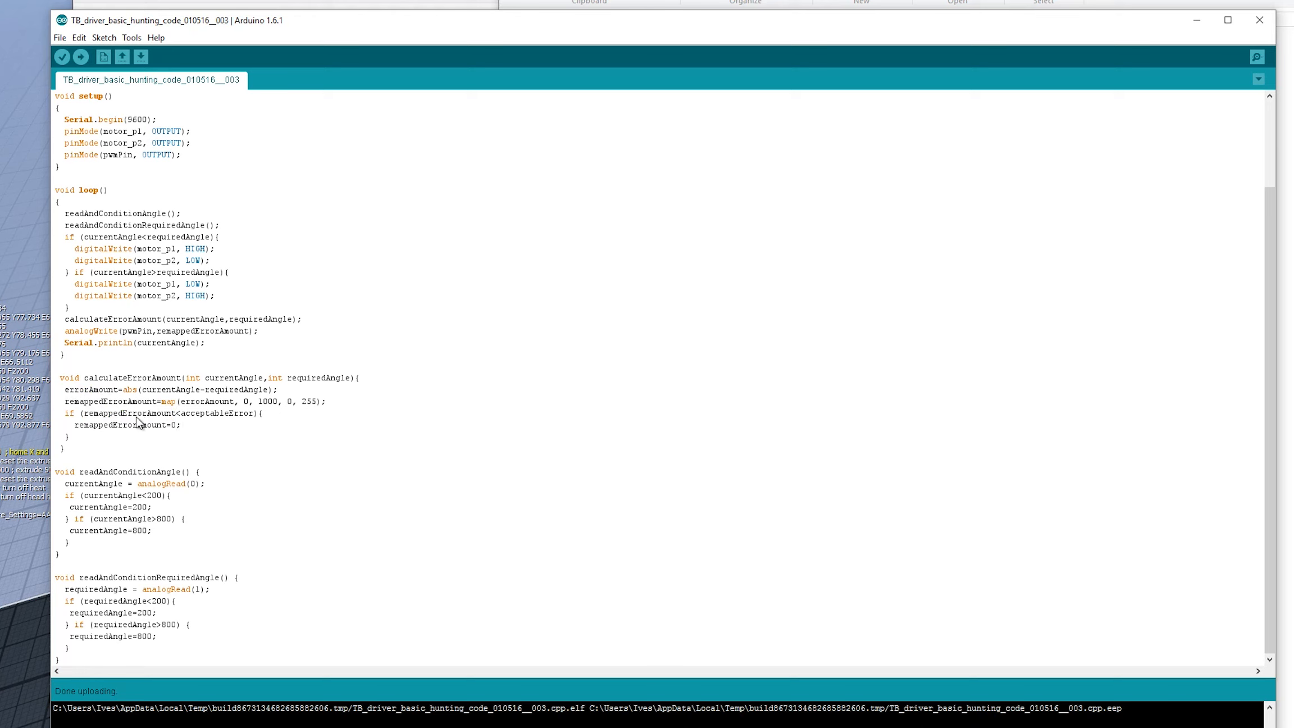
{"action": "mouse_move", "coordinate": [198, 420]}
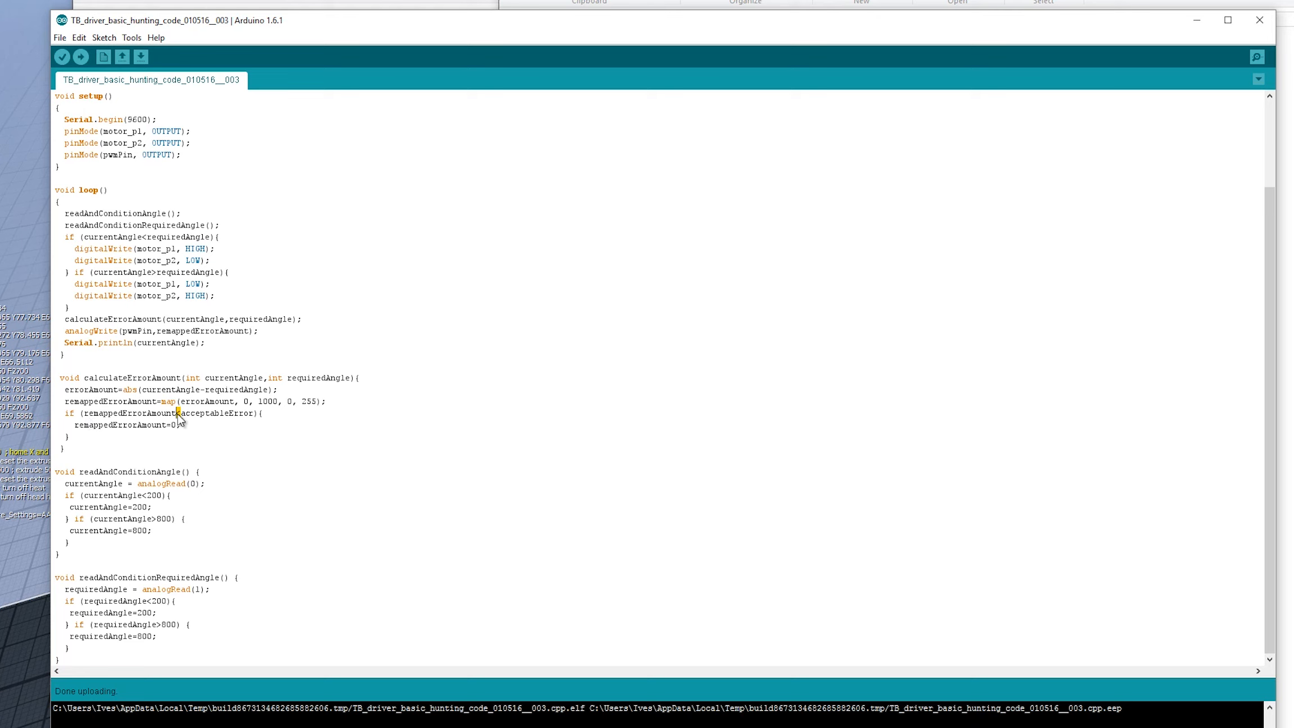
{"action": "double_click", "coordinate": [216, 413]}
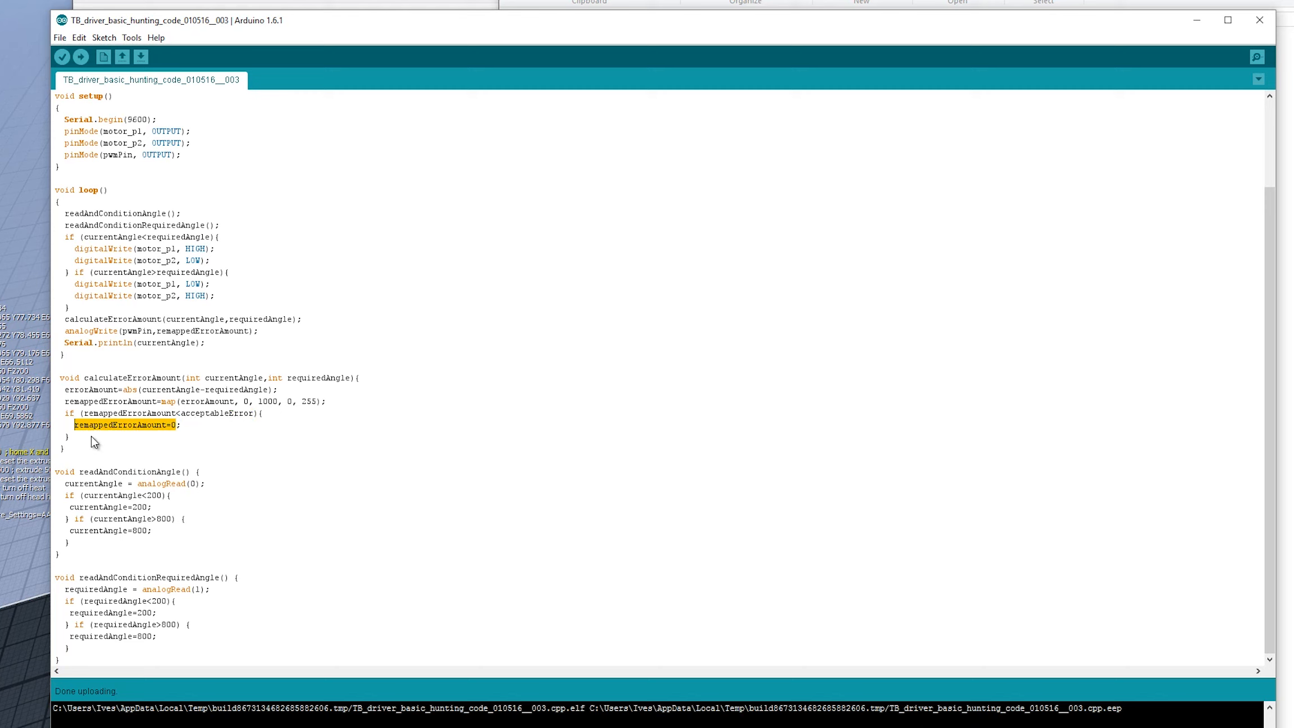
{"action": "mouse_move", "coordinate": [116, 320]}
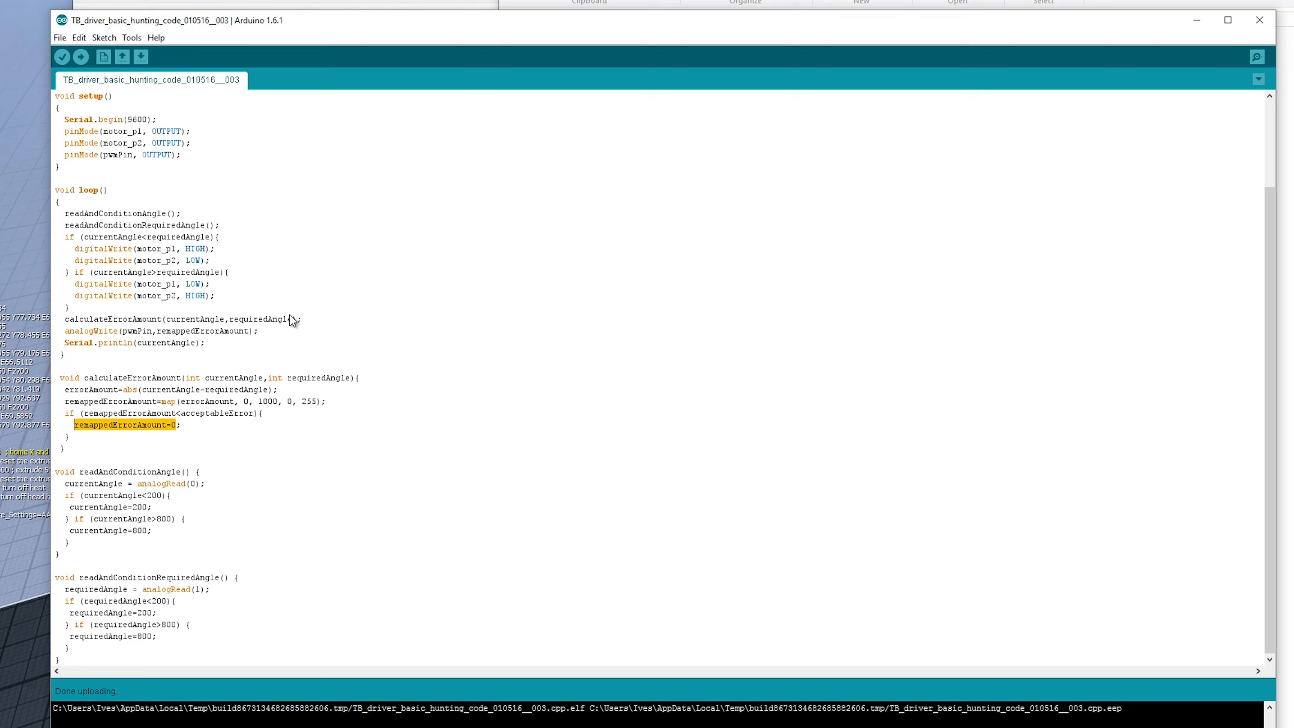
{"action": "mouse_move", "coordinate": [275, 322]}
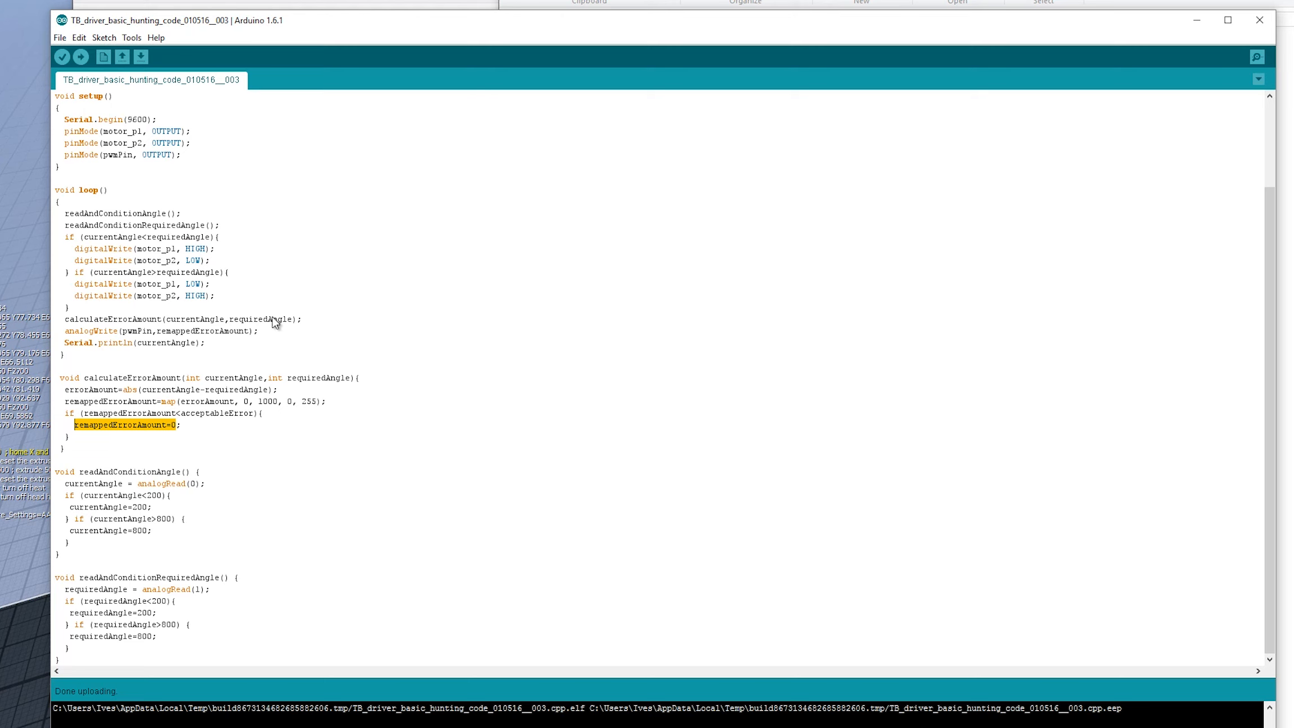
{"action": "mouse_move", "coordinate": [185, 438]}
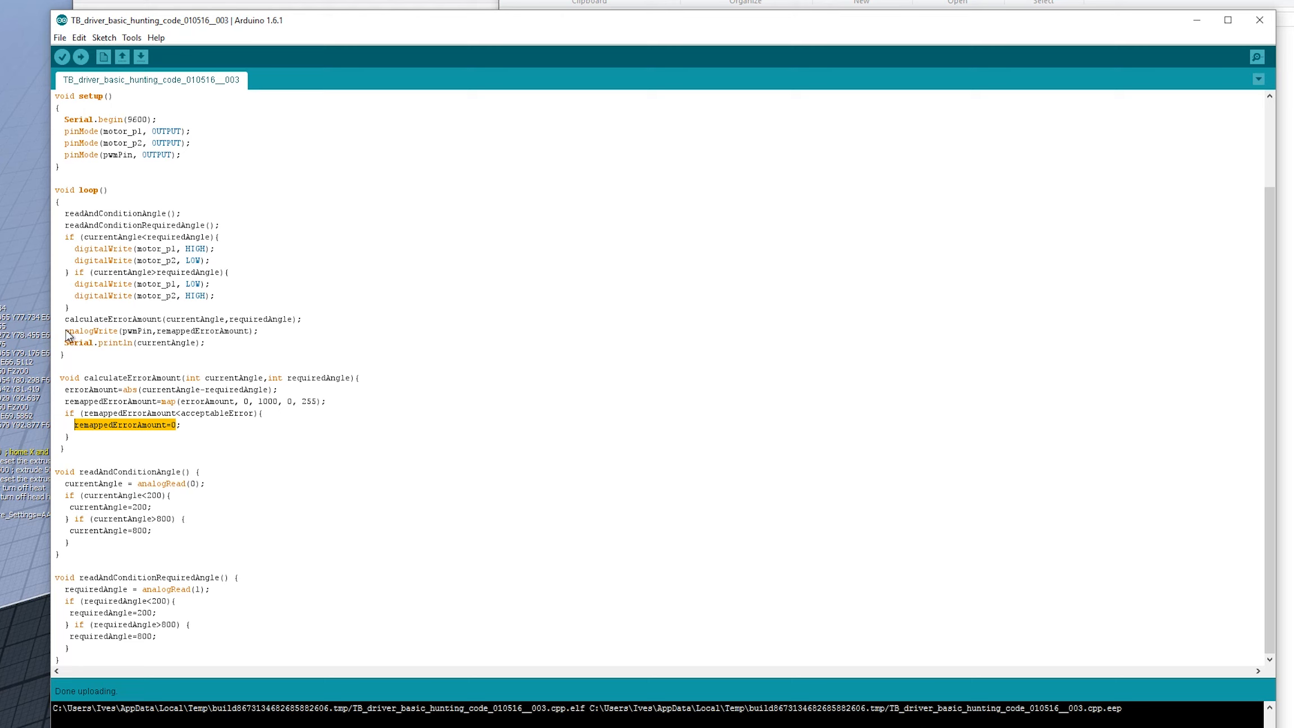
{"action": "double_click", "coordinate": [173, 331]}
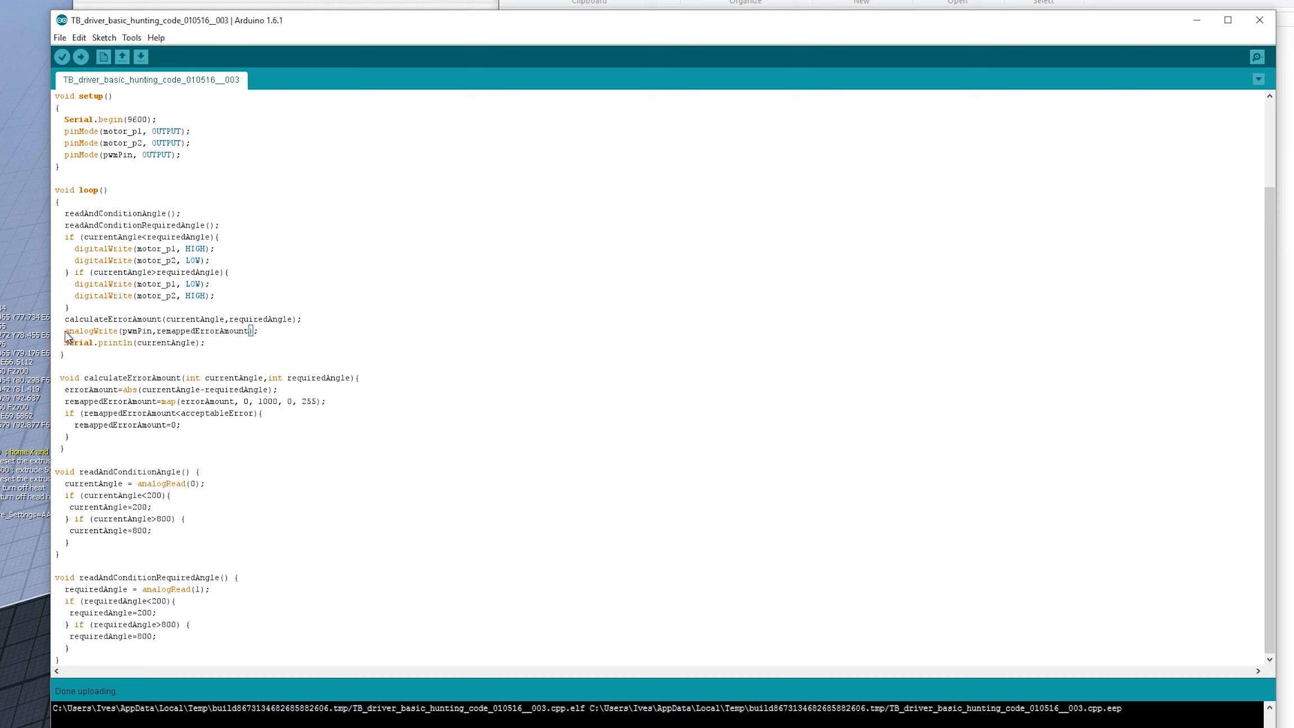
{"action": "double_click", "coordinate": [134, 331]}
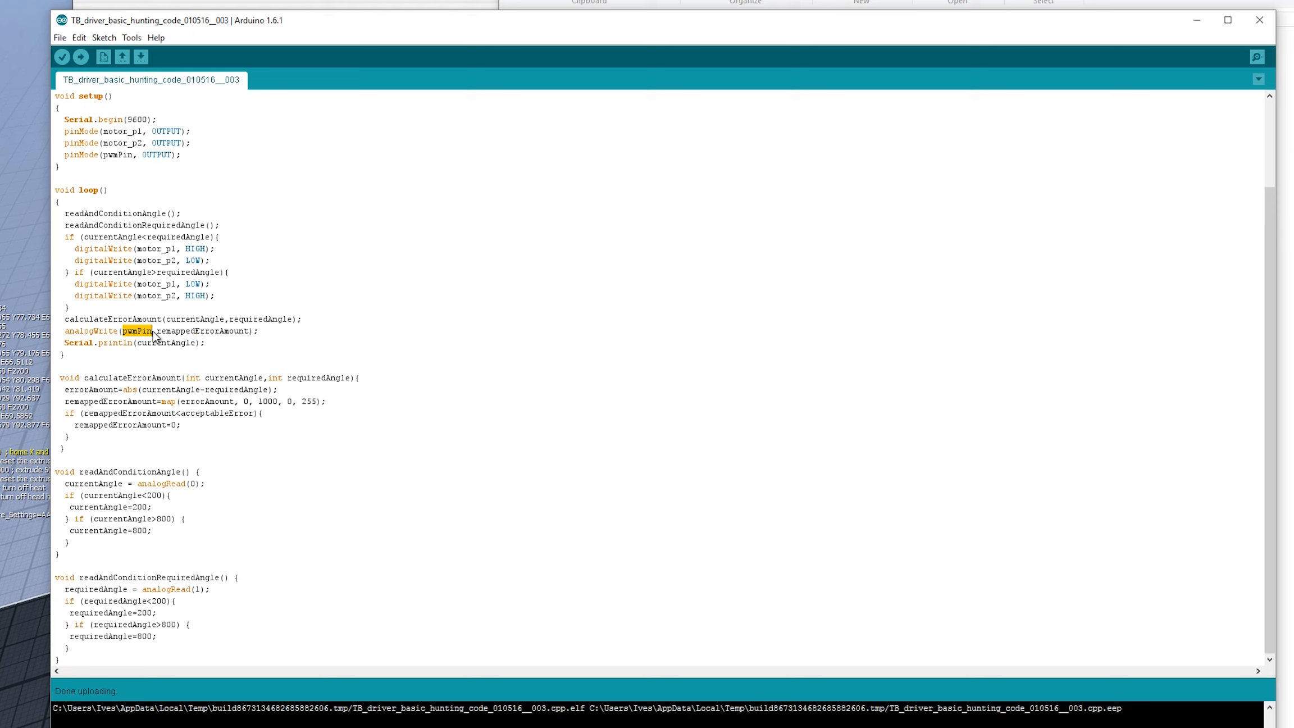
{"action": "left_click_drag", "start_coordinate": [129, 331], "coordinate": [256, 332]}
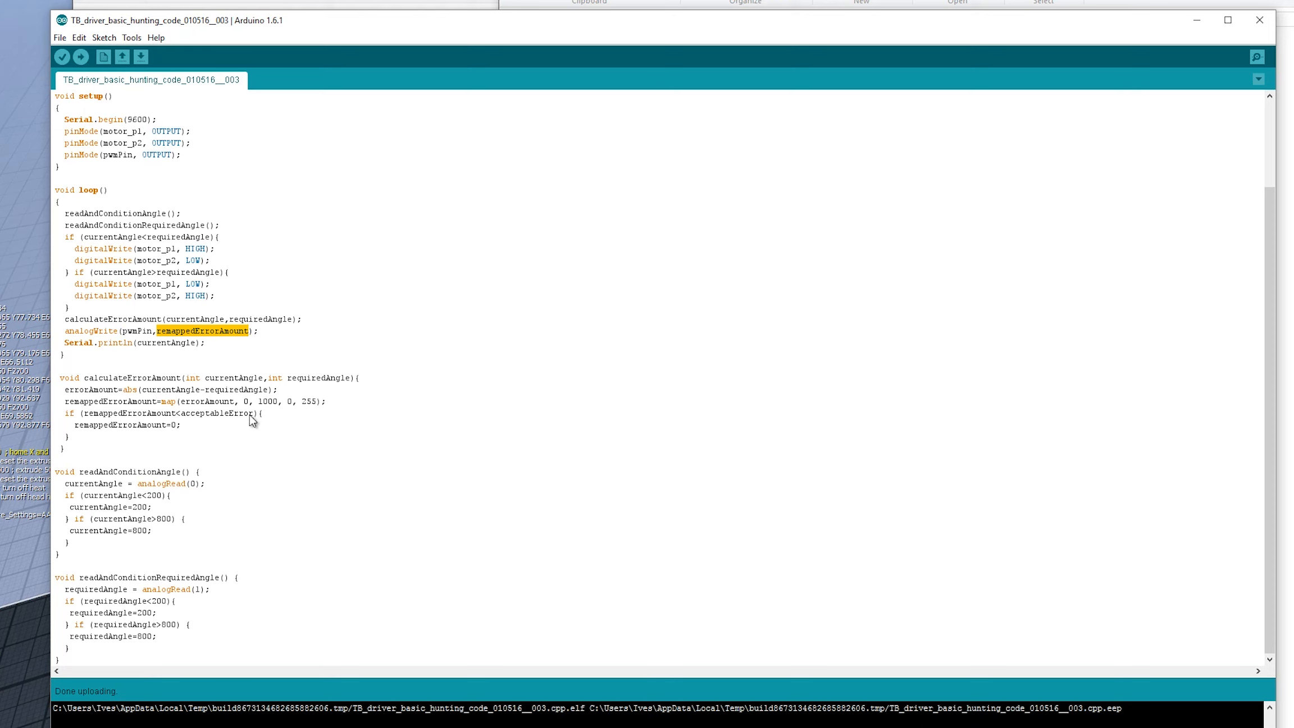
{"action": "mouse_move", "coordinate": [246, 432]}
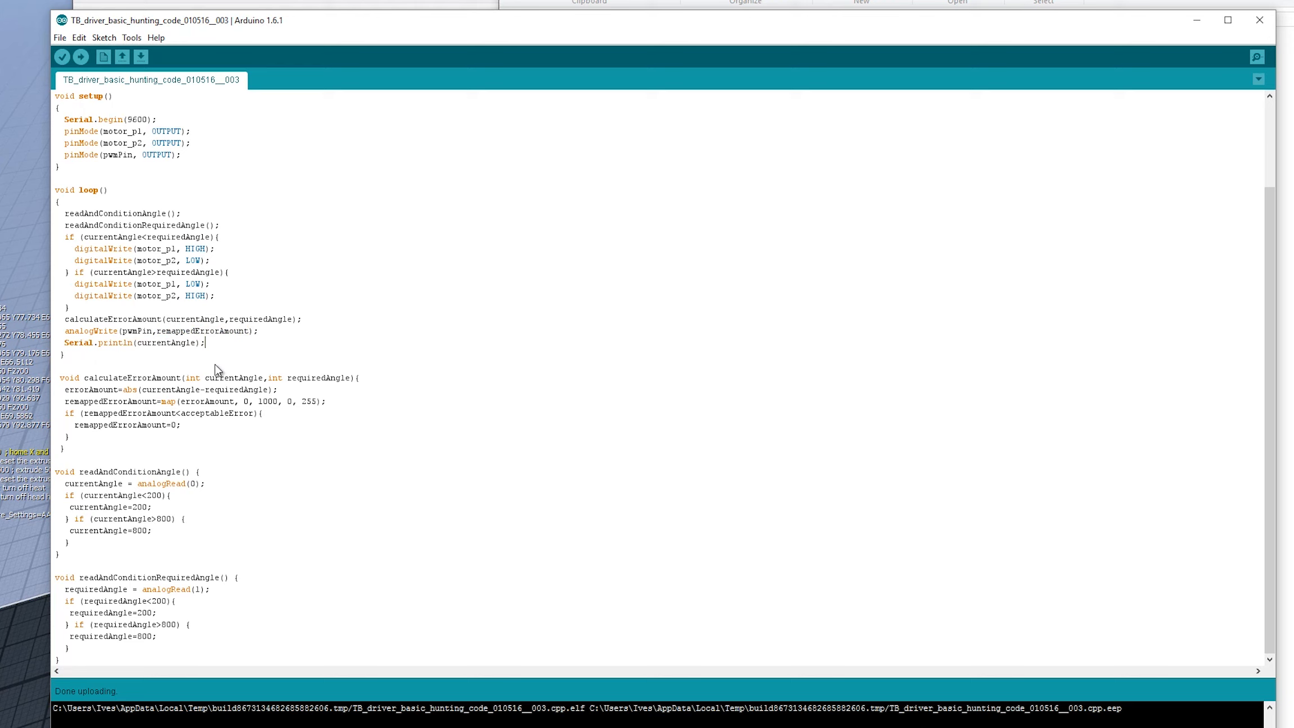
{"action": "mouse_move", "coordinate": [232, 648]}
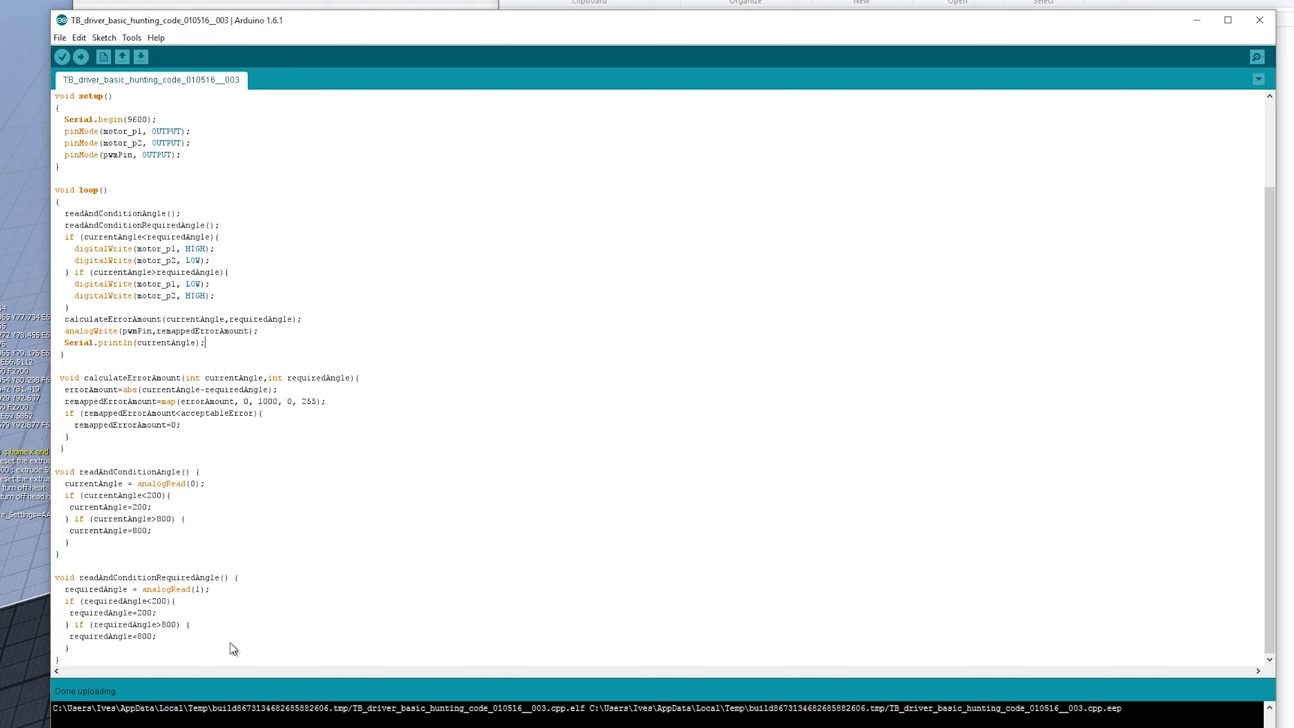
{"action": "mouse_move", "coordinate": [77, 472]}
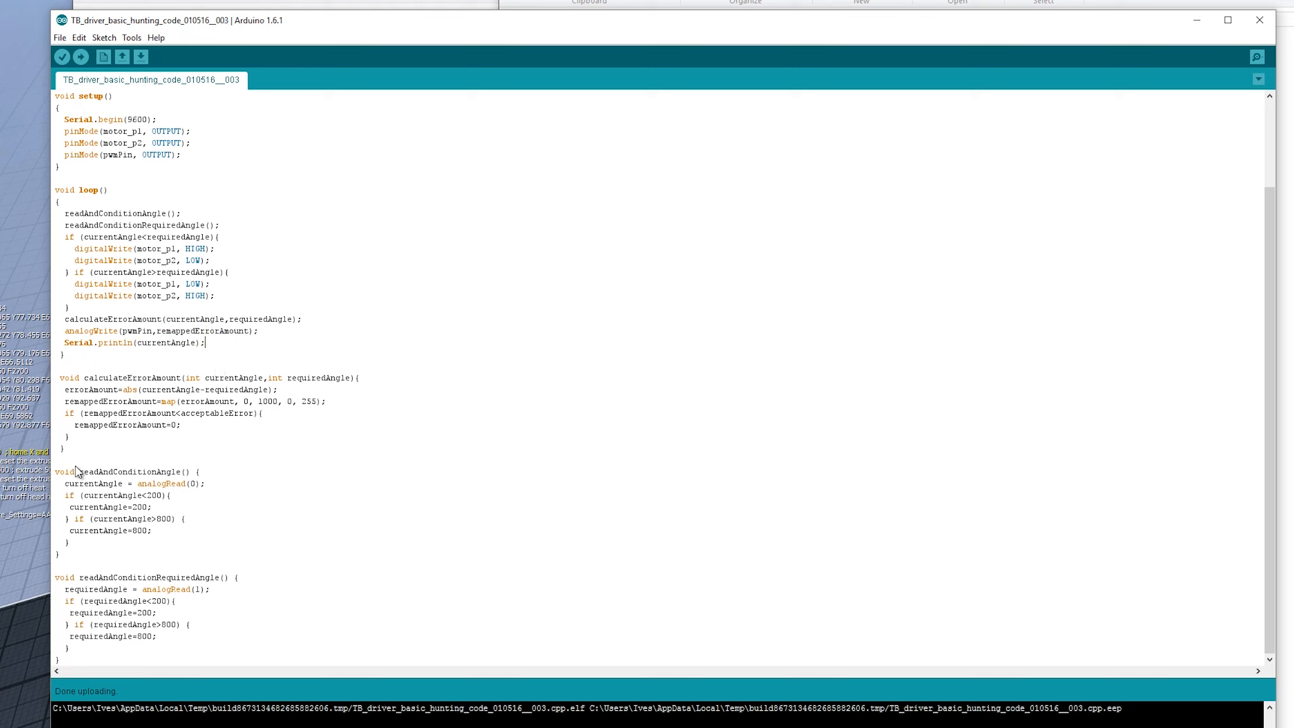